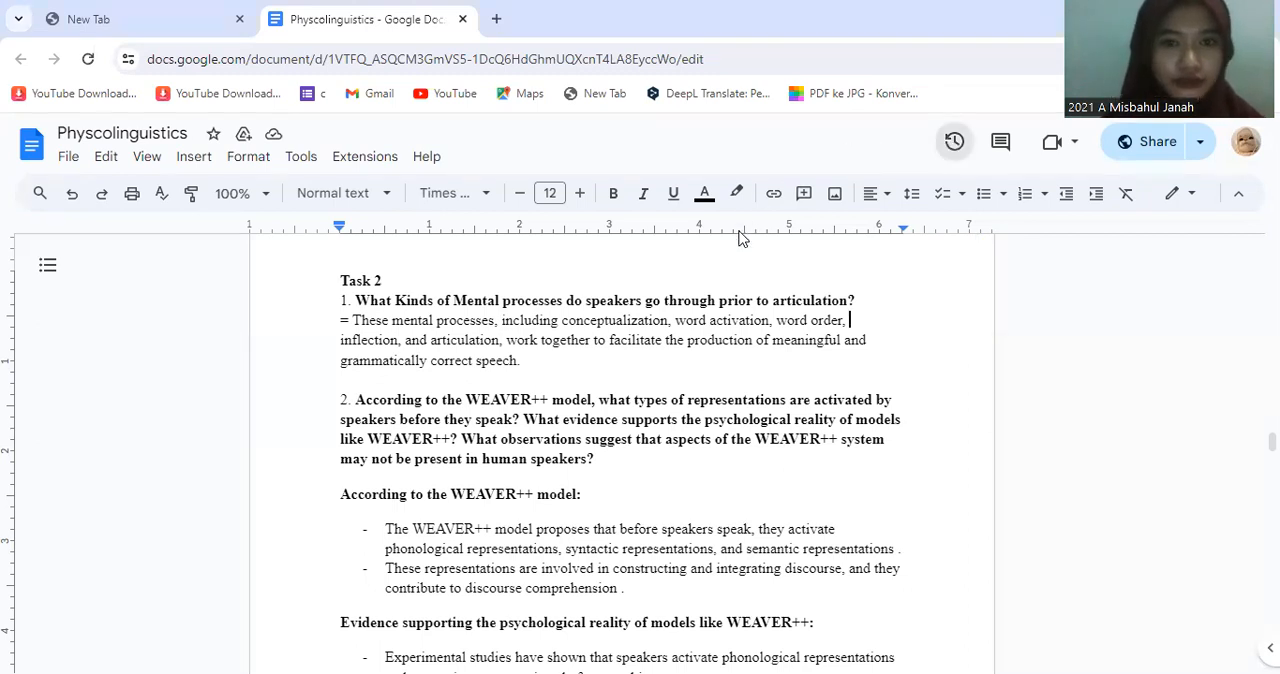
- Scroll down through the WEAVER++ representations, supporting evidence and contrary observations sections
{"action": "scroll", "scroll_direction": "down", "scroll_amount": 3}
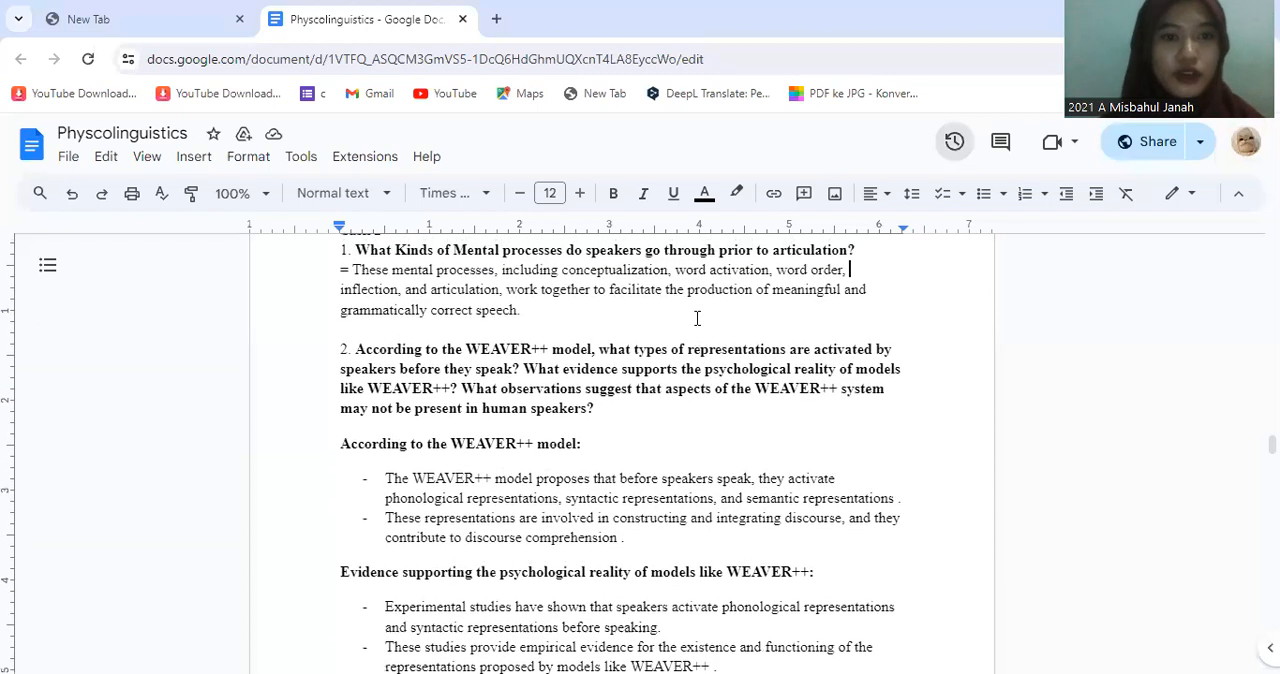
{"action": "scroll", "scroll_direction": "down", "scroll_amount": 3}
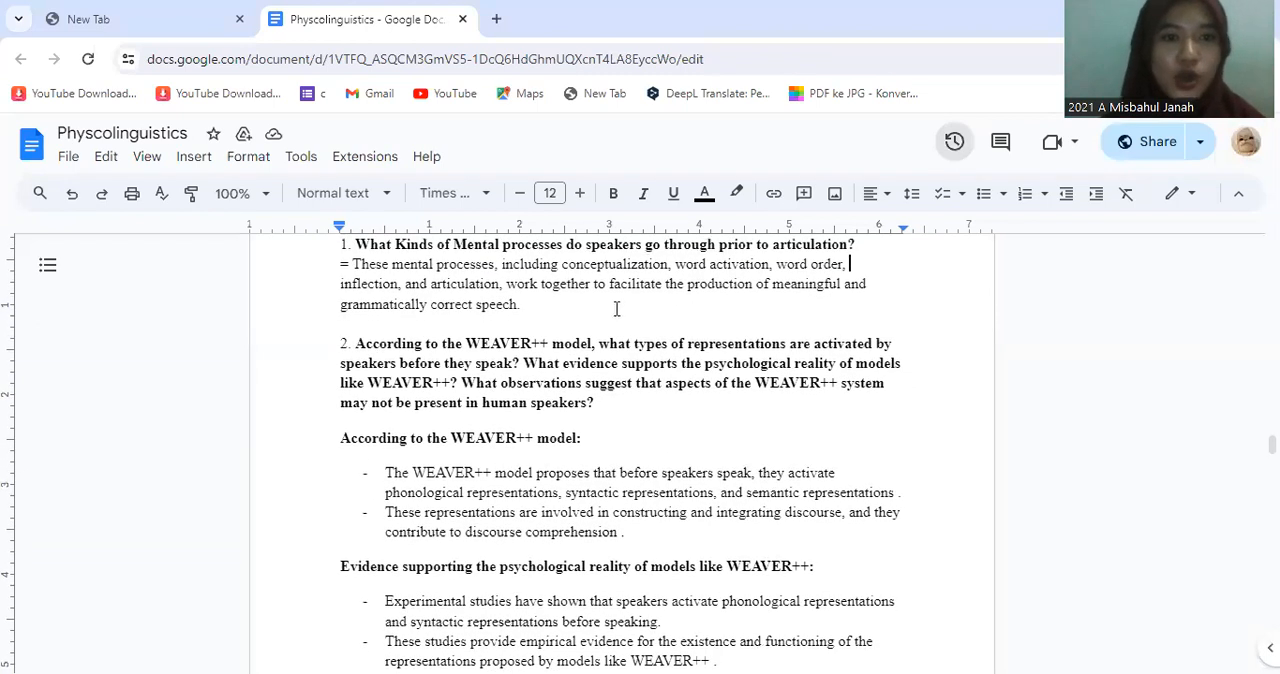
{"action": "mouse_move", "coordinate": [566, 255]}
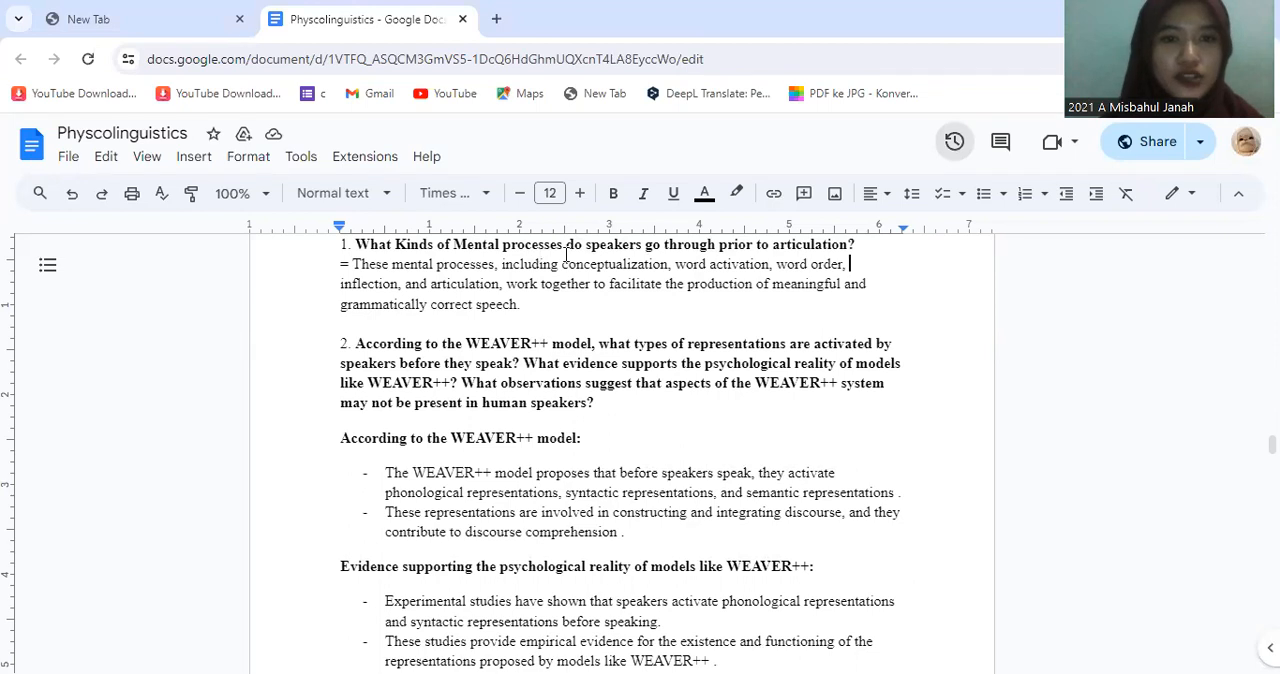
{"action": "mouse_move", "coordinate": [754, 256]}
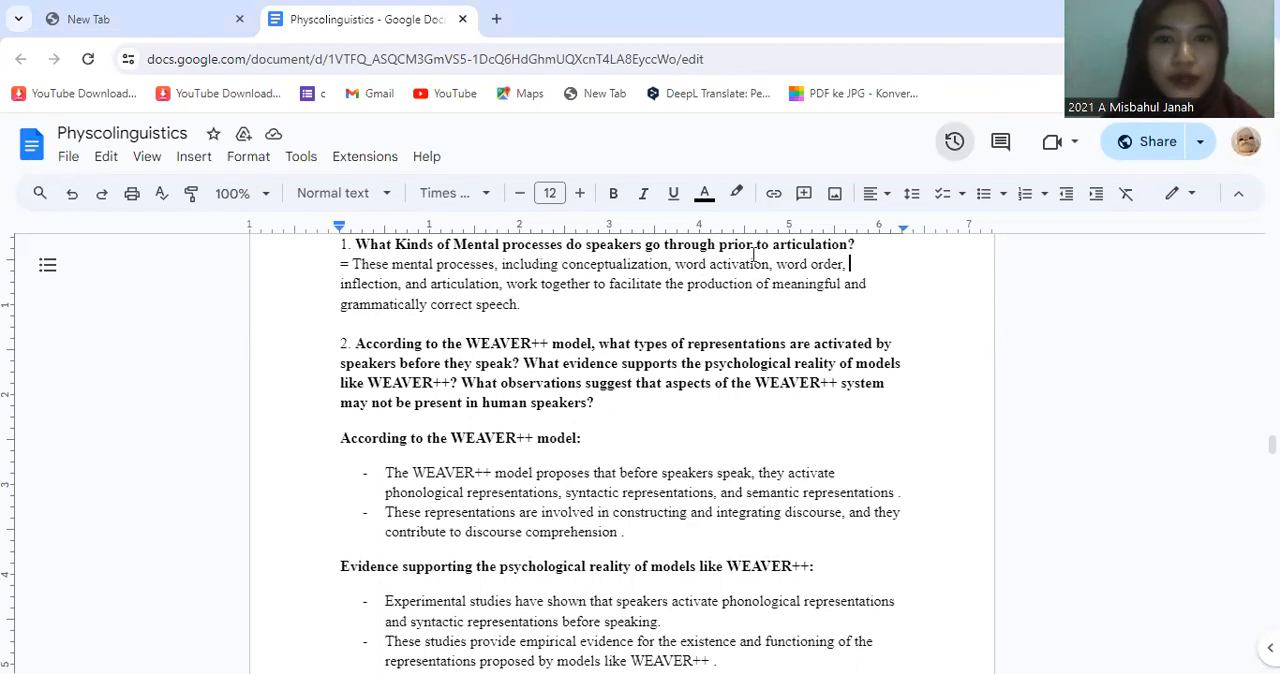
{"action": "mouse_move", "coordinate": [708, 305]}
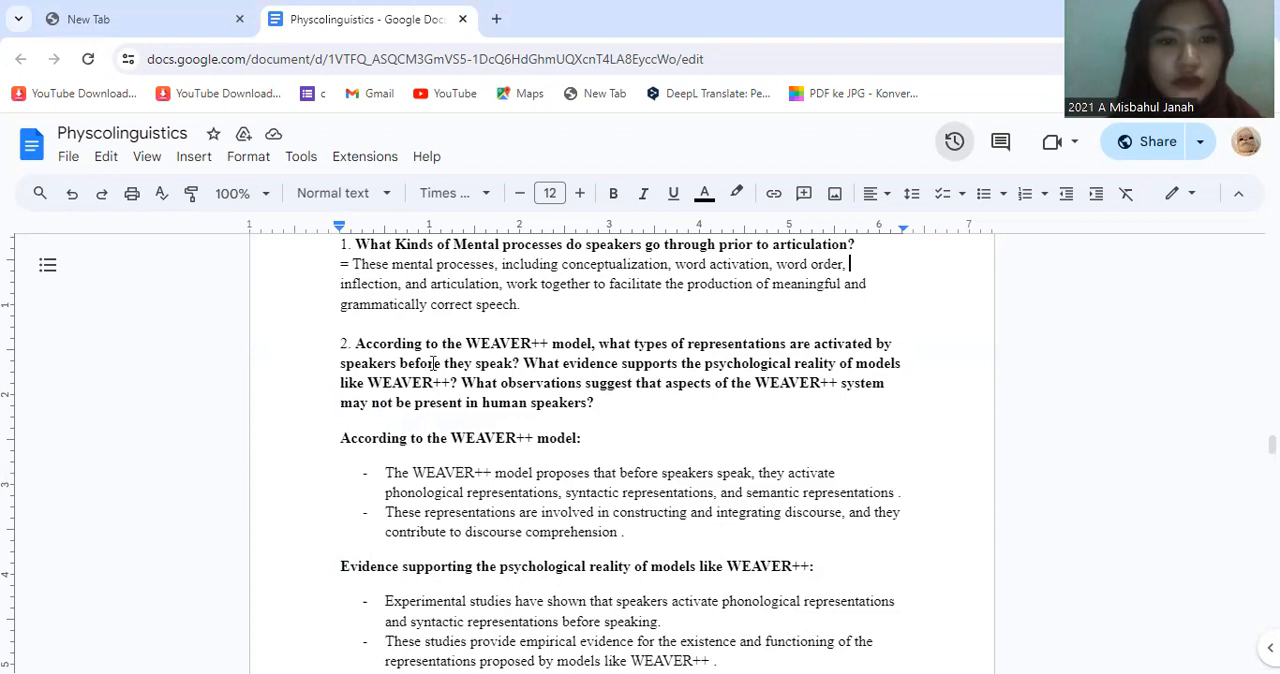
{"action": "scroll", "scroll_direction": "down", "scroll_amount": 3}
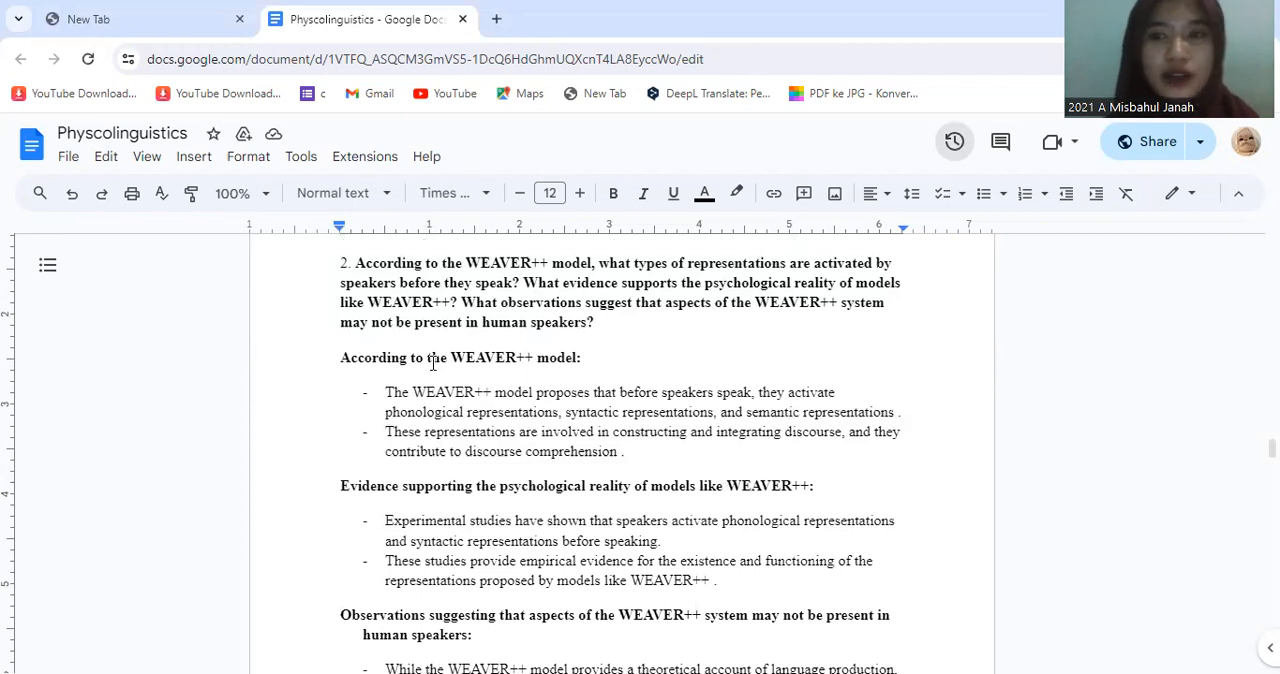
{"action": "scroll", "scroll_direction": "down", "scroll_amount": 3}
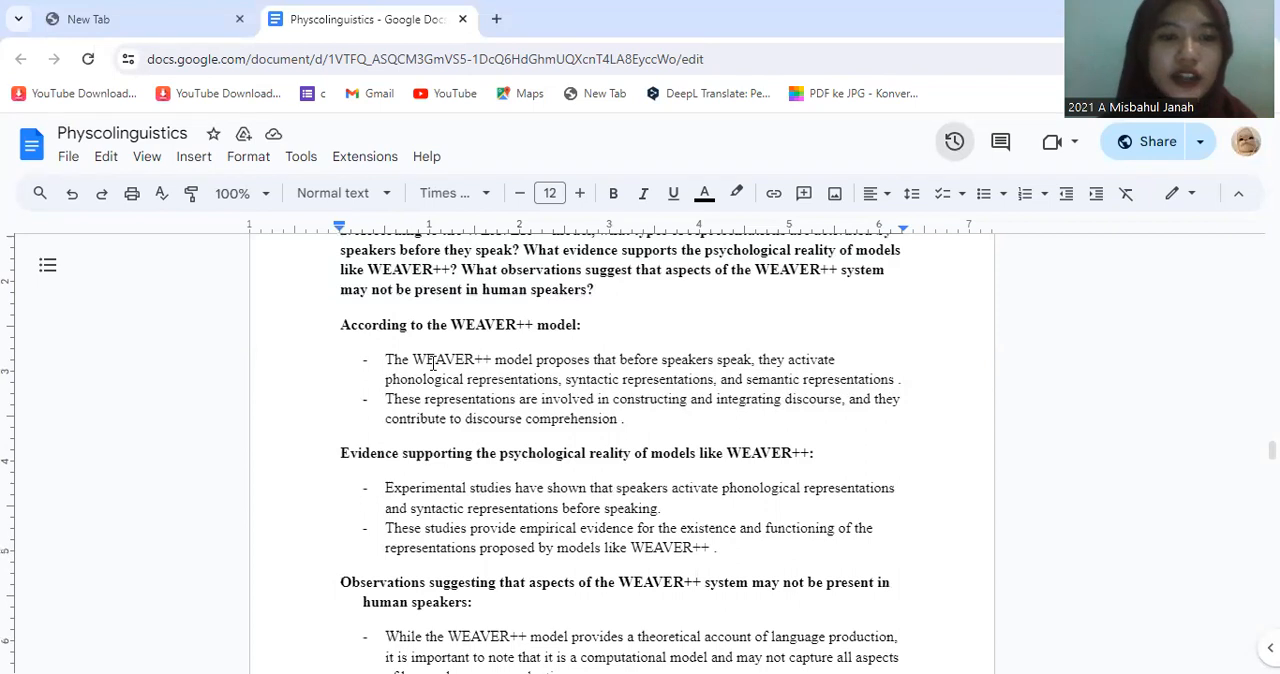
{"action": "scroll", "scroll_direction": "down", "scroll_amount": 3}
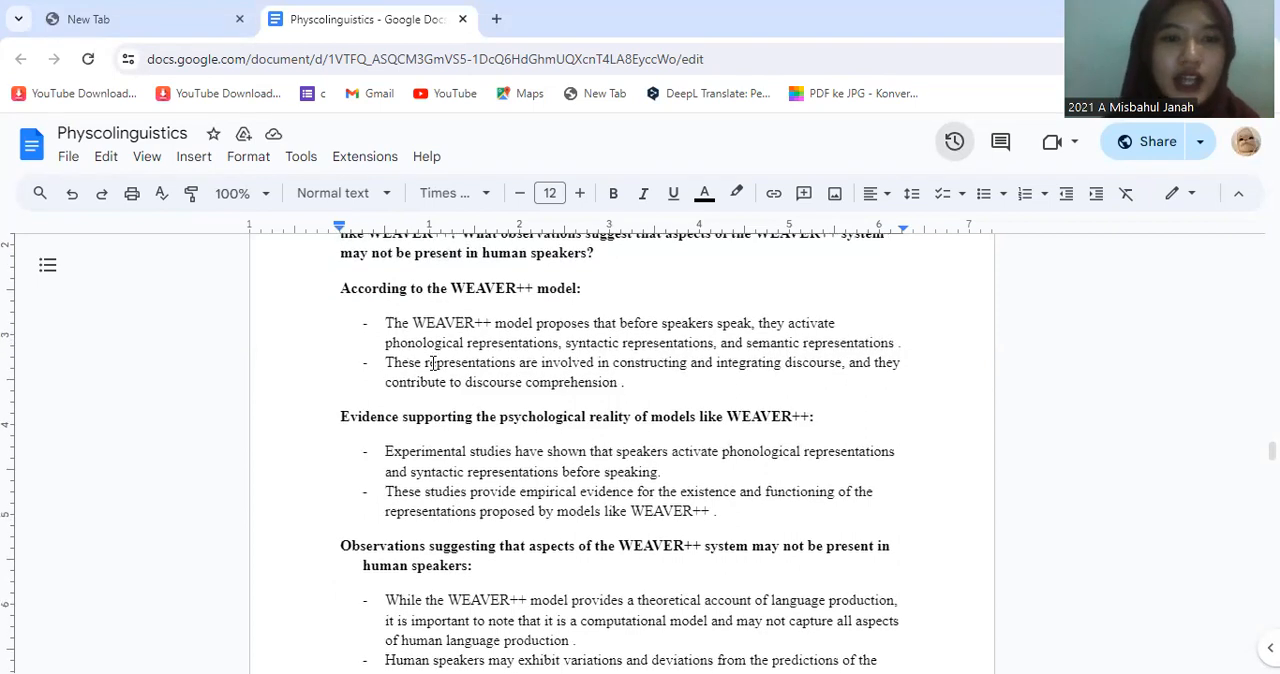
{"action": "mouse_move", "coordinate": [577, 330]}
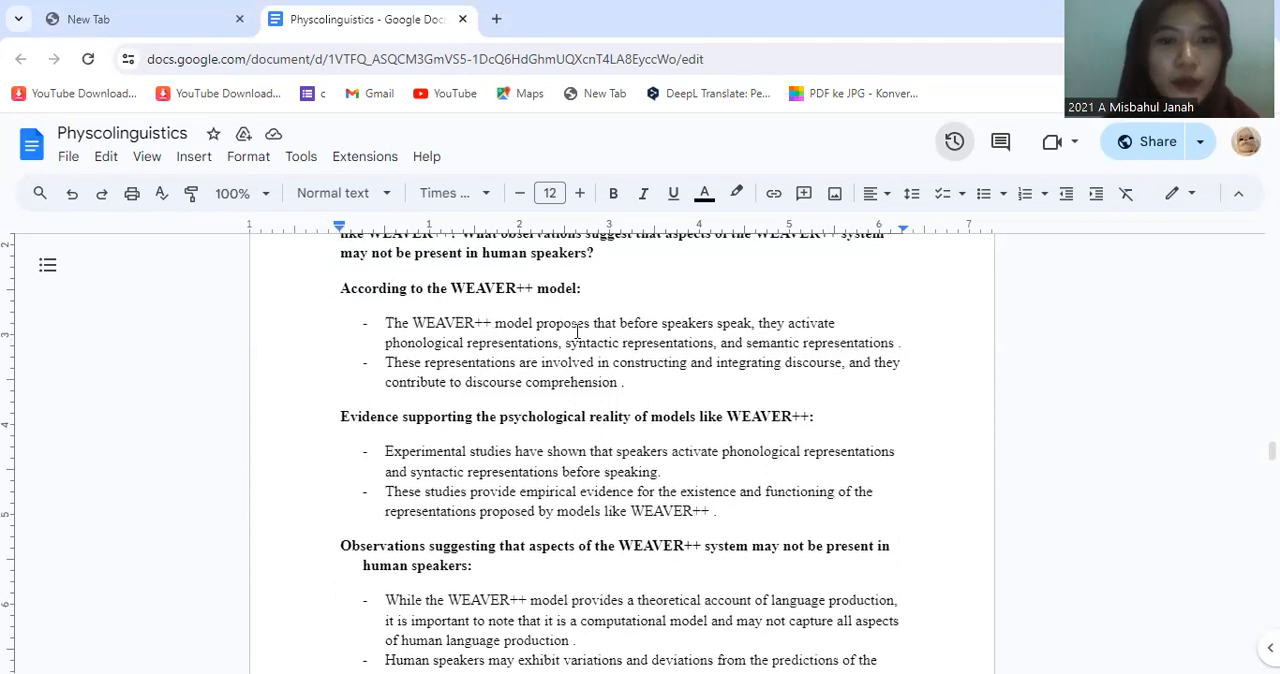
{"action": "mouse_move", "coordinate": [728, 328]}
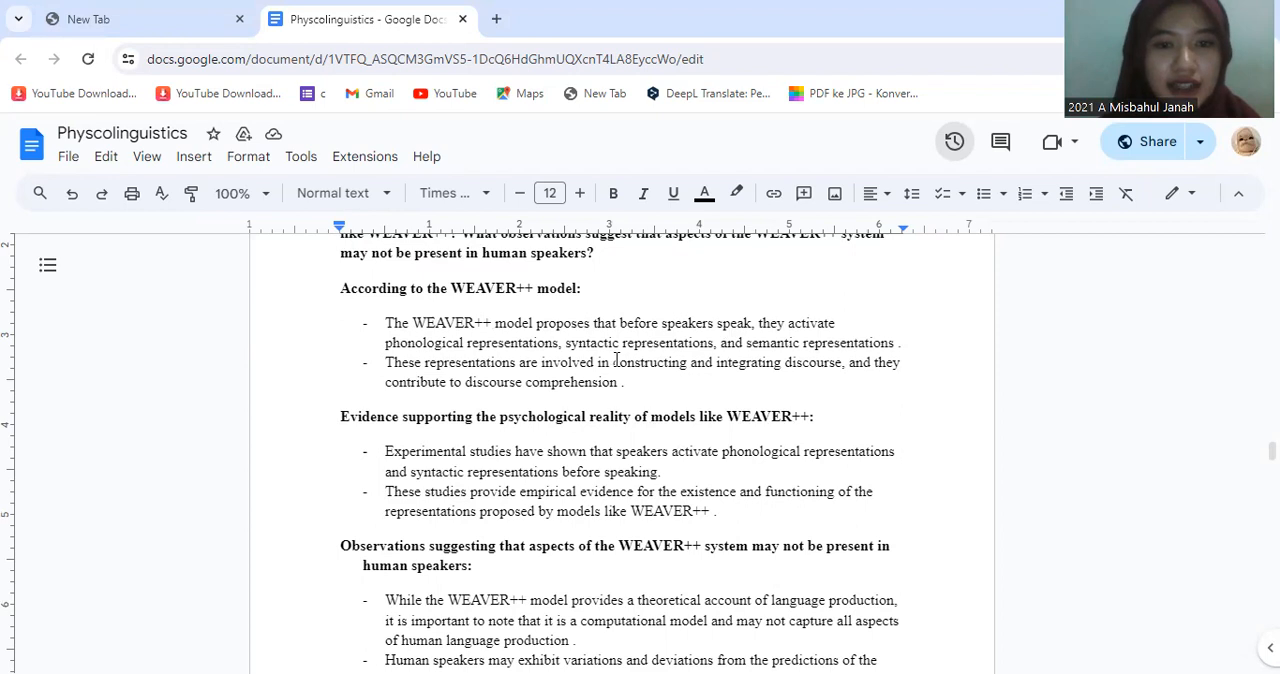
{"action": "mouse_move", "coordinate": [820, 356]}
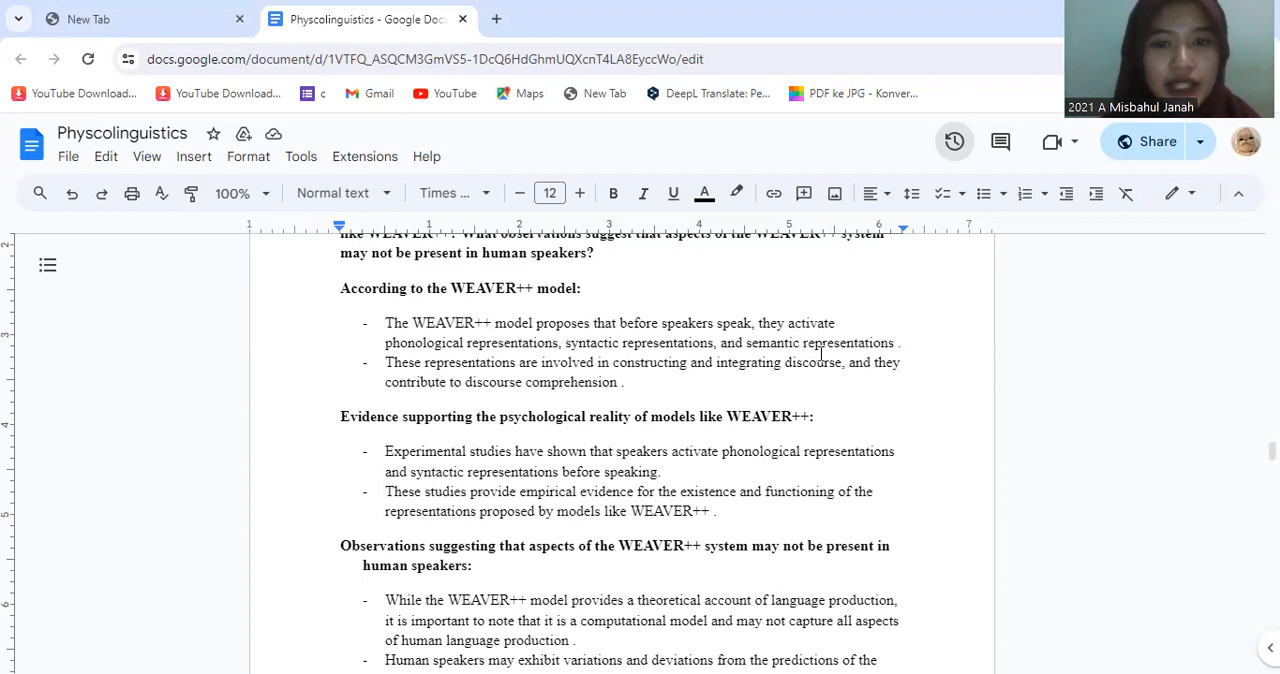
{"action": "scroll", "scroll_direction": "down", "scroll_amount": 3}
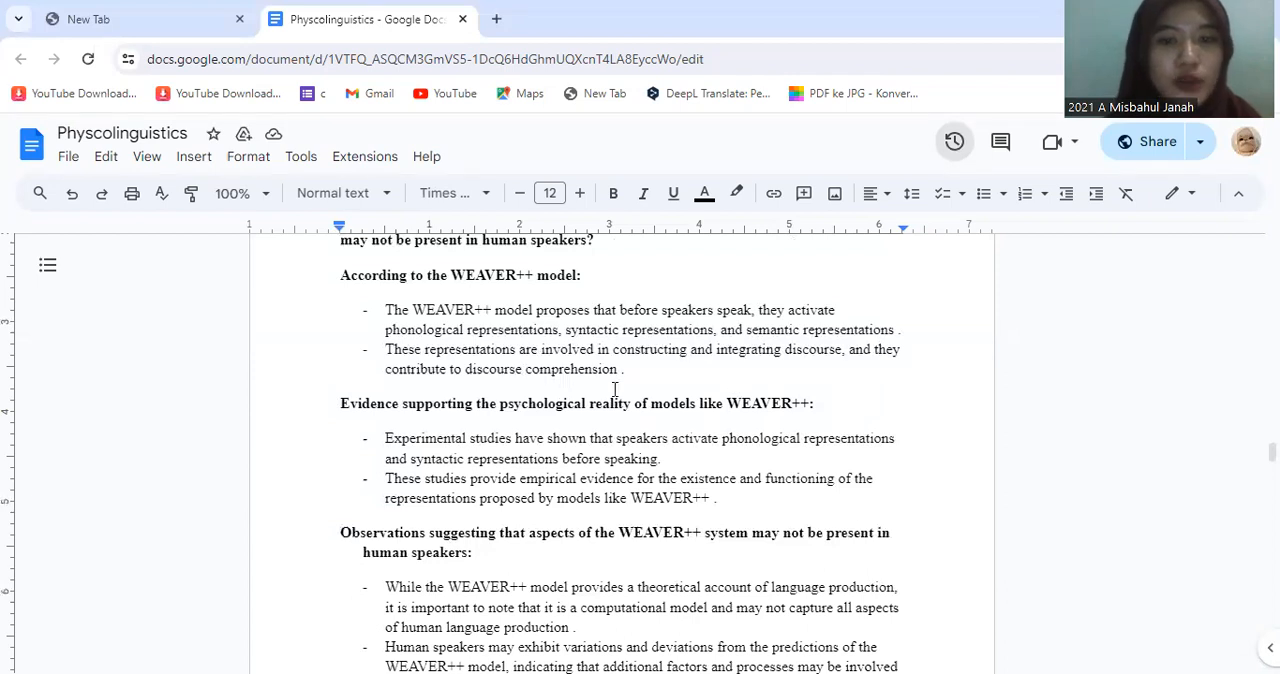
- Scroll down past the WEAVER++ observations until question 3.1 on speech-process roles appears
{"action": "scroll", "scroll_direction": "down", "scroll_amount": 3}
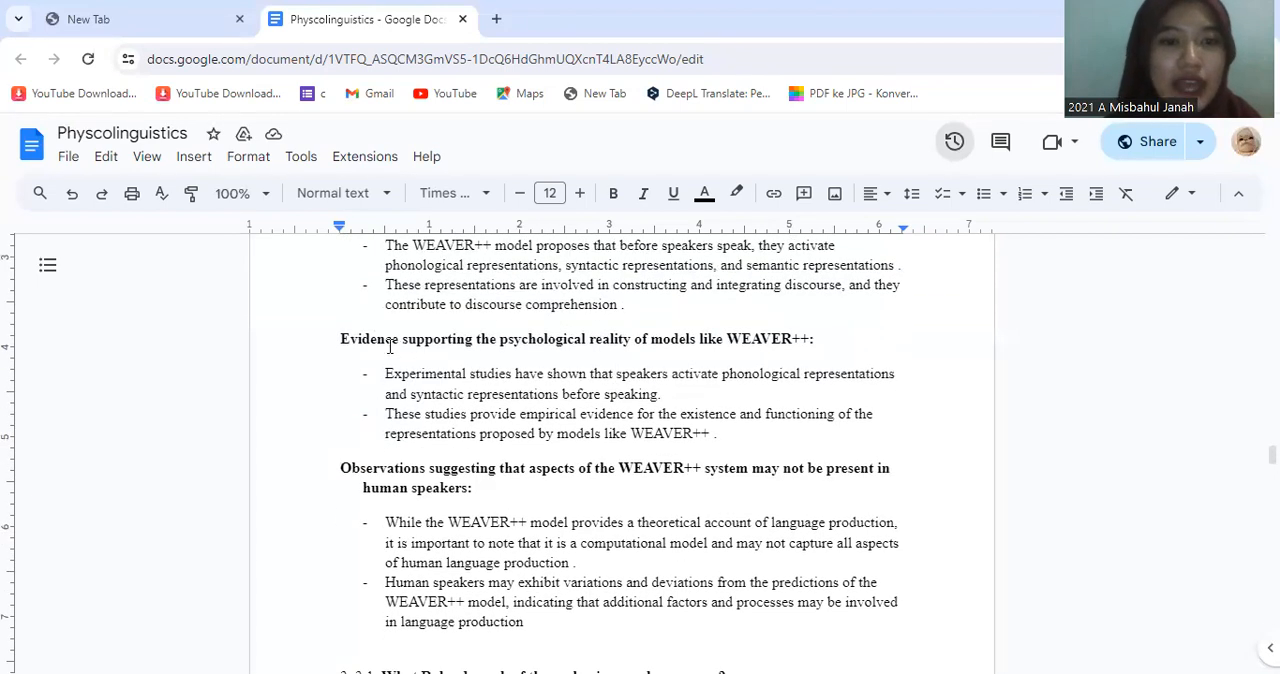
{"action": "mouse_move", "coordinate": [601, 348]}
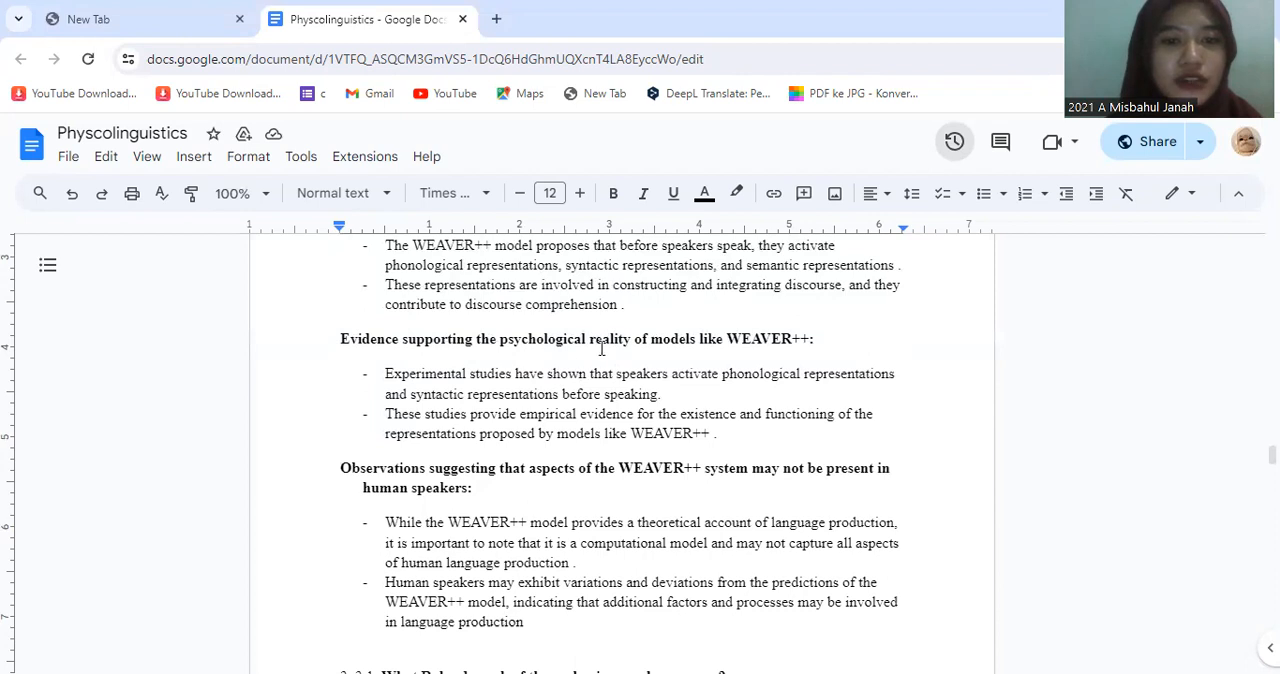
{"action": "mouse_move", "coordinate": [594, 345]}
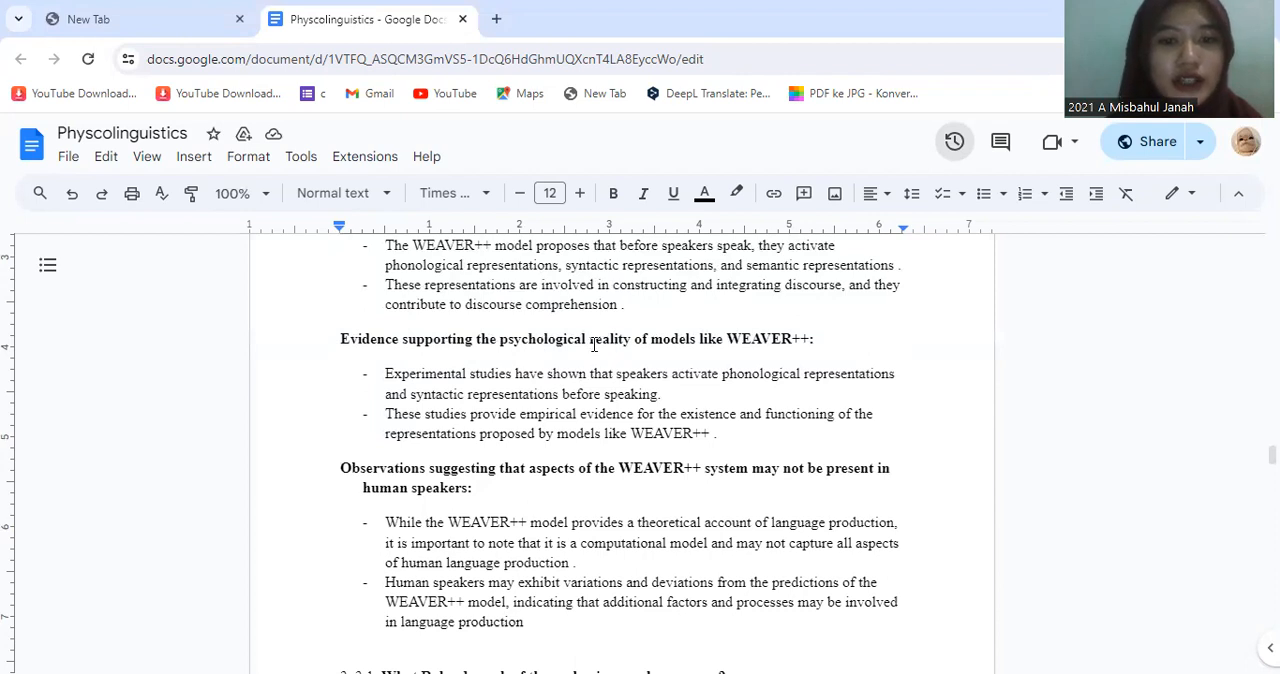
{"action": "mouse_move", "coordinate": [695, 351]}
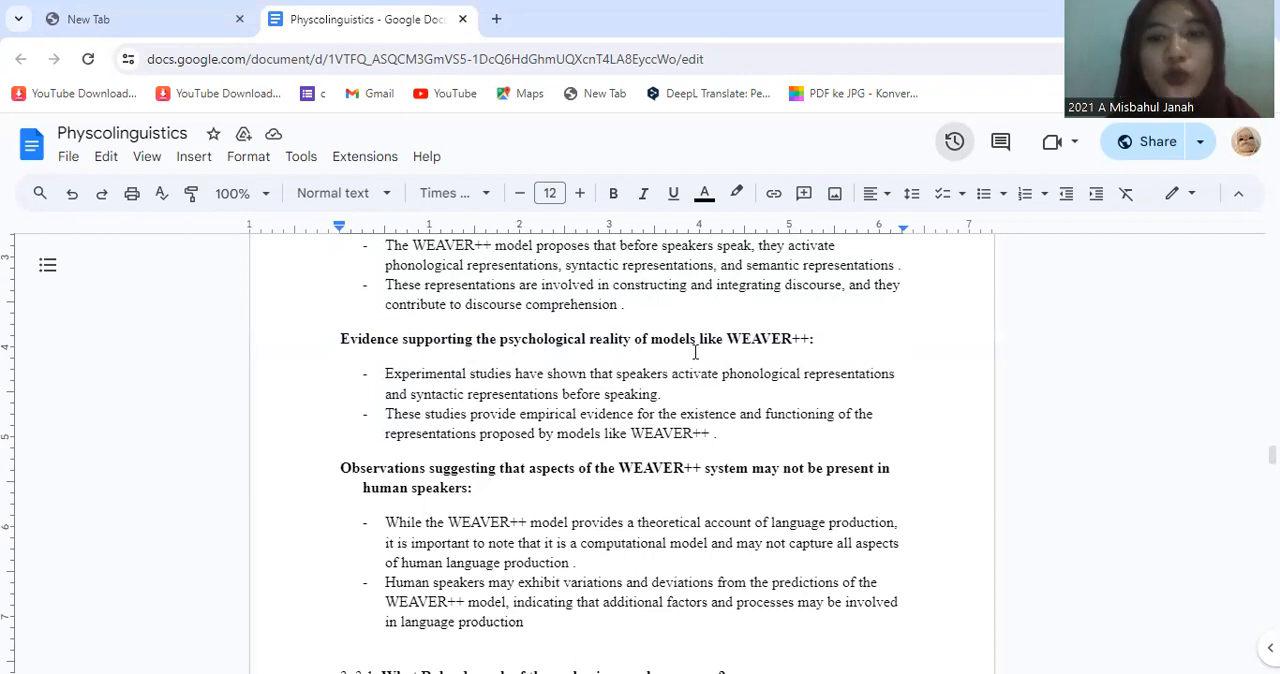
{"action": "scroll", "scroll_direction": "down", "scroll_amount": 3}
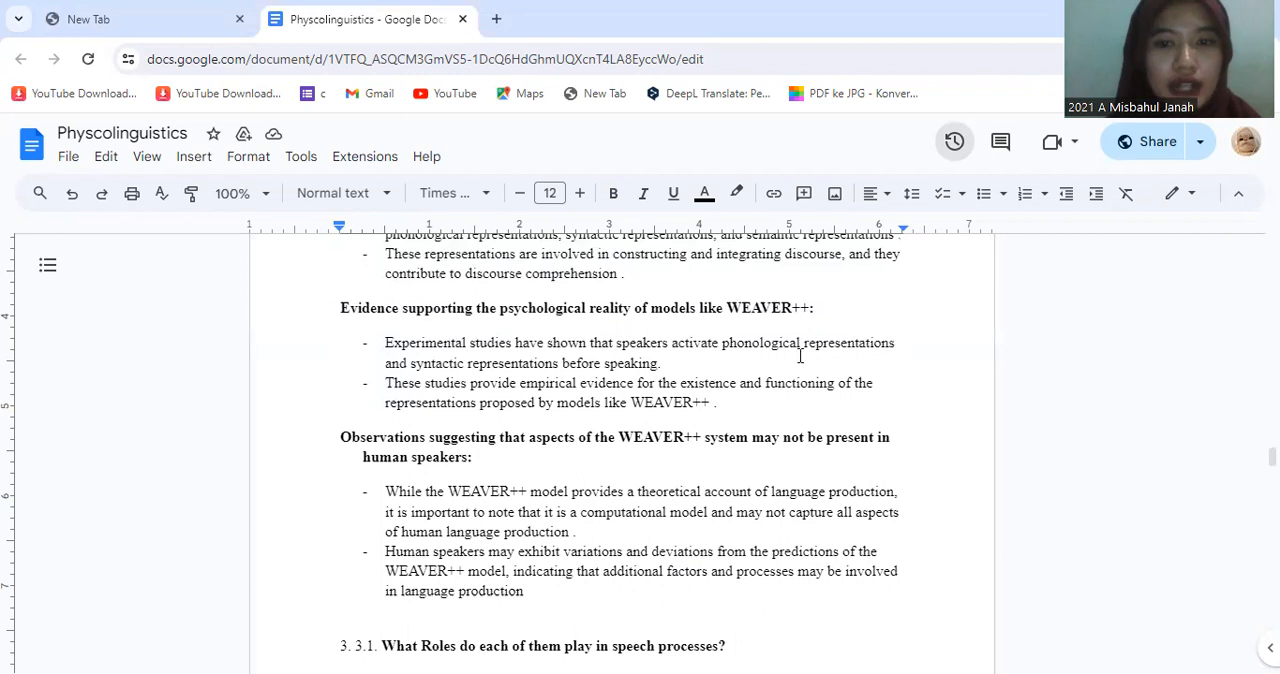
{"action": "mouse_move", "coordinate": [488, 362]}
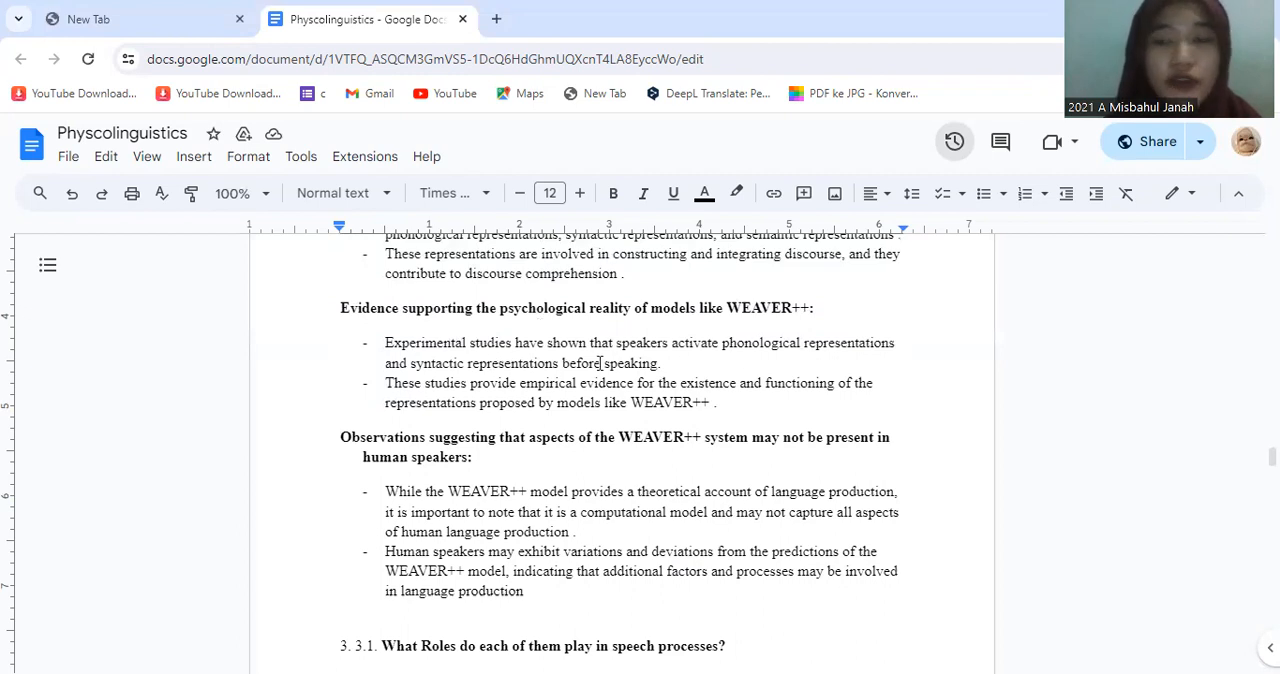
{"action": "scroll", "scroll_direction": "down", "scroll_amount": 3}
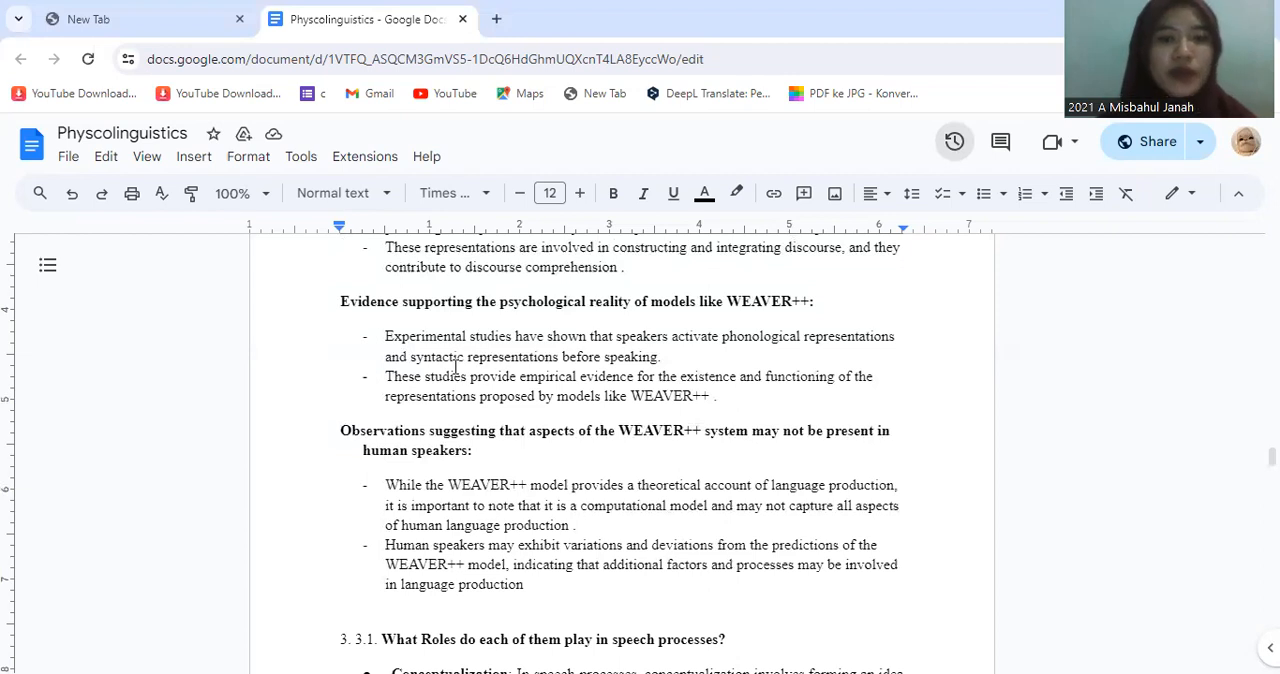
- Scroll down to the full 3.1 bullet list: Conceptualization, Word Activation, Word Order and Inflection
{"action": "scroll", "scroll_direction": "down", "scroll_amount": 3}
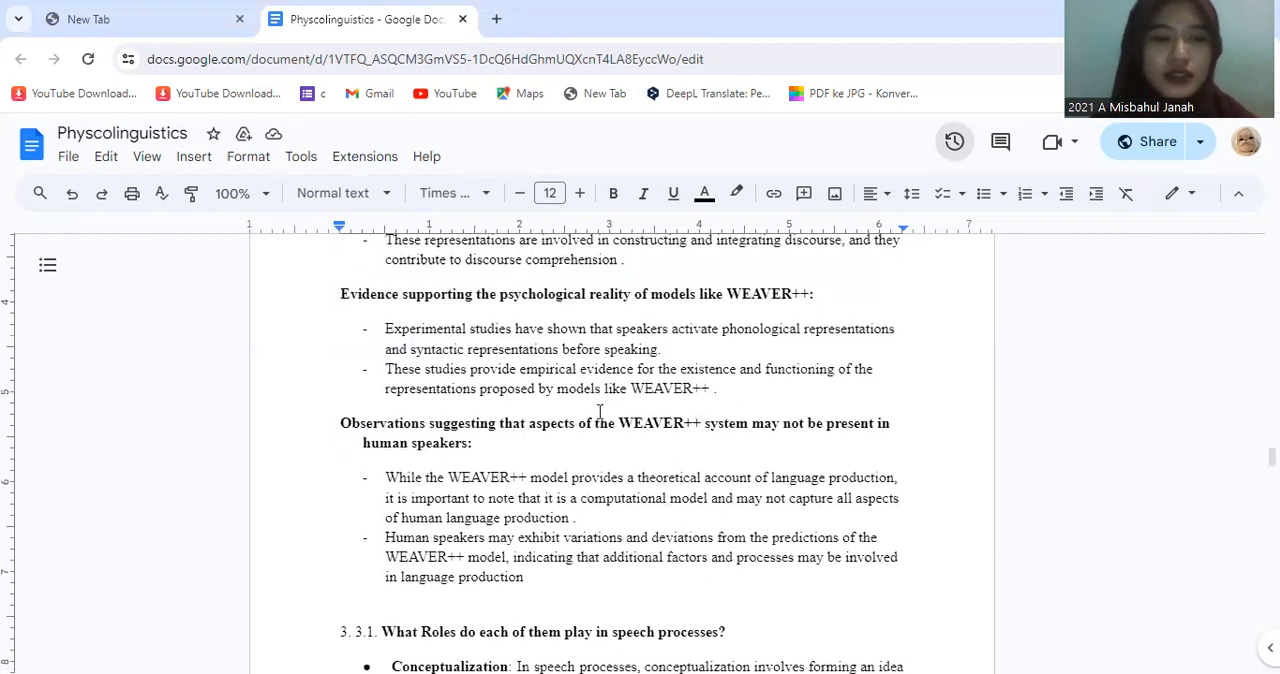
{"action": "scroll", "scroll_direction": "down", "scroll_amount": 3}
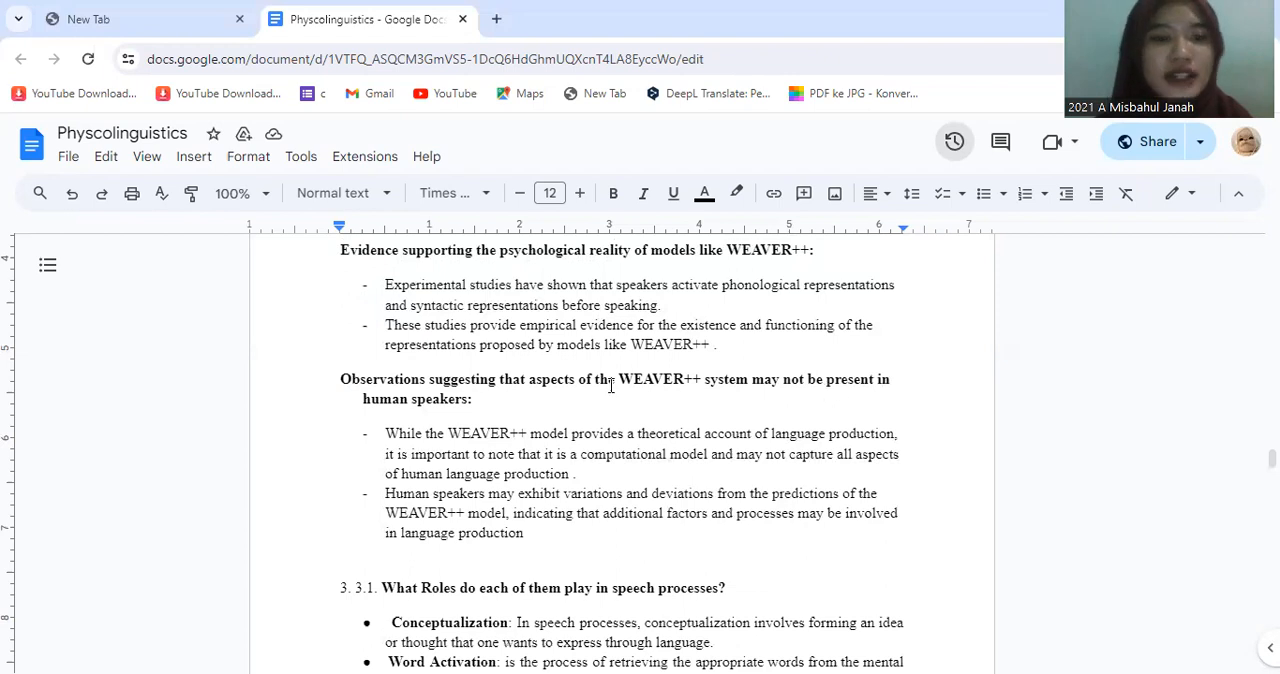
{"action": "scroll", "scroll_direction": "down", "scroll_amount": 3}
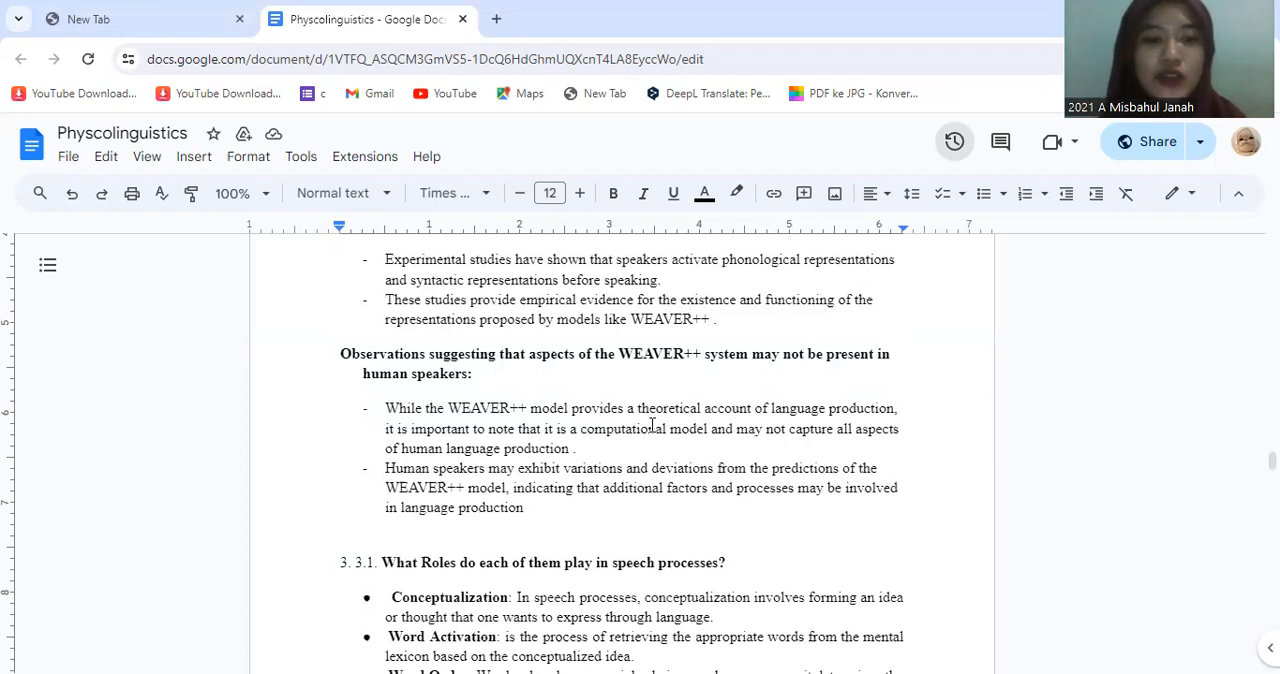
{"action": "scroll", "scroll_direction": "down", "scroll_amount": 3}
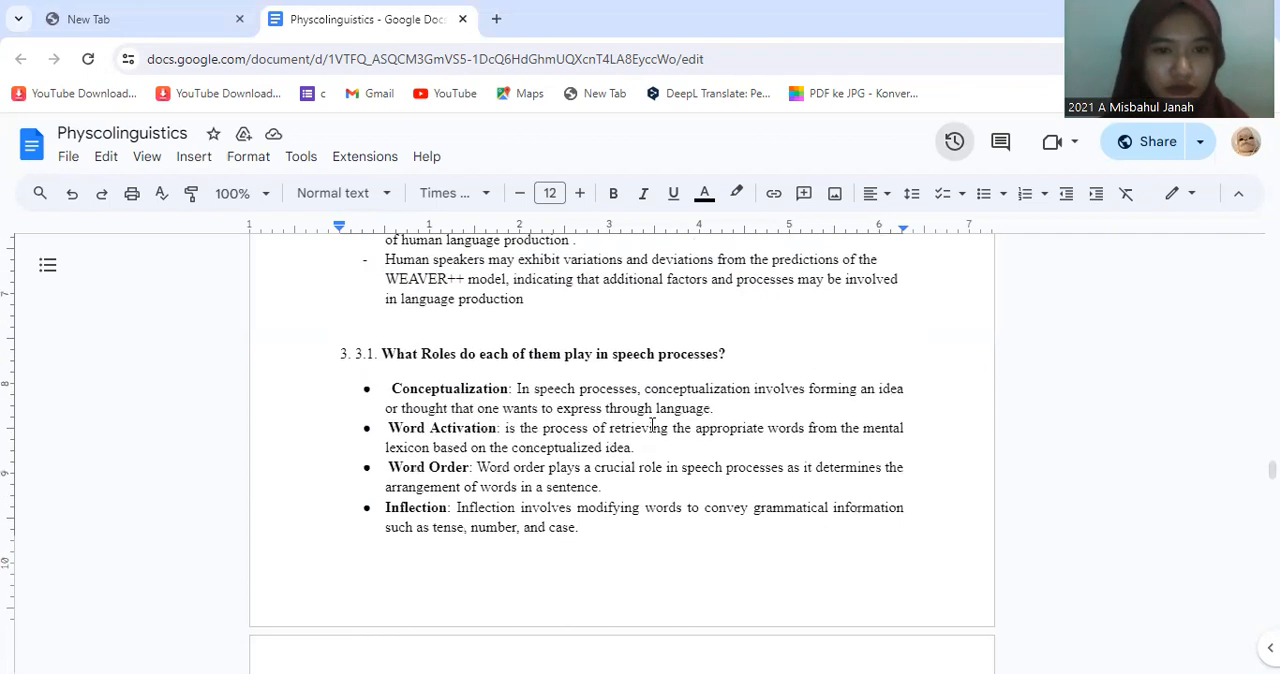
{"action": "scroll", "scroll_direction": "down", "scroll_amount": 3}
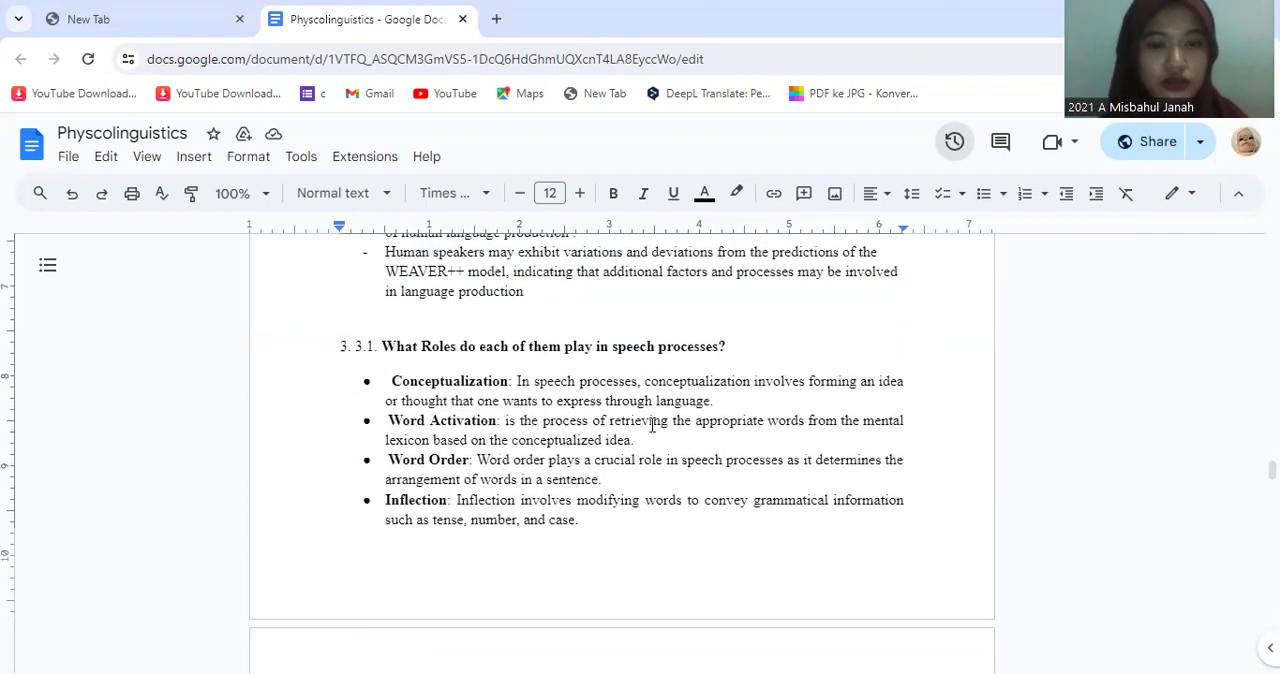
{"action": "scroll", "scroll_direction": "down", "scroll_amount": 3}
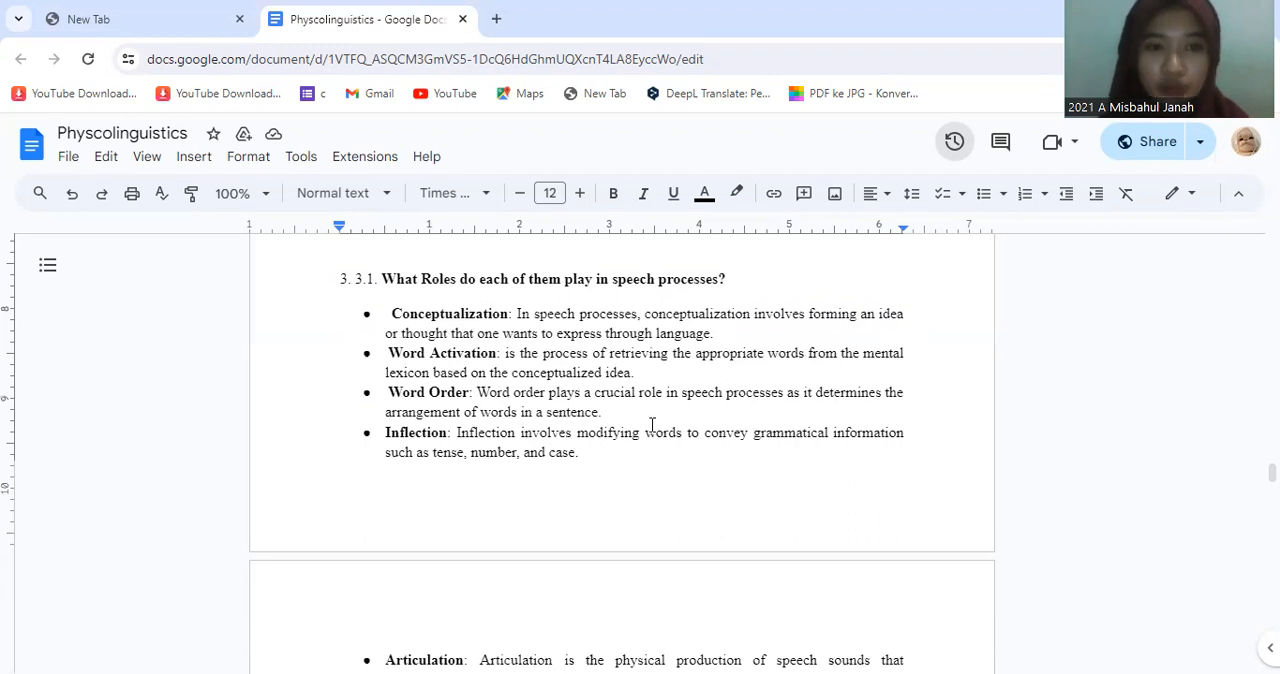
{"action": "scroll", "scroll_direction": "up", "scroll_amount": 3}
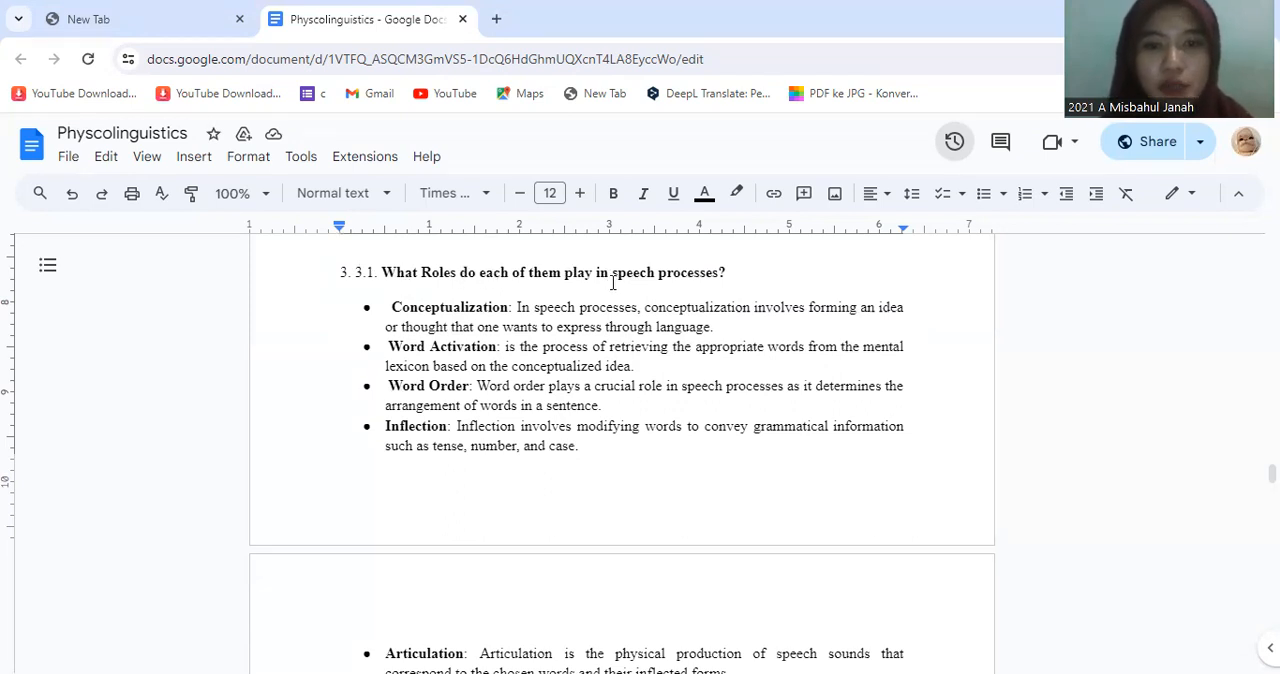
{"action": "right_click", "coordinate": [485, 292]}
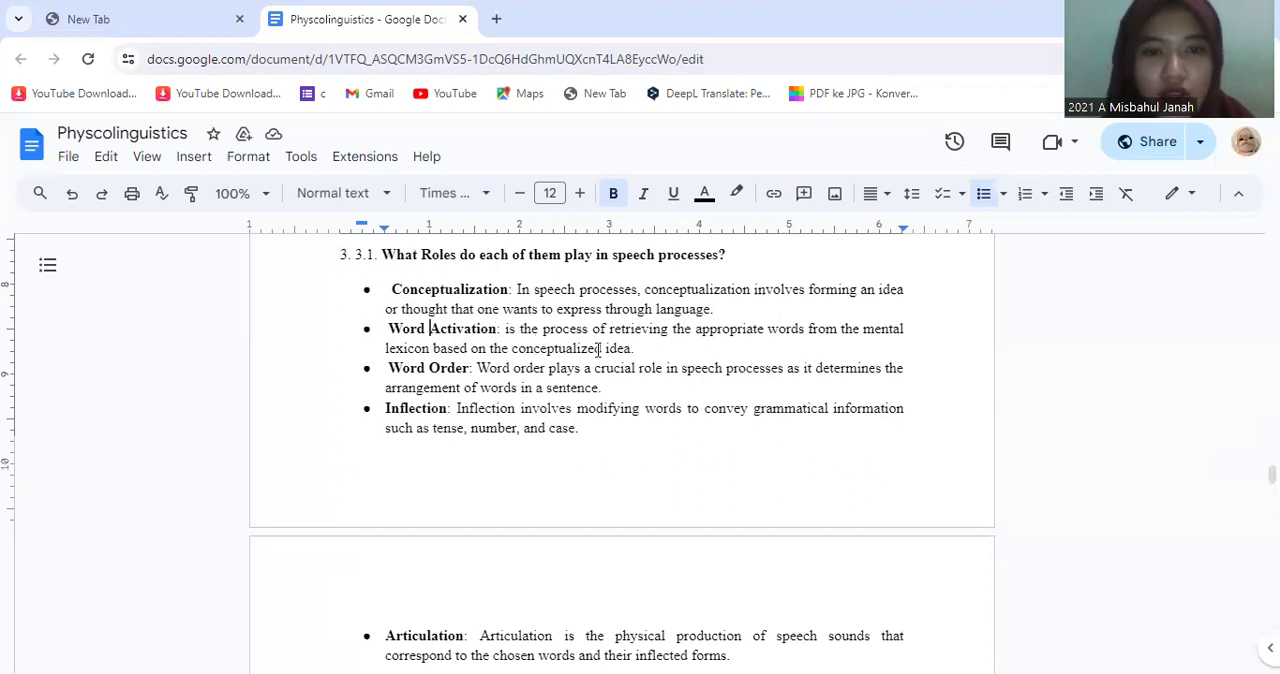
{"action": "mouse_move", "coordinate": [687, 341]}
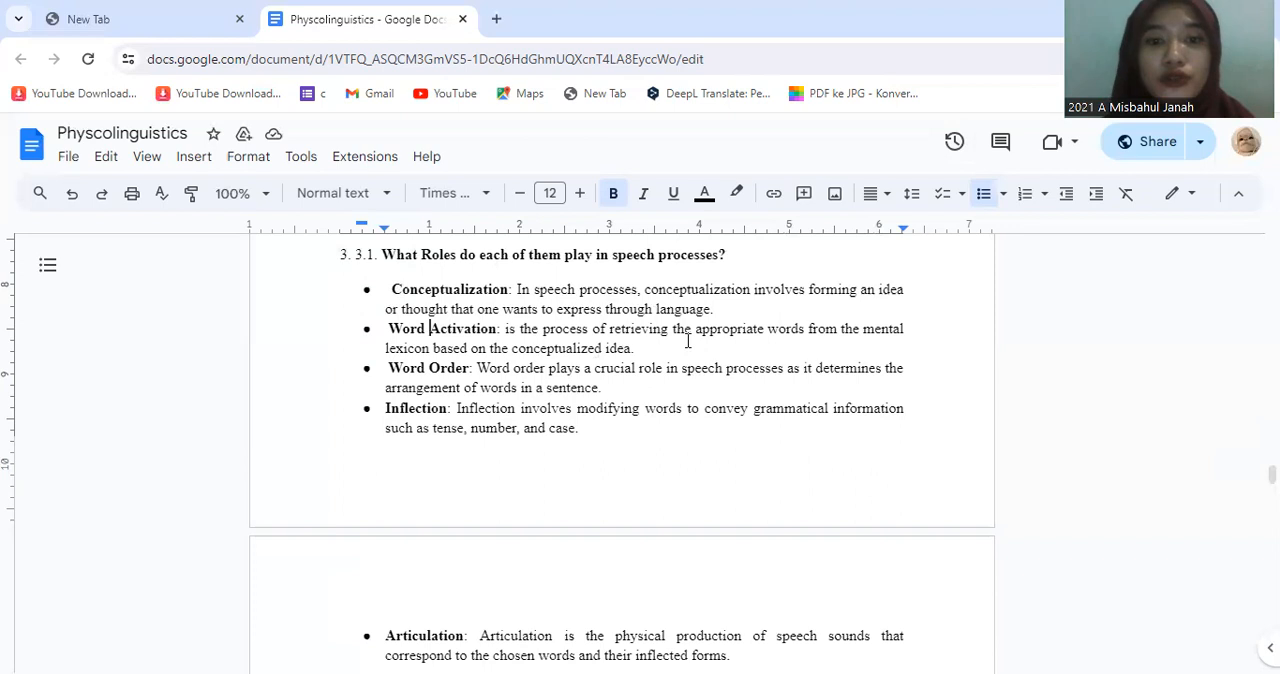
{"action": "mouse_move", "coordinate": [812, 344]}
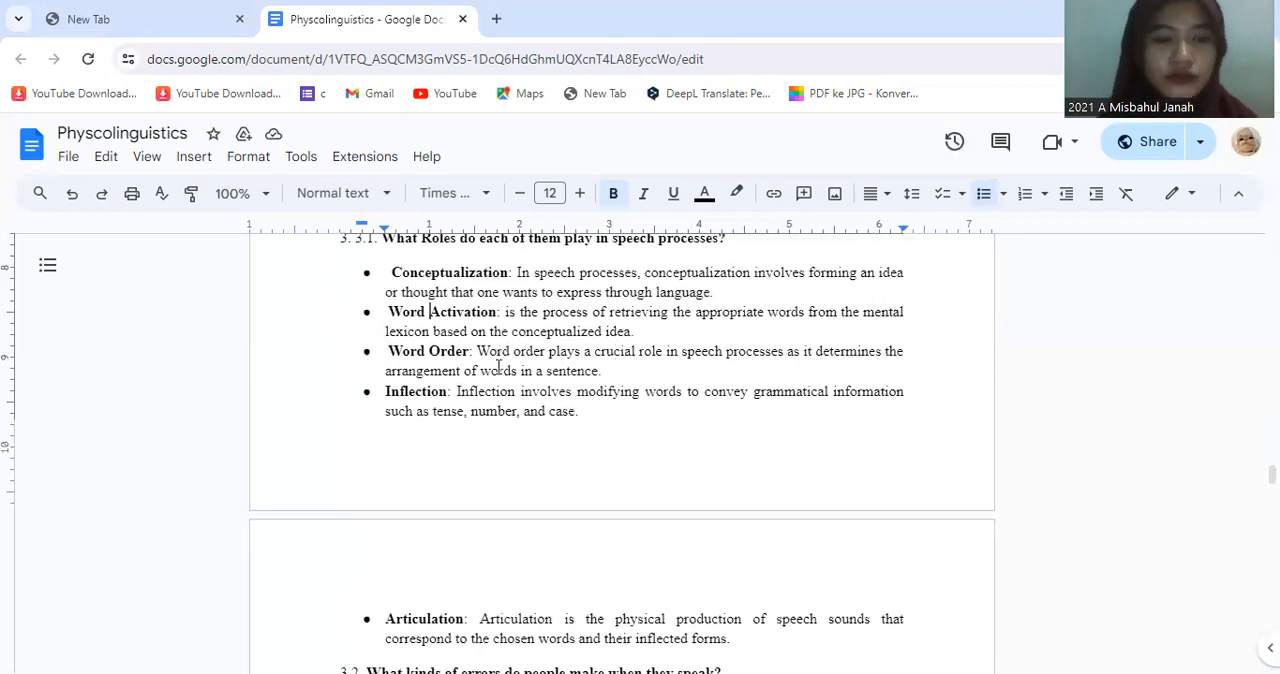
{"action": "scroll", "scroll_direction": "down", "scroll_amount": 3}
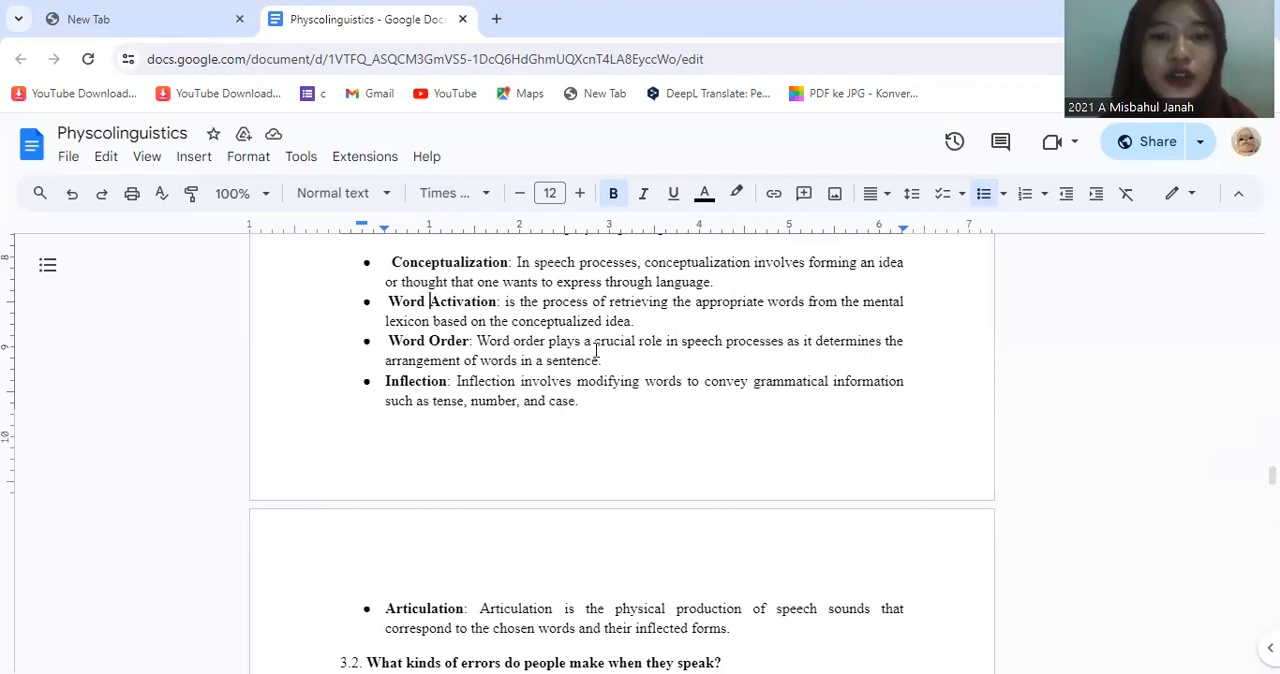
{"action": "mouse_move", "coordinate": [763, 360]}
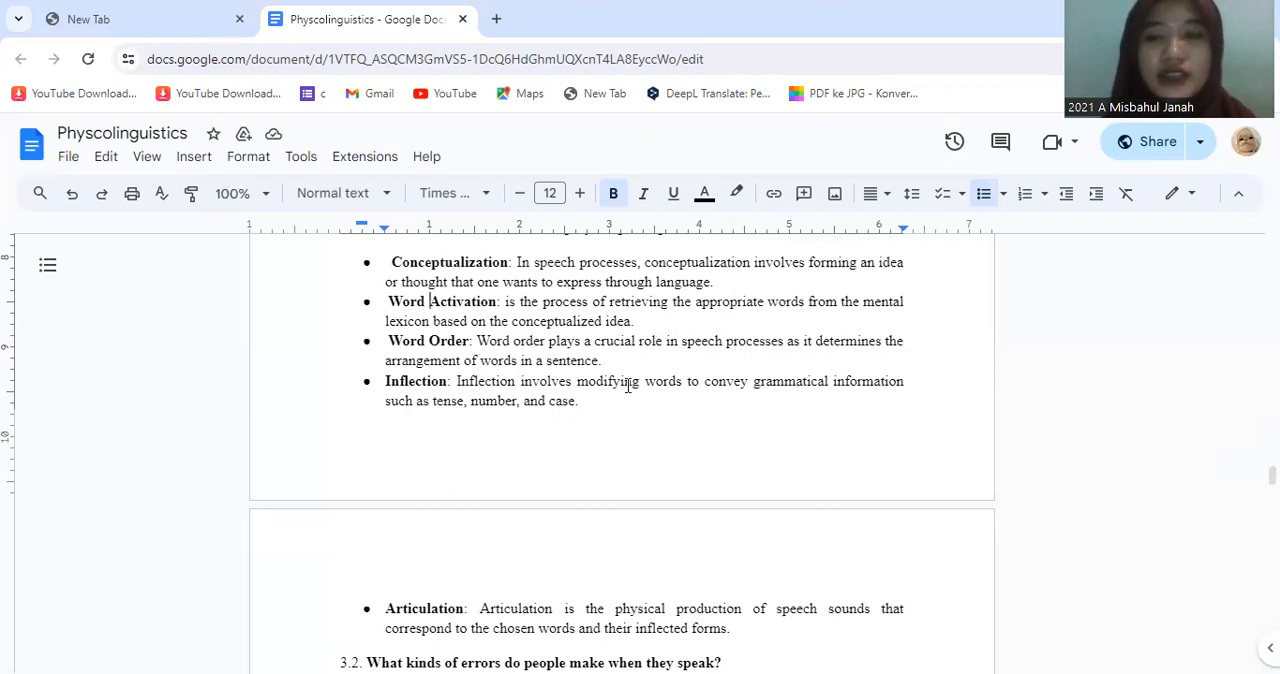
{"action": "scroll", "scroll_direction": "down", "scroll_amount": 3}
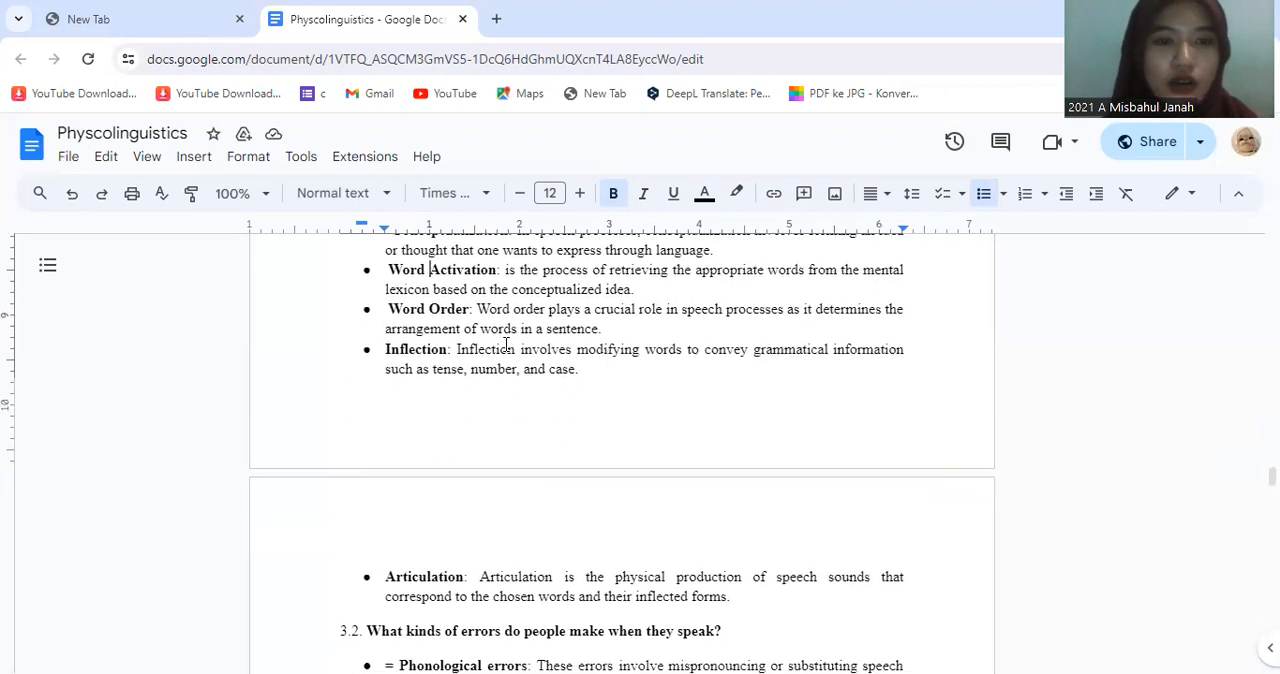
{"action": "scroll", "scroll_direction": "down", "scroll_amount": 3}
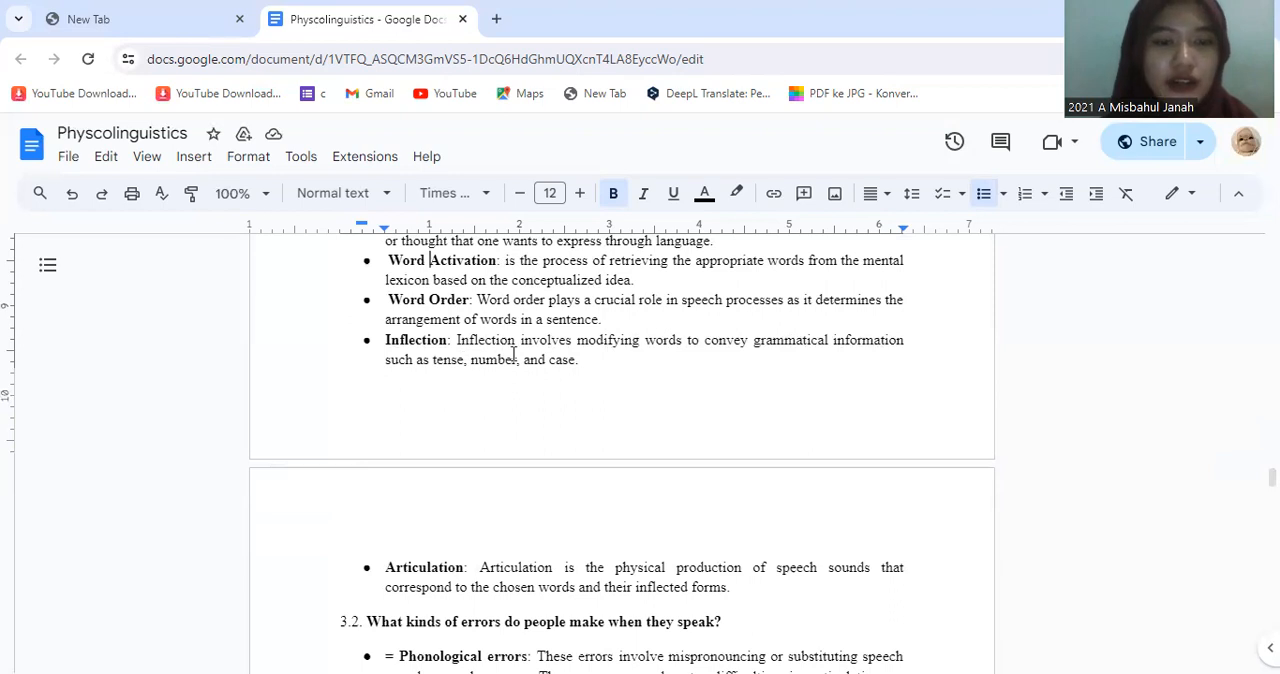
{"action": "mouse_move", "coordinate": [580, 342]}
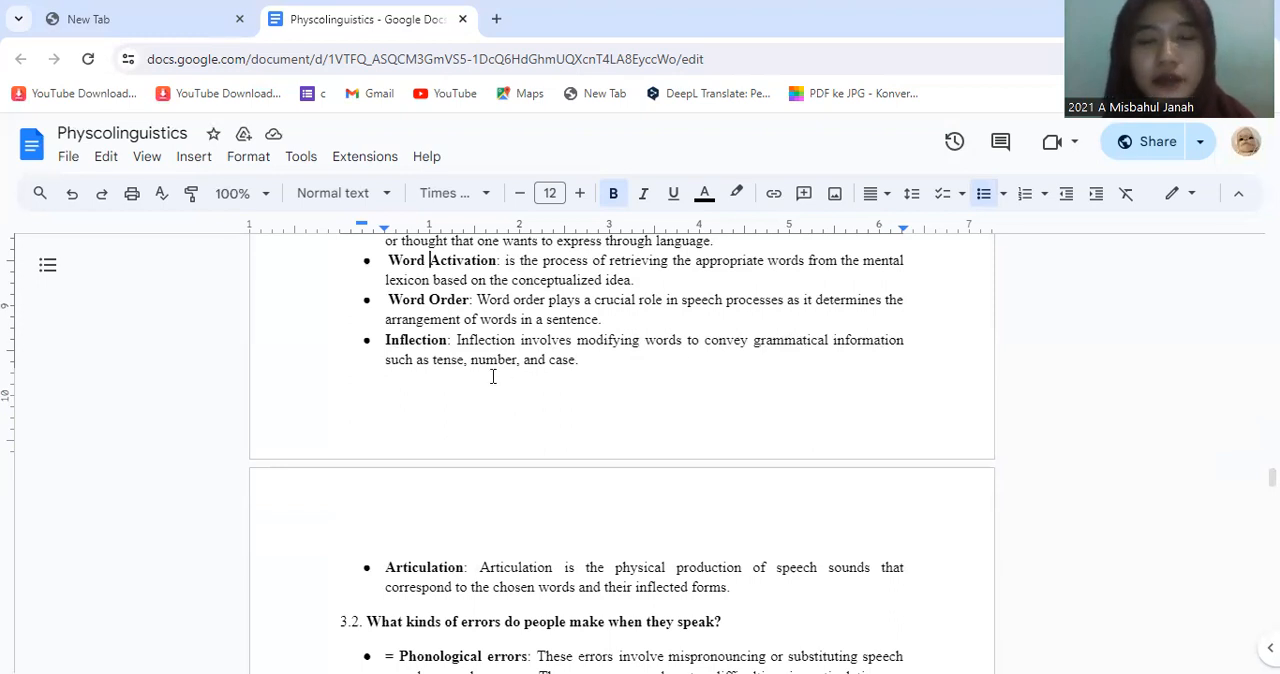
- Scroll down to the 3.2 bullet list of speech errors, from Phonological through Aphasia-related
{"action": "scroll", "scroll_direction": "down", "scroll_amount": 3}
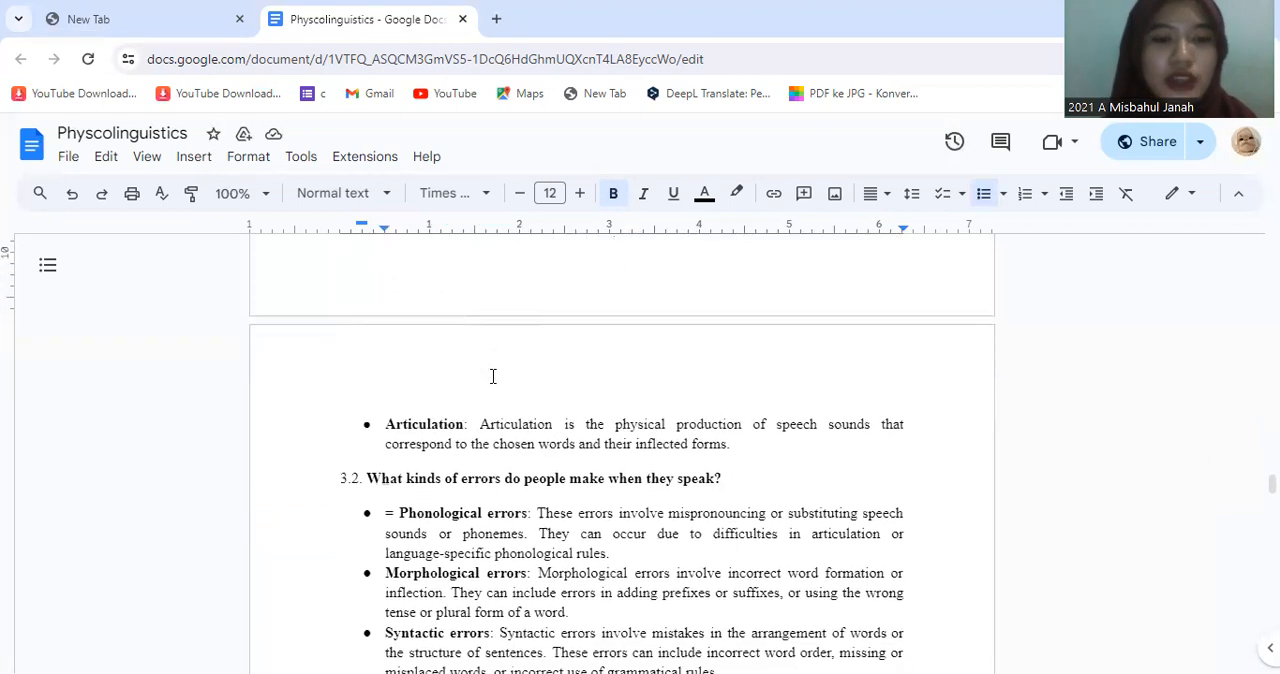
{"action": "scroll", "scroll_direction": "down", "scroll_amount": 3}
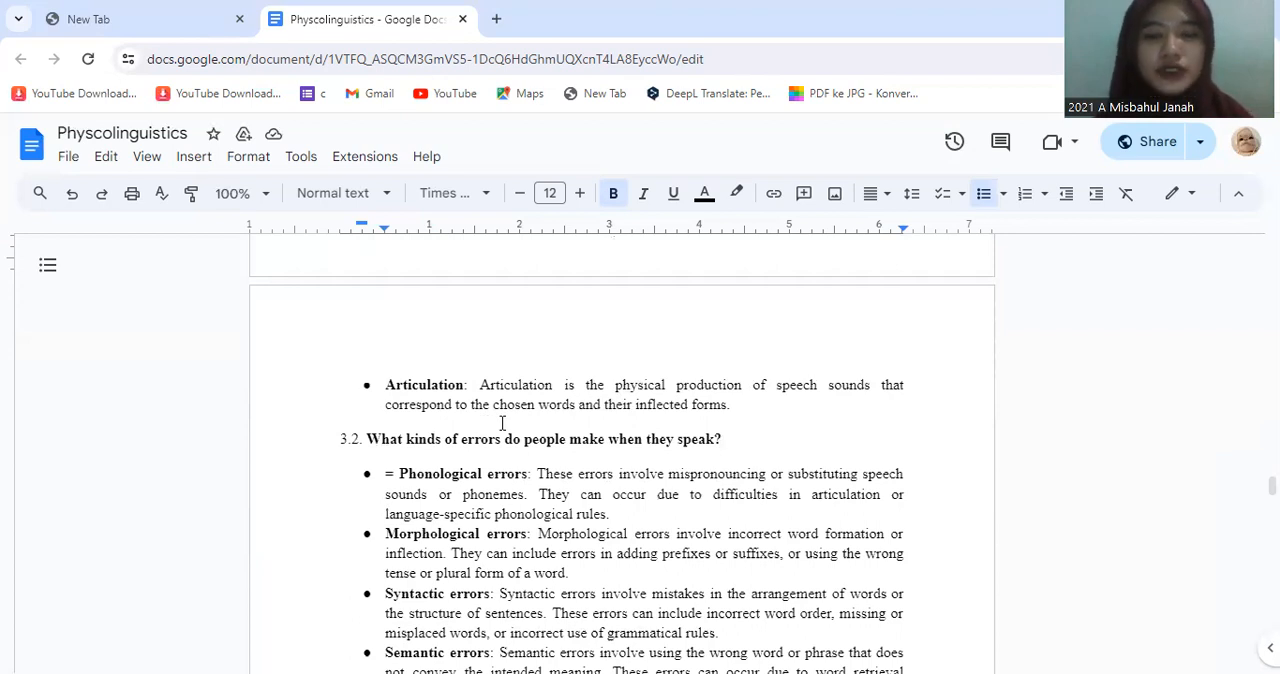
{"action": "scroll", "scroll_direction": "down", "scroll_amount": 3}
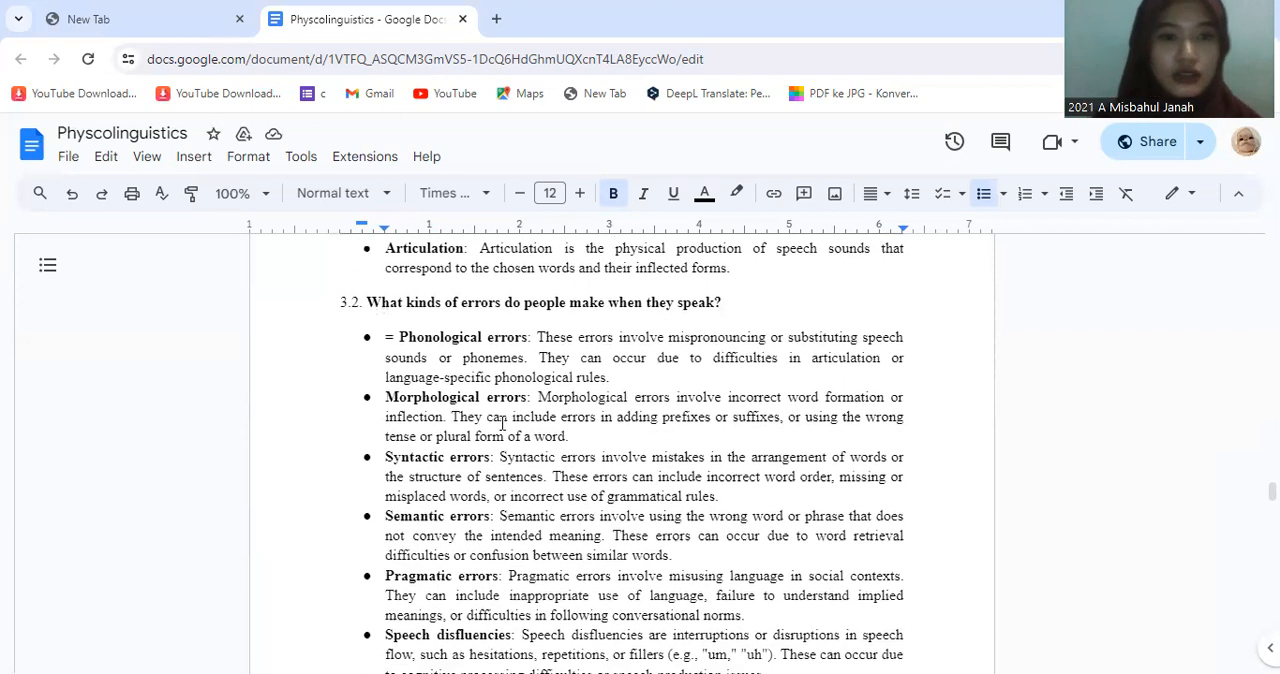
{"action": "scroll", "scroll_direction": "down", "scroll_amount": 3}
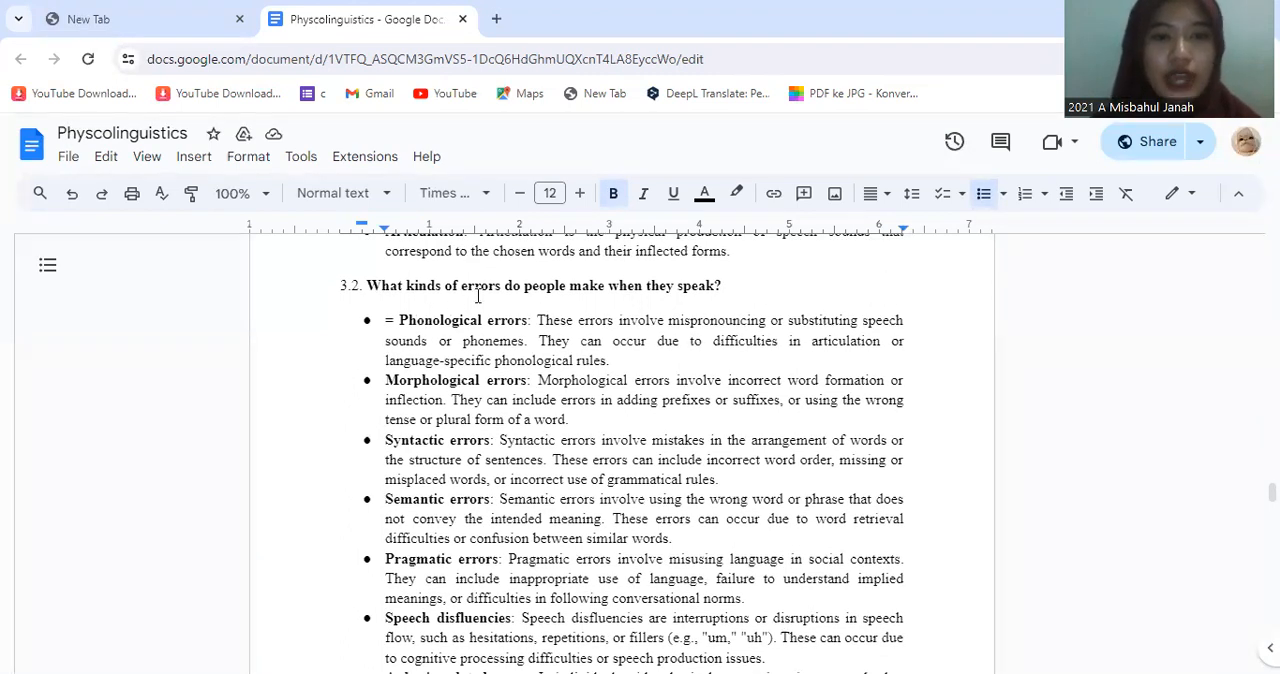
{"action": "mouse_move", "coordinate": [628, 295]}
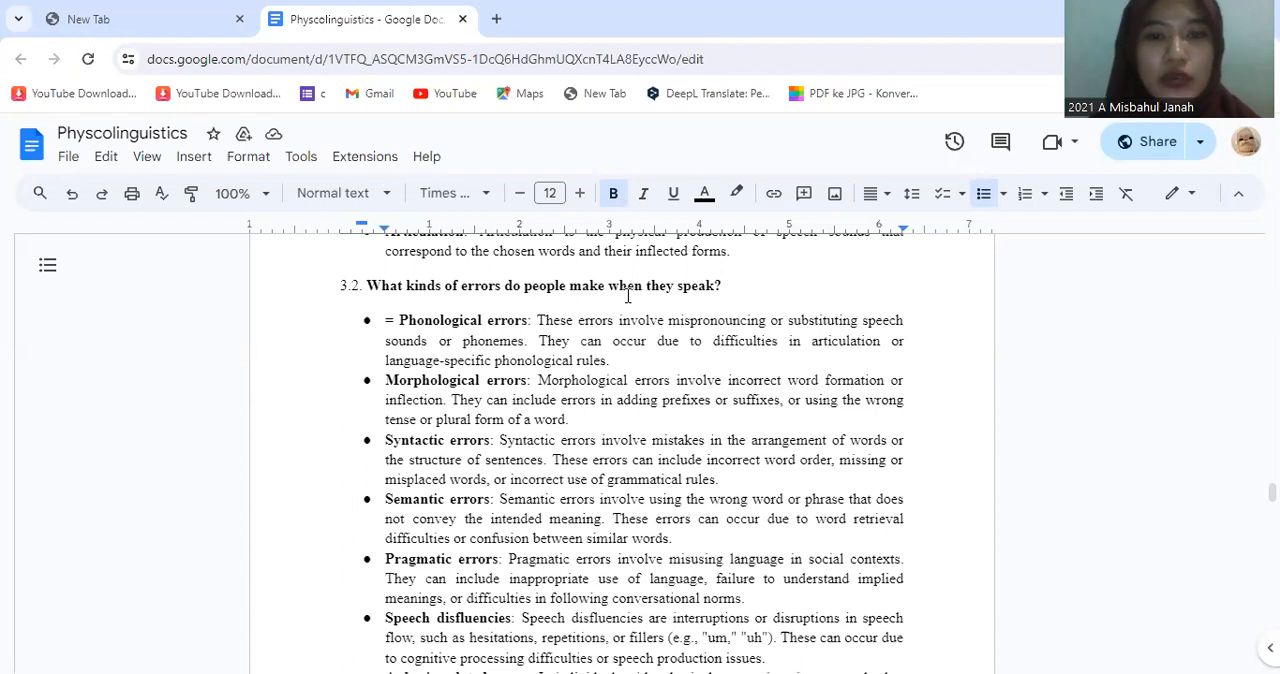
{"action": "scroll", "scroll_direction": "down", "scroll_amount": 3}
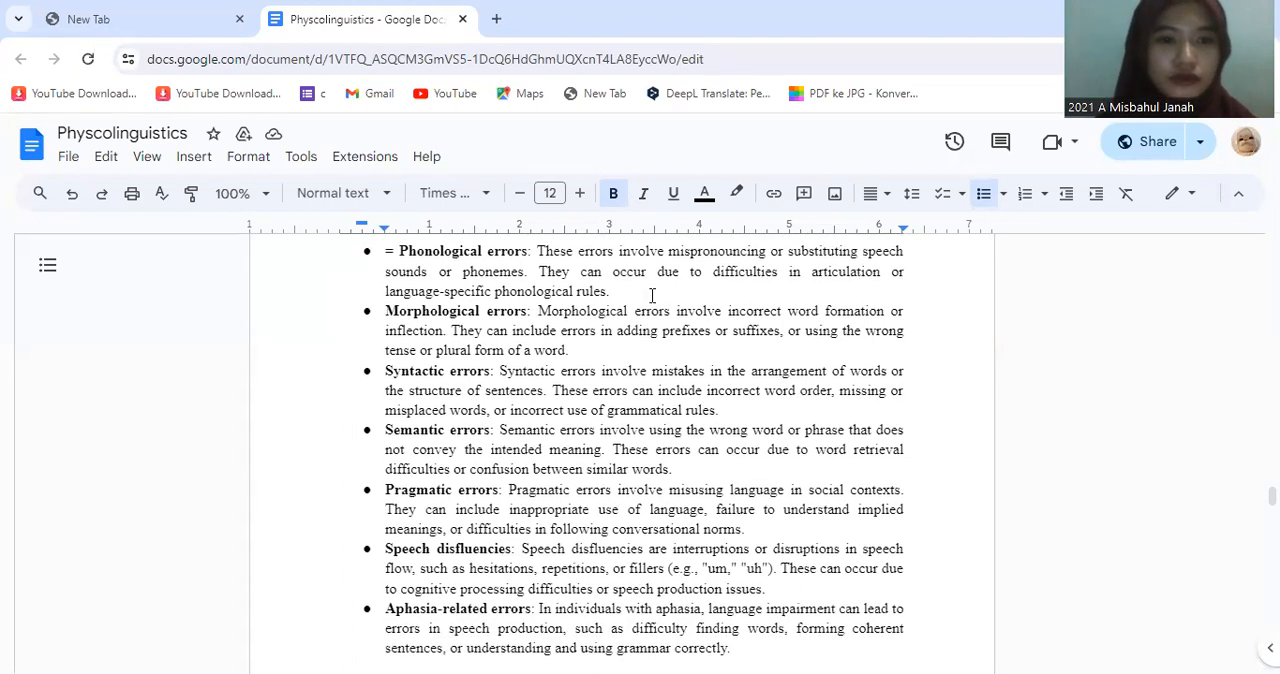
{"action": "scroll", "scroll_direction": "up", "scroll_amount": 3}
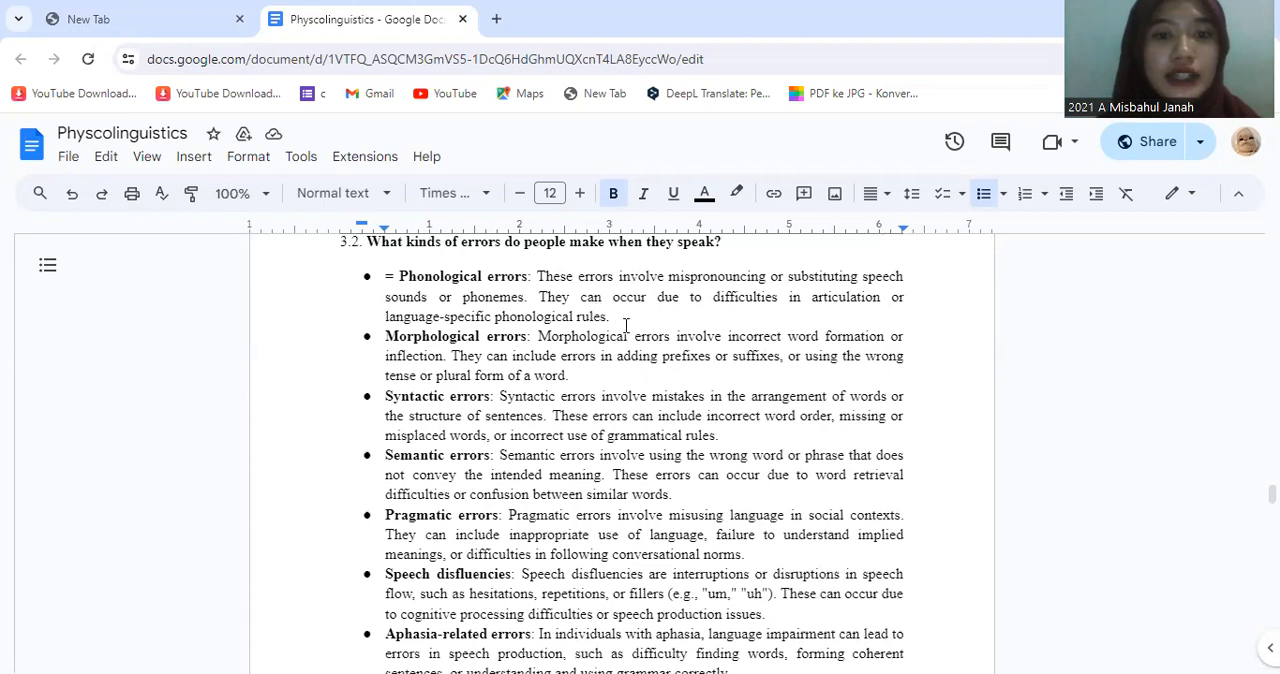
- Scroll down past the error bullets to the 3.3 answer on inner monologue and the curare experiment, with question 4 below
{"action": "scroll", "scroll_direction": "down", "scroll_amount": 3}
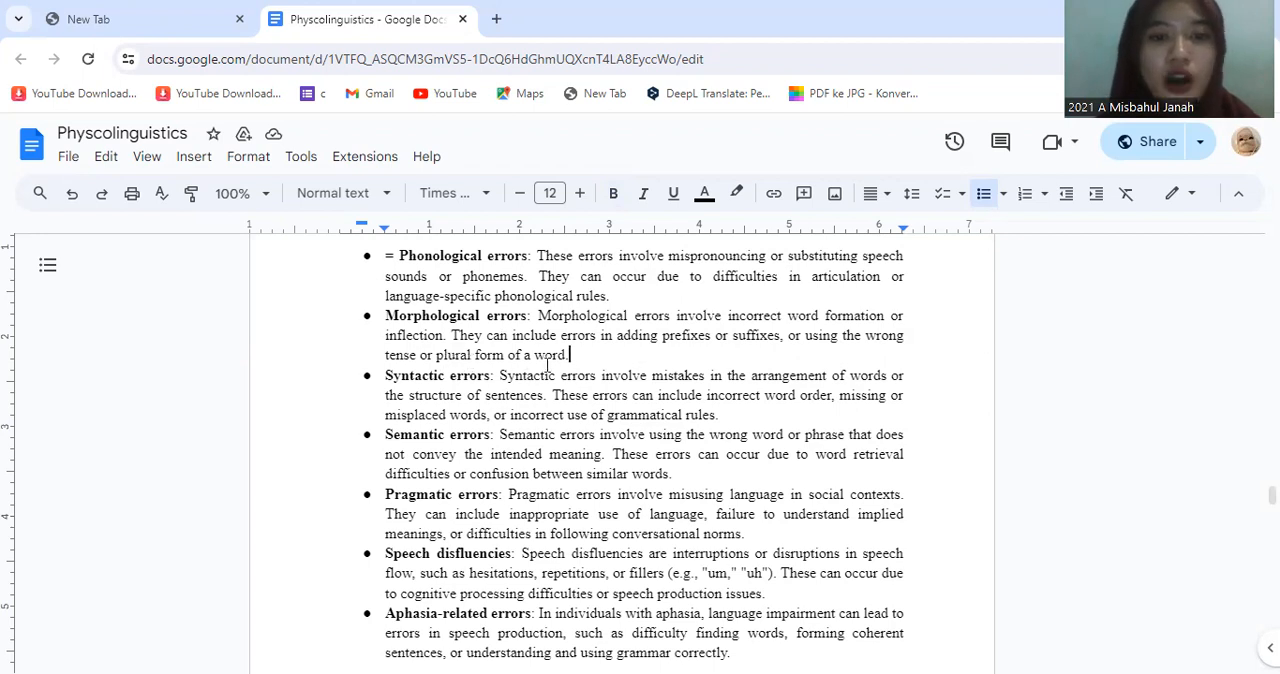
{"action": "scroll", "scroll_direction": "down", "scroll_amount": 3}
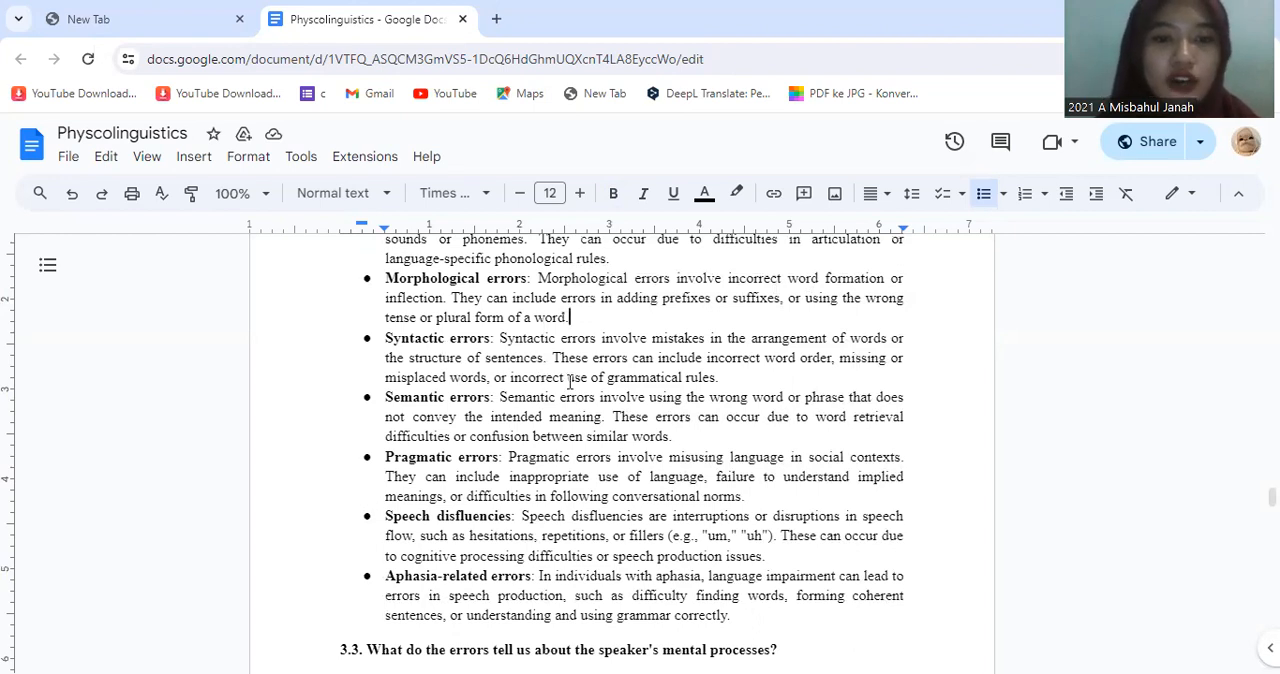
{"action": "scroll", "scroll_direction": "down", "scroll_amount": 3}
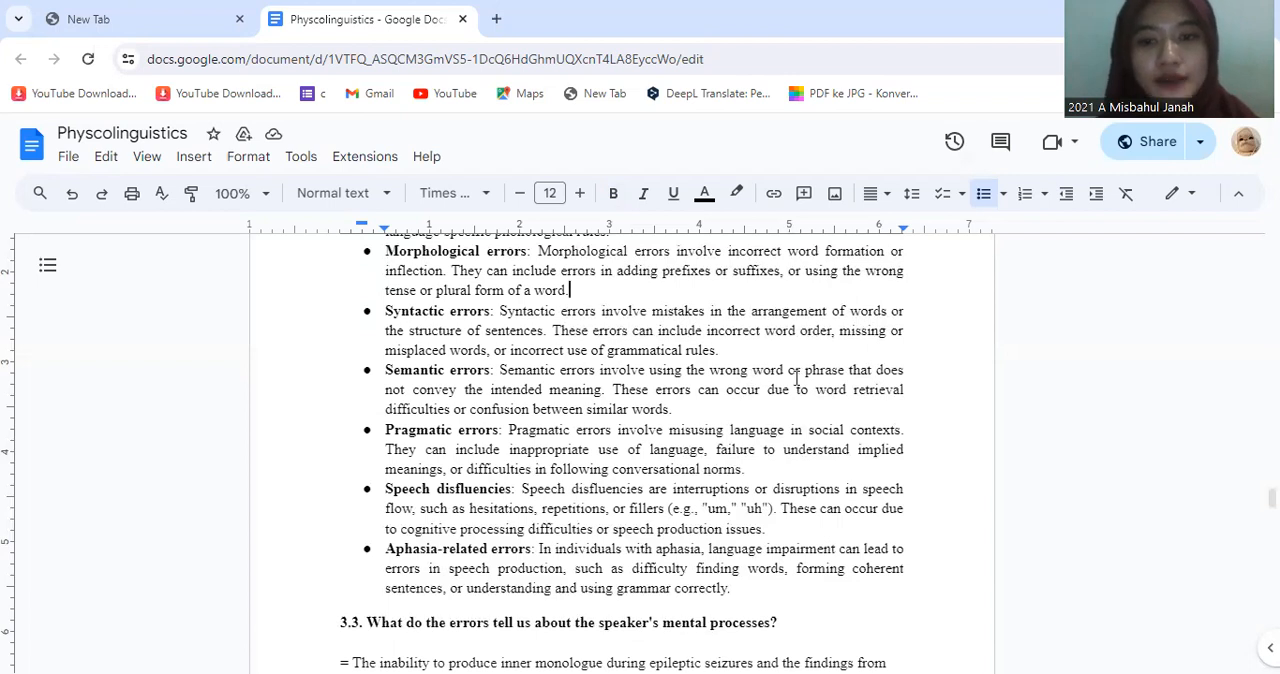
{"action": "mouse_move", "coordinate": [426, 377]}
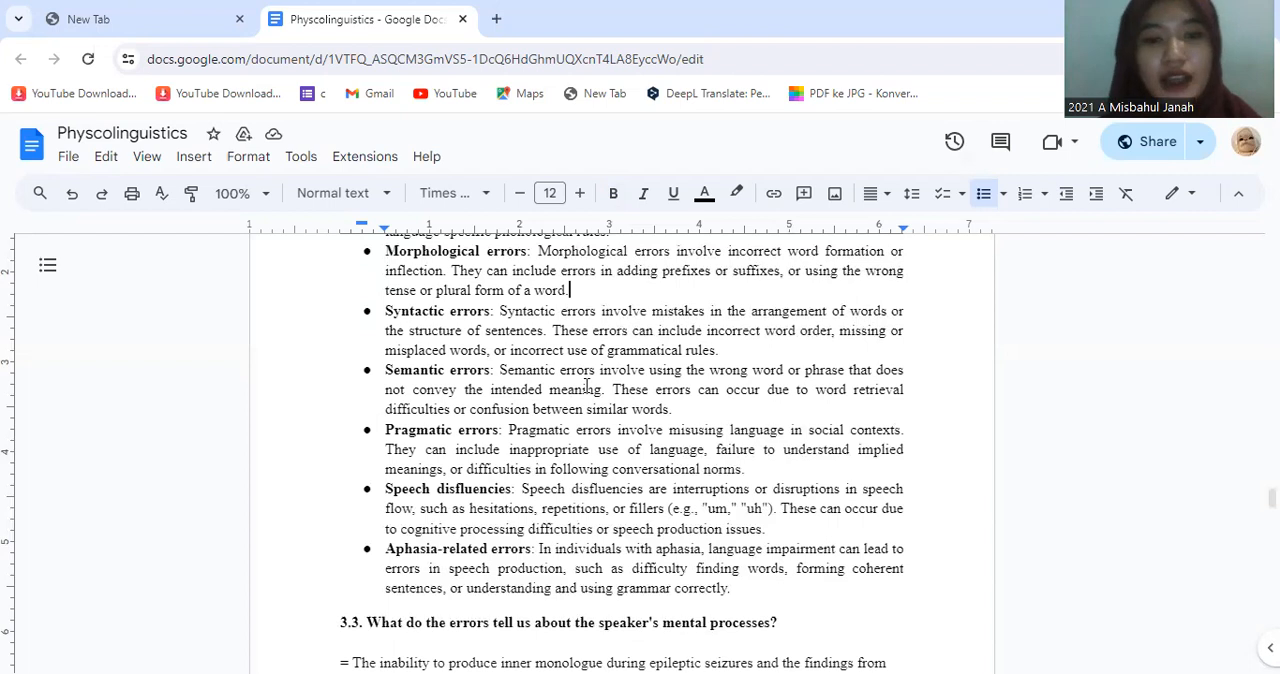
{"action": "mouse_move", "coordinate": [723, 409]}
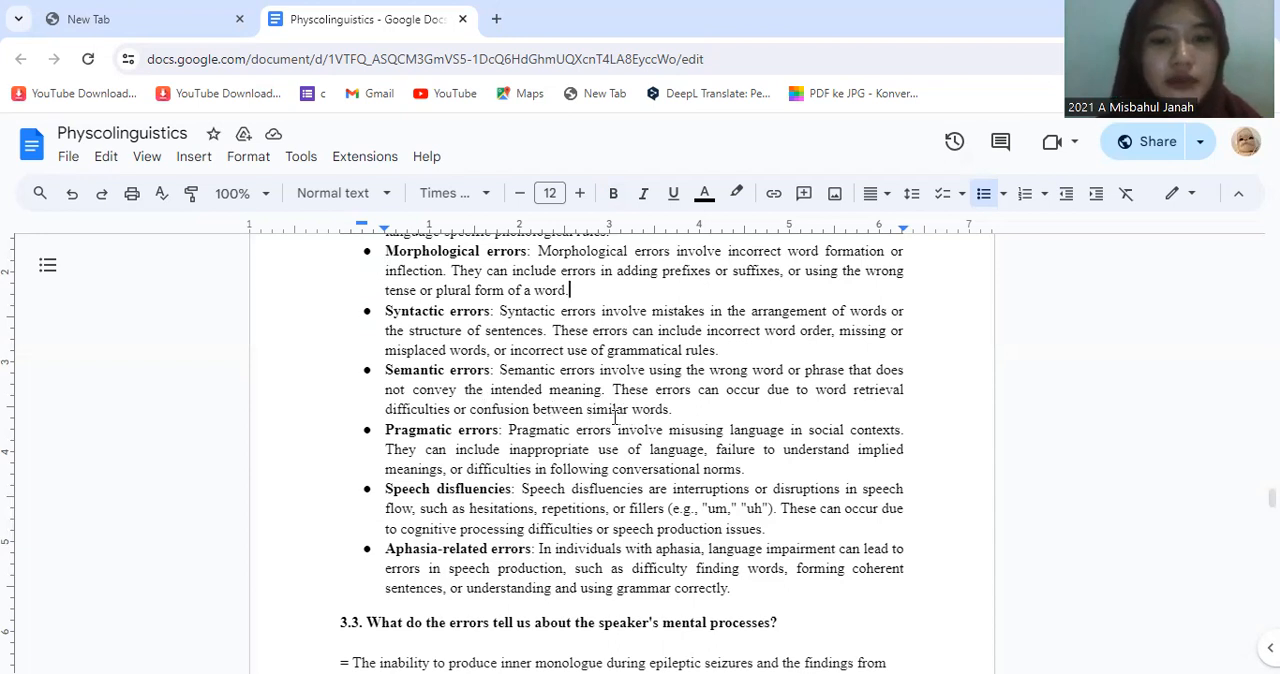
{"action": "scroll", "scroll_direction": "down", "scroll_amount": 3}
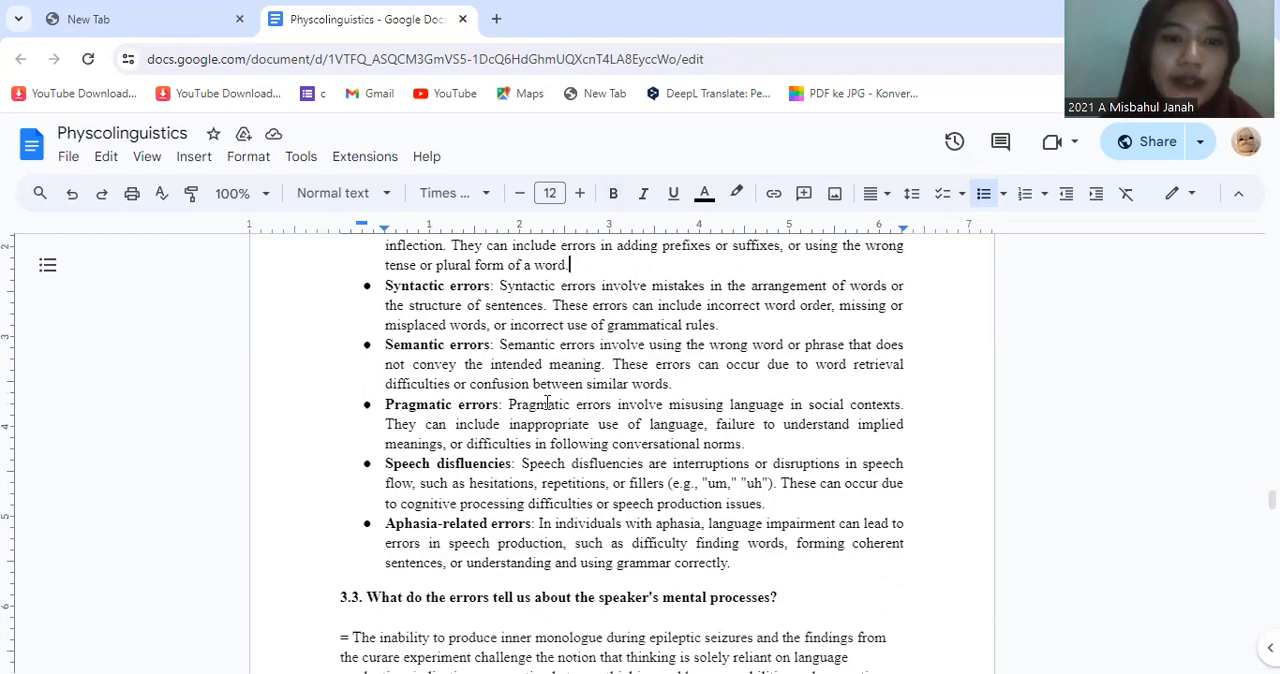
{"action": "mouse_move", "coordinate": [815, 396]}
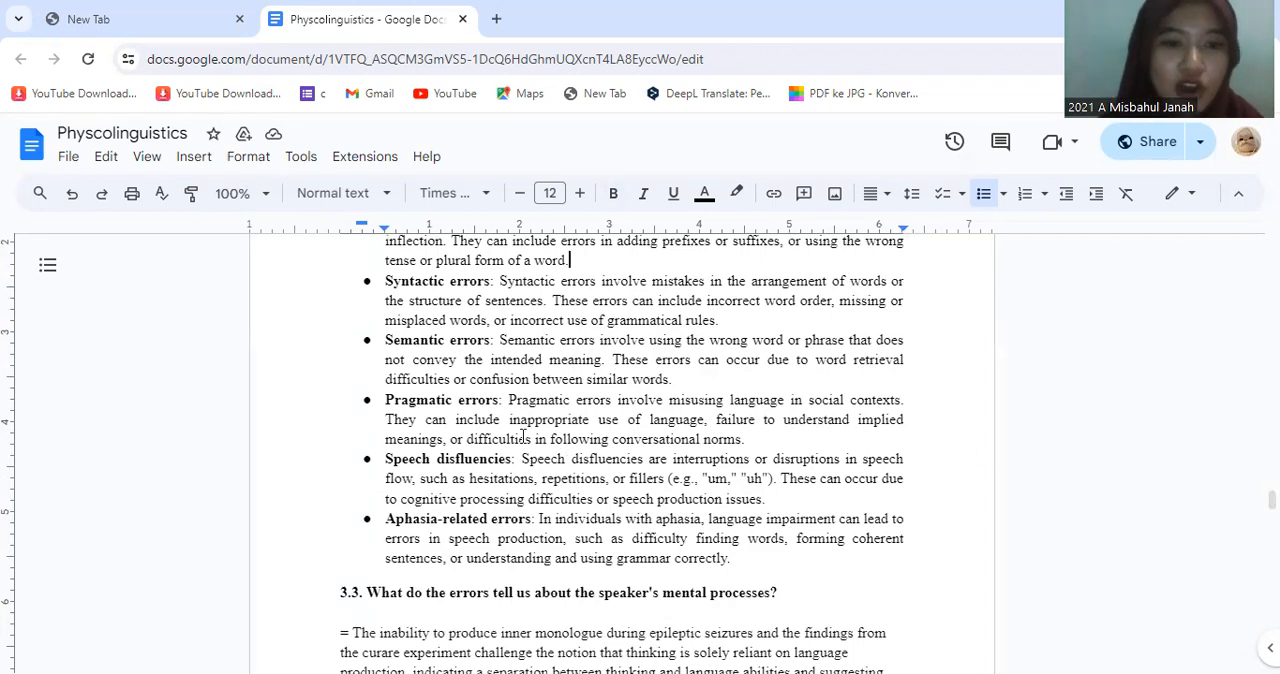
{"action": "scroll", "scroll_direction": "down", "scroll_amount": 3}
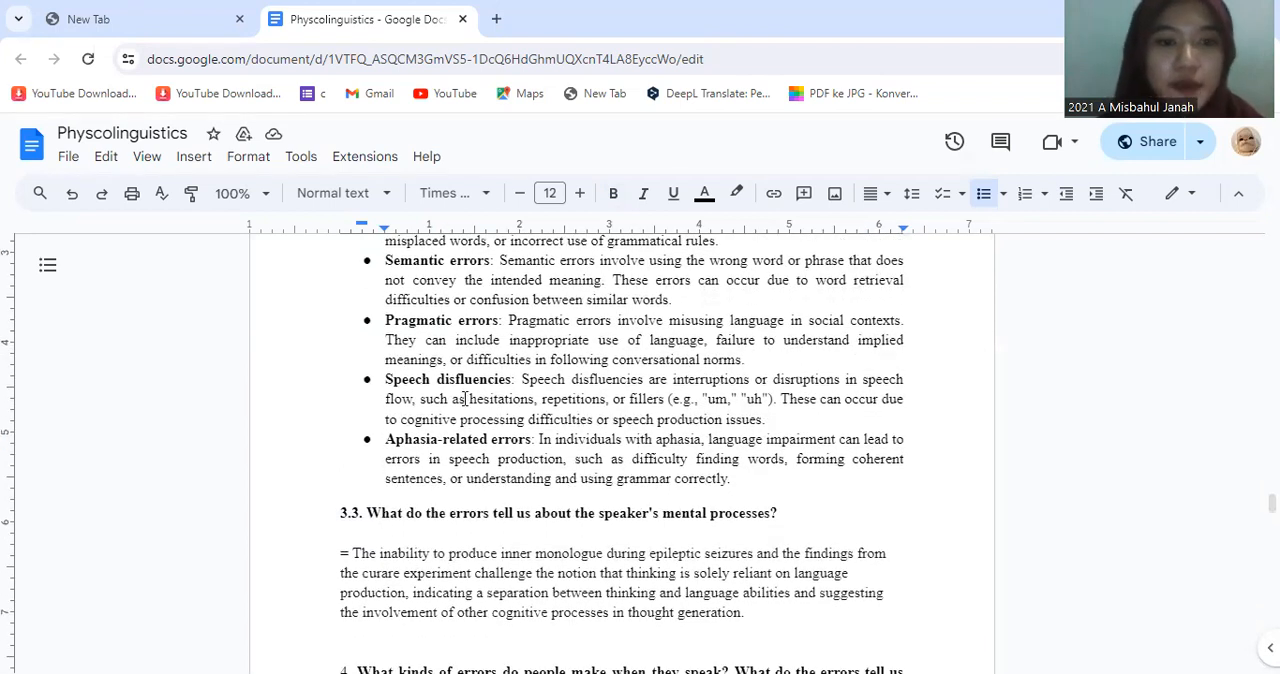
{"action": "mouse_move", "coordinate": [564, 382]}
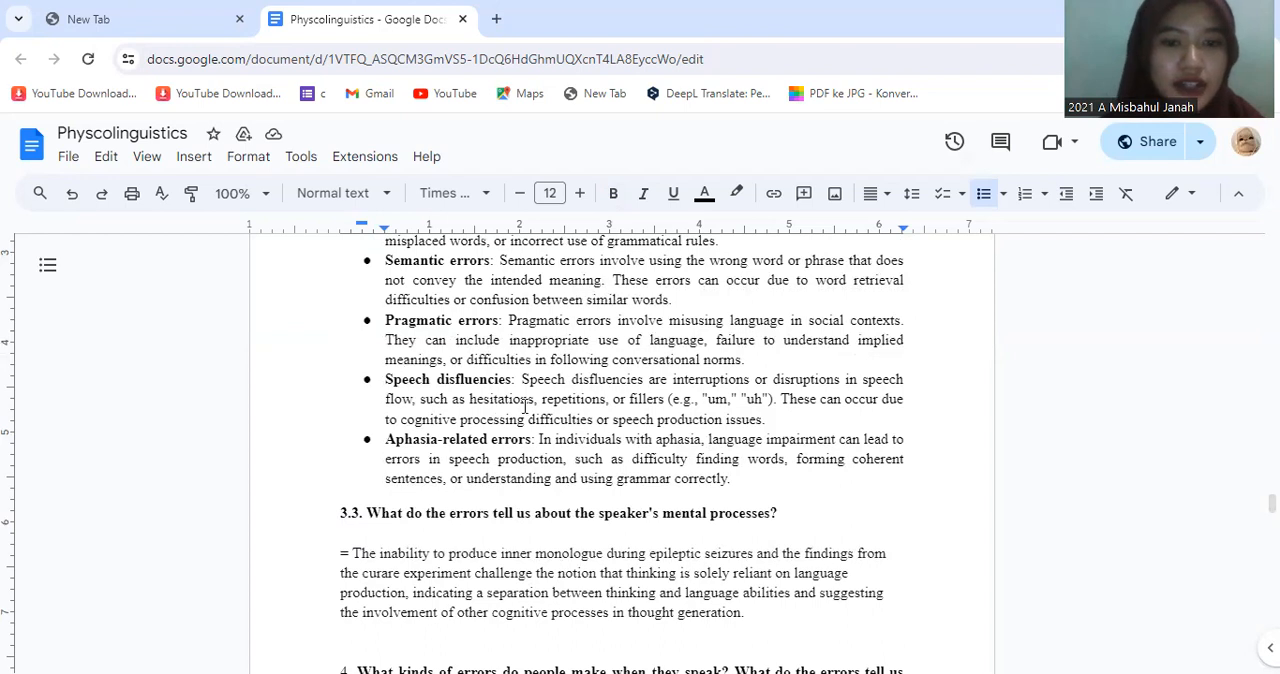
{"action": "mouse_move", "coordinate": [562, 408]}
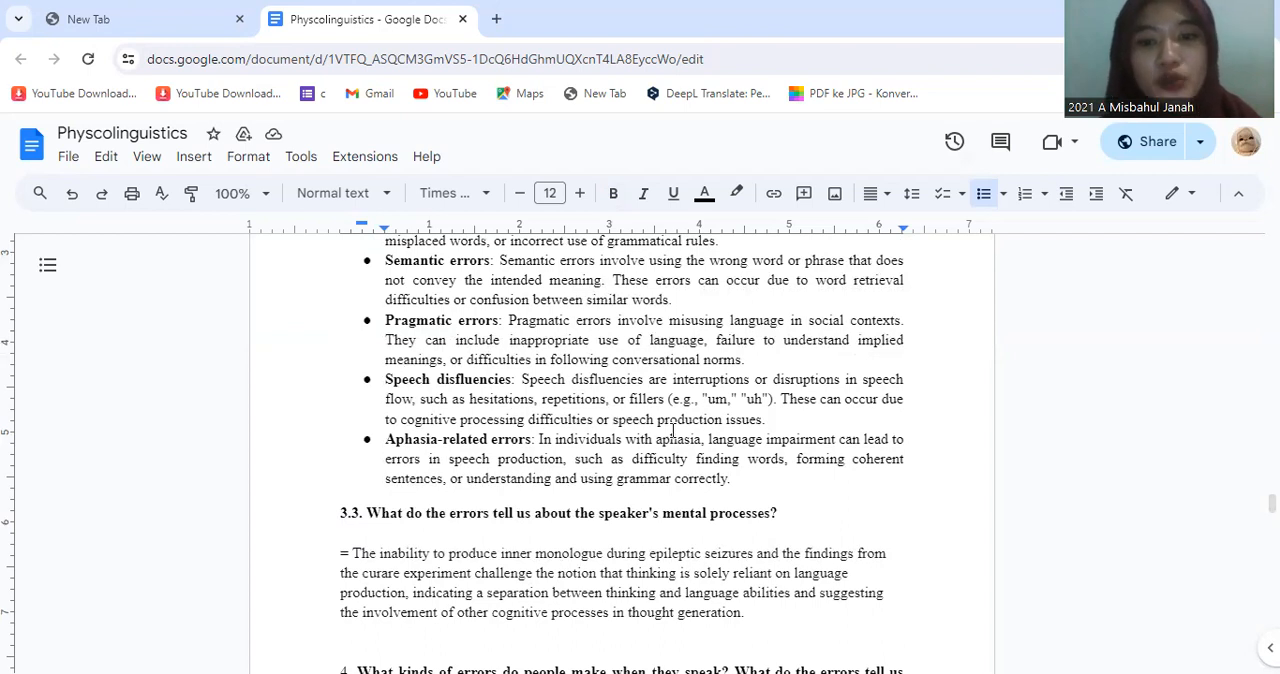
{"action": "scroll", "scroll_direction": "down", "scroll_amount": 3}
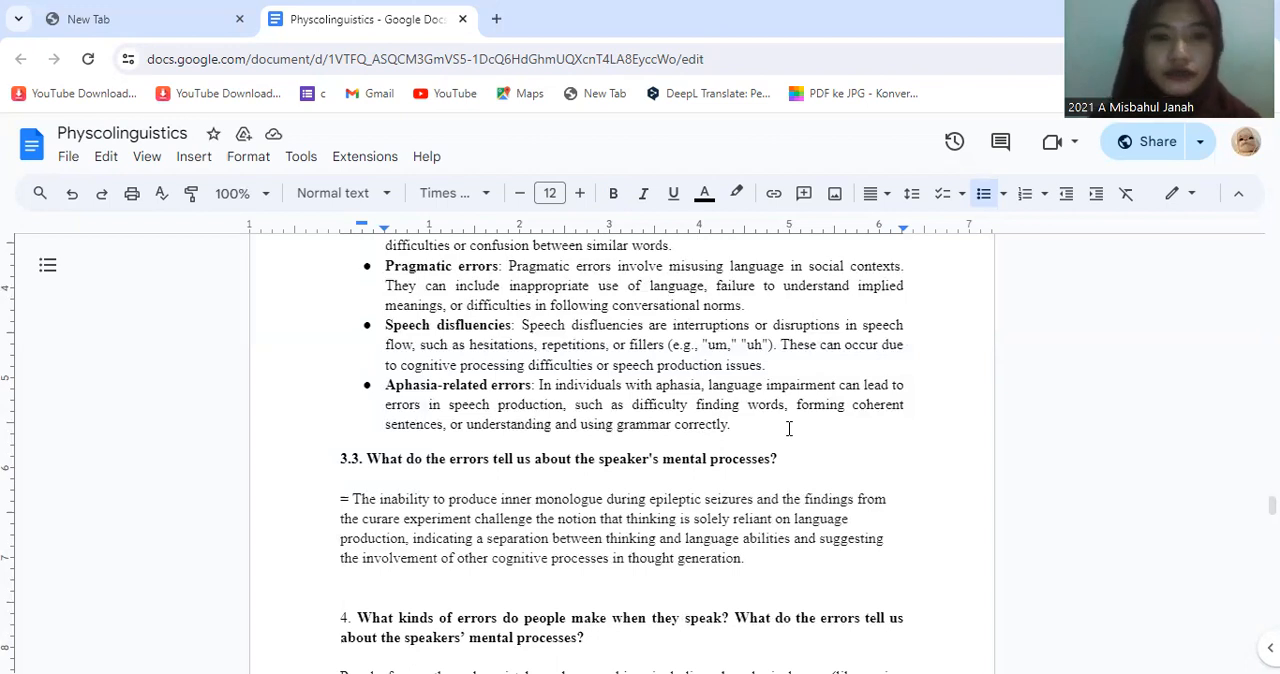
- Scroll down to question 4's answer listing phonological, morphological, syntactic, lexical and semantic errors
{"action": "scroll", "scroll_direction": "down", "scroll_amount": 3}
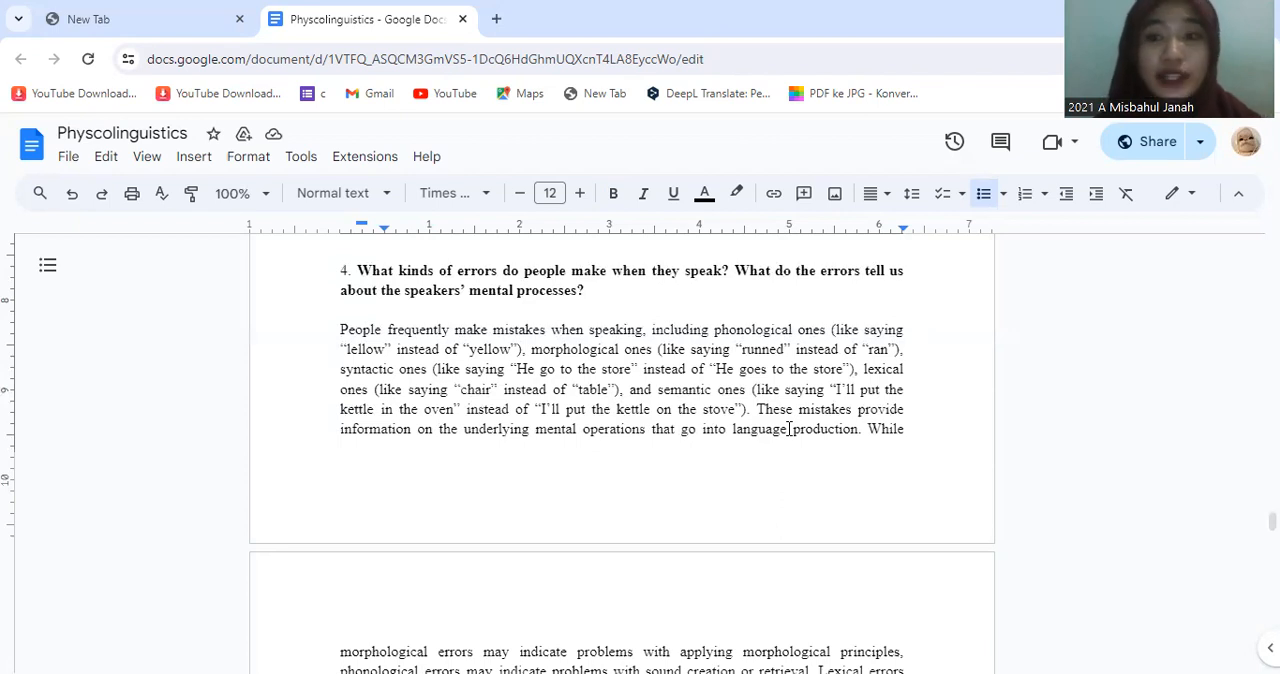
- Scroll past the page break to answer 4's conclusion and the question 5 heading on Dell's and WEAVER++ models
{"action": "scroll", "scroll_direction": "down", "scroll_amount": 3}
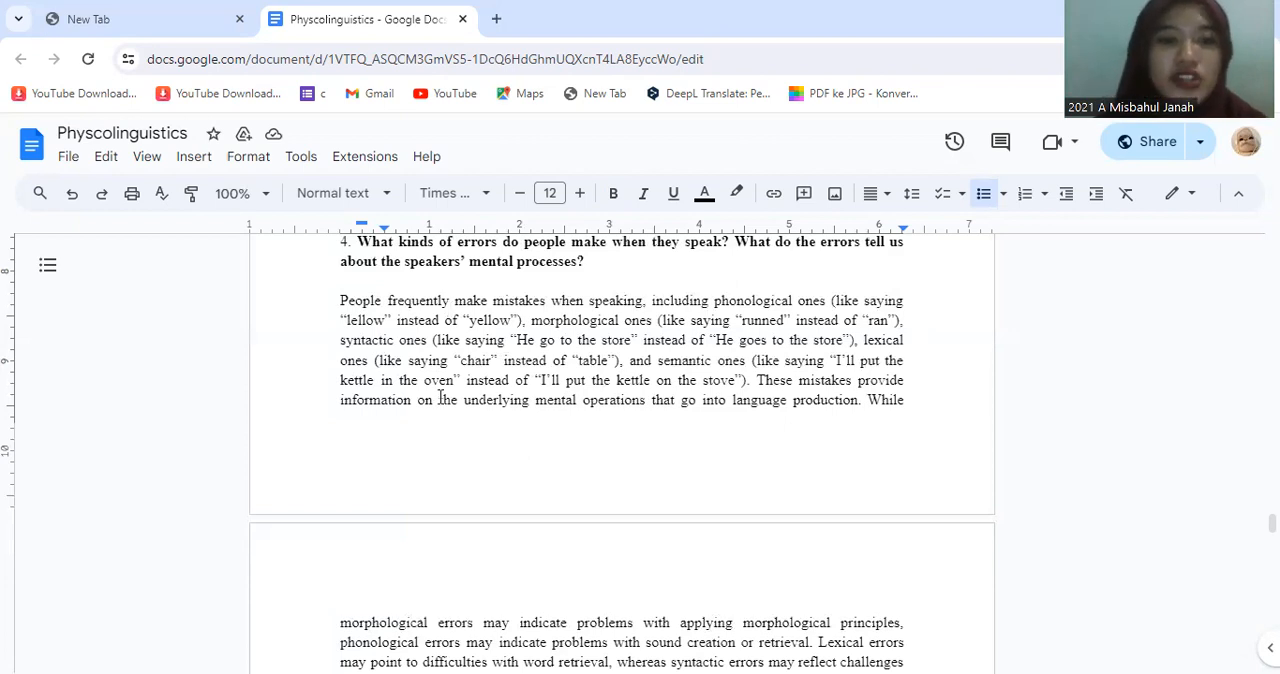
{"action": "scroll", "scroll_direction": "down", "scroll_amount": 3}
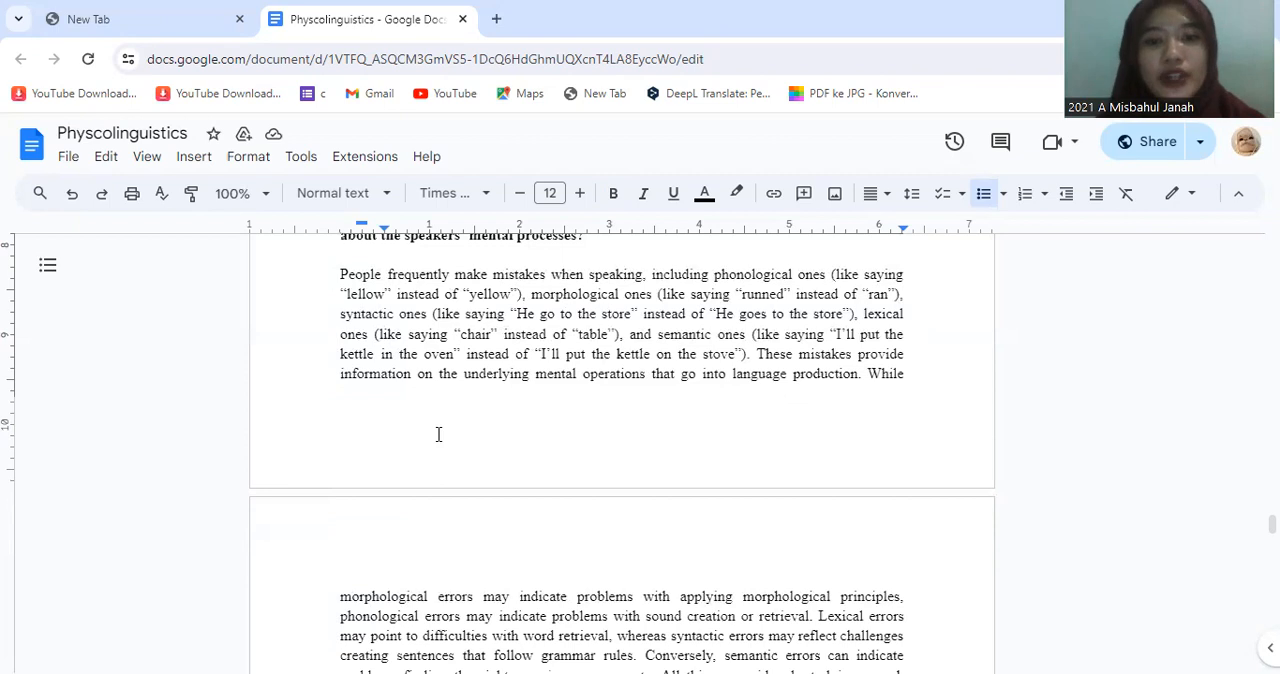
{"action": "scroll", "scroll_direction": "down", "scroll_amount": 3}
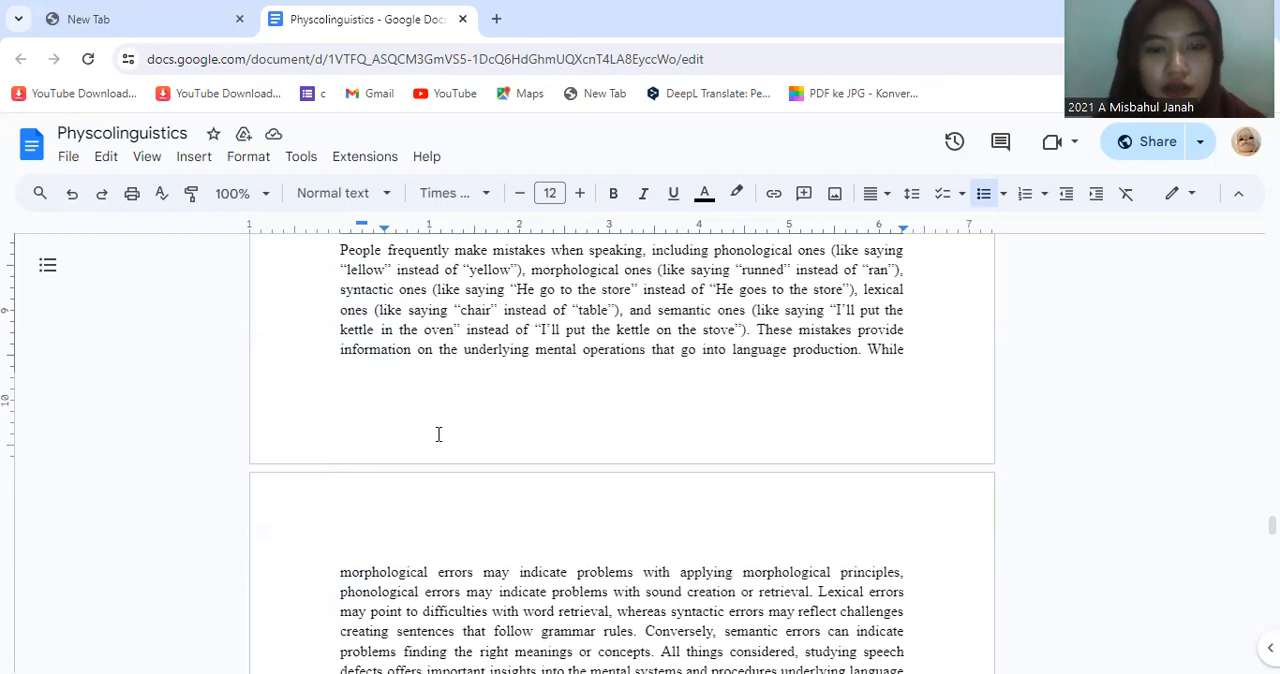
{"action": "scroll", "scroll_direction": "down", "scroll_amount": 3}
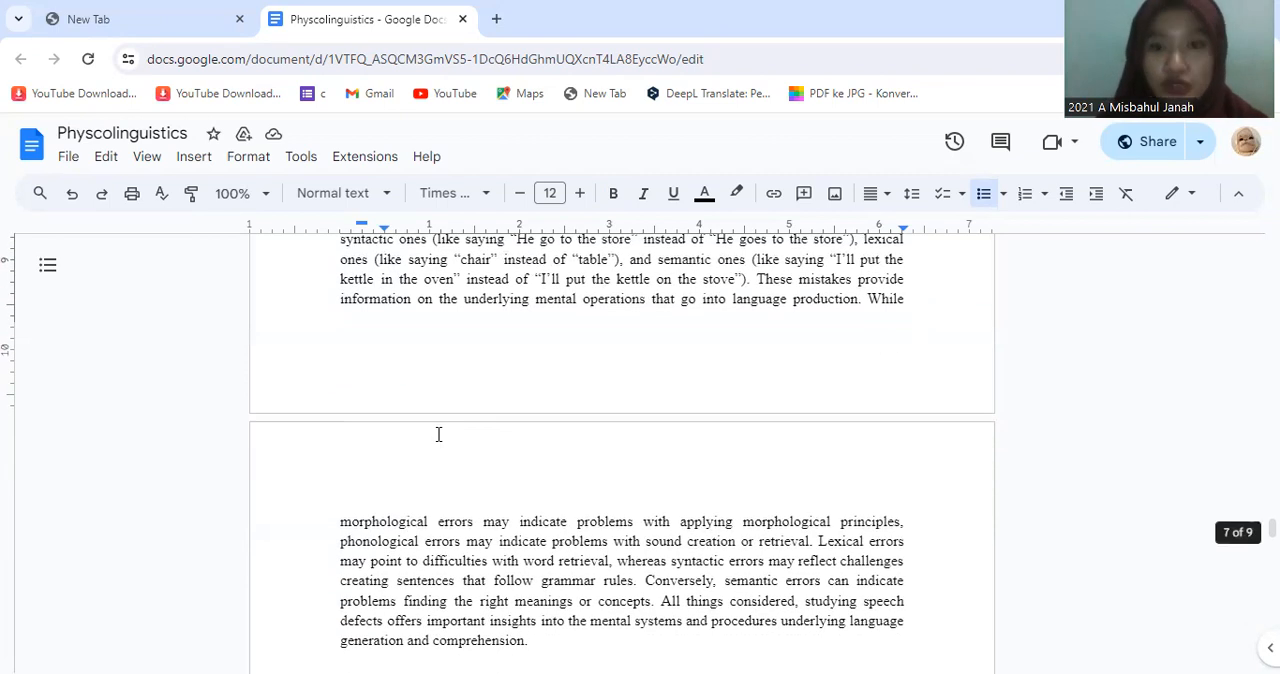
{"action": "scroll", "scroll_direction": "down", "scroll_amount": 3}
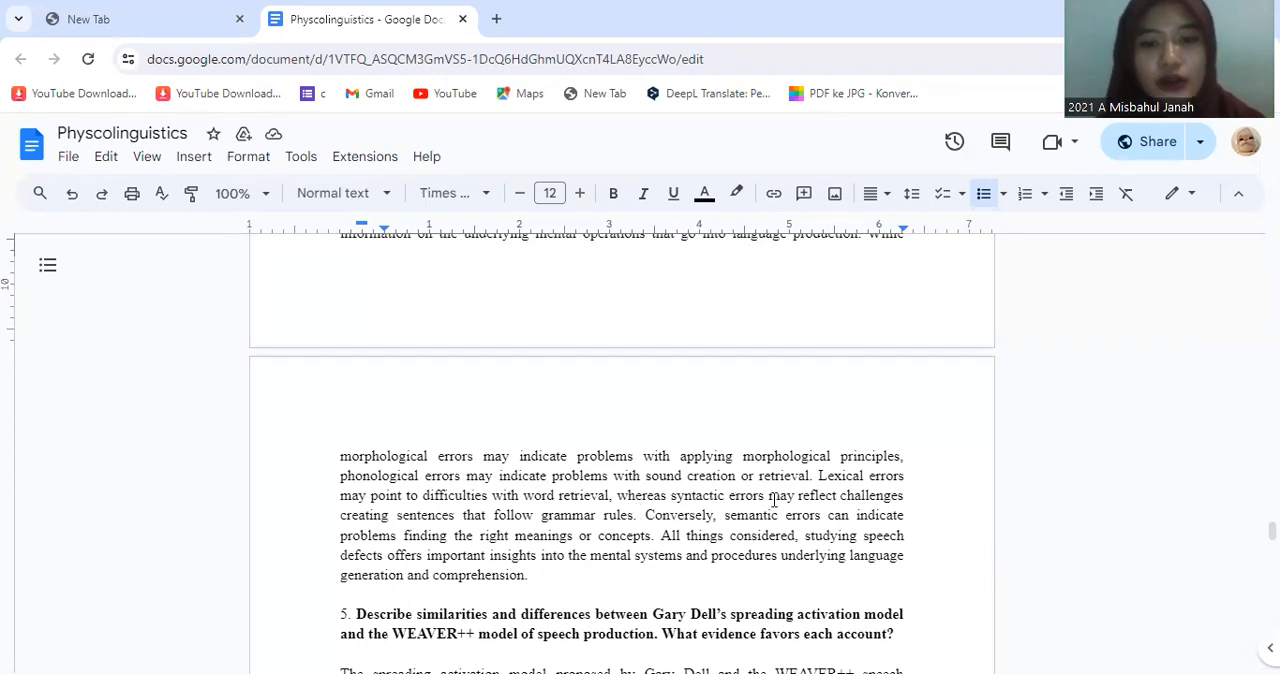
{"action": "mouse_move", "coordinate": [470, 515]}
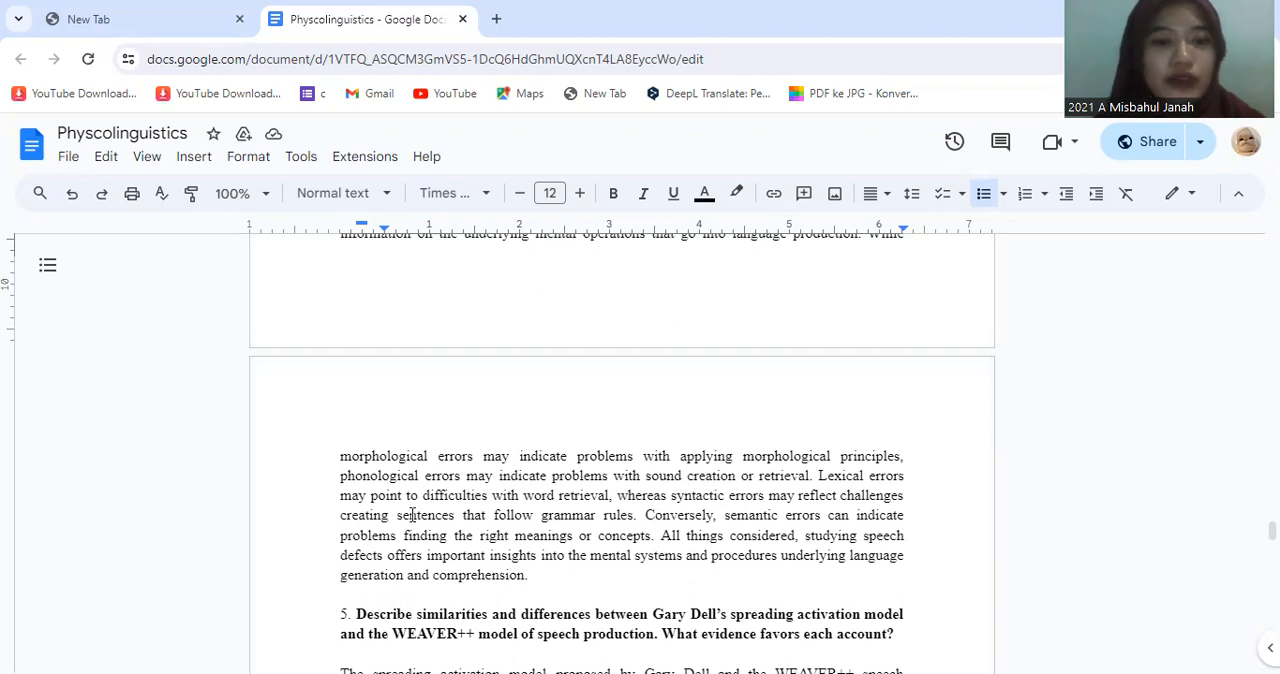
- Scroll down through the full Dell's vs WEAVER++ comparison to the start of tip-of-the-tongue question 6
{"action": "scroll", "scroll_direction": "down", "scroll_amount": 3}
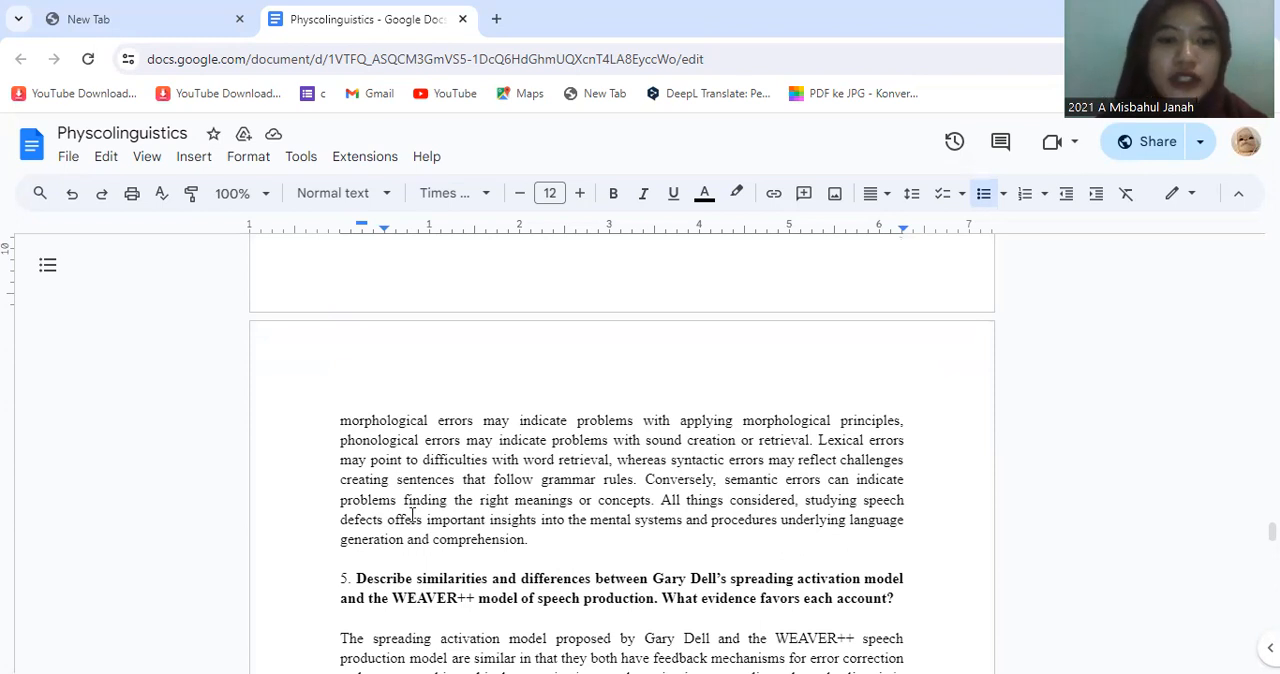
{"action": "scroll", "scroll_direction": "down", "scroll_amount": 3}
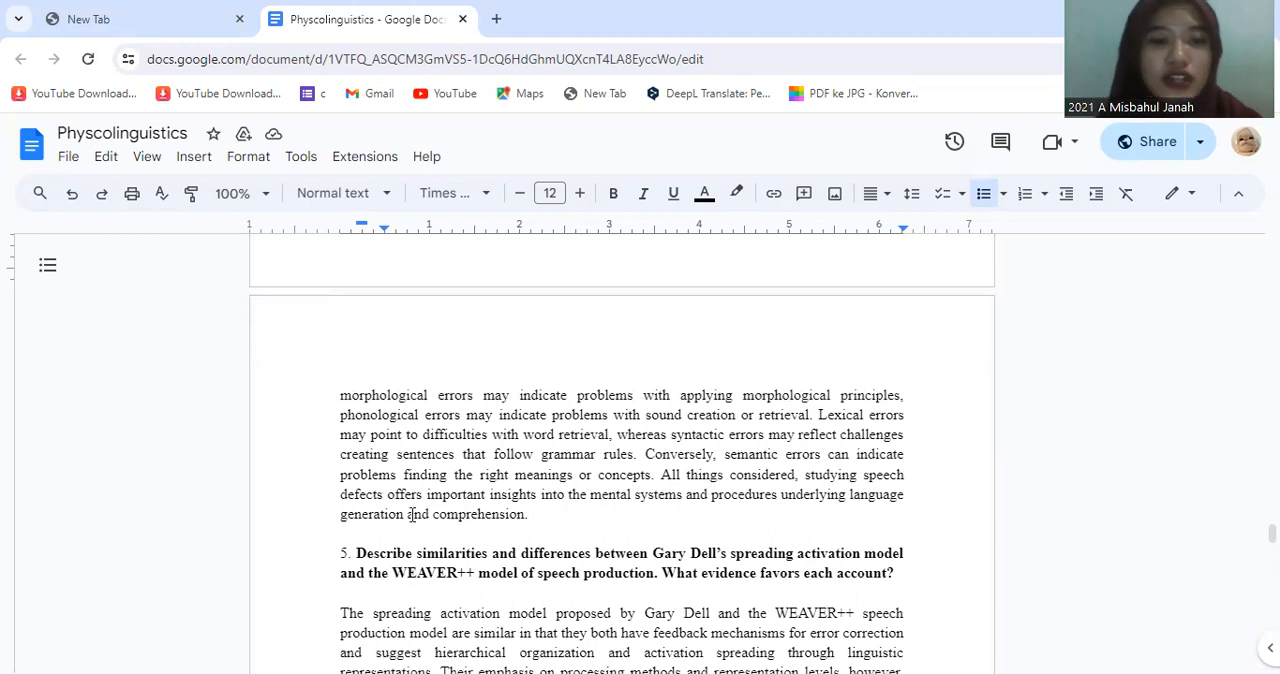
{"action": "scroll", "scroll_direction": "down", "scroll_amount": 3}
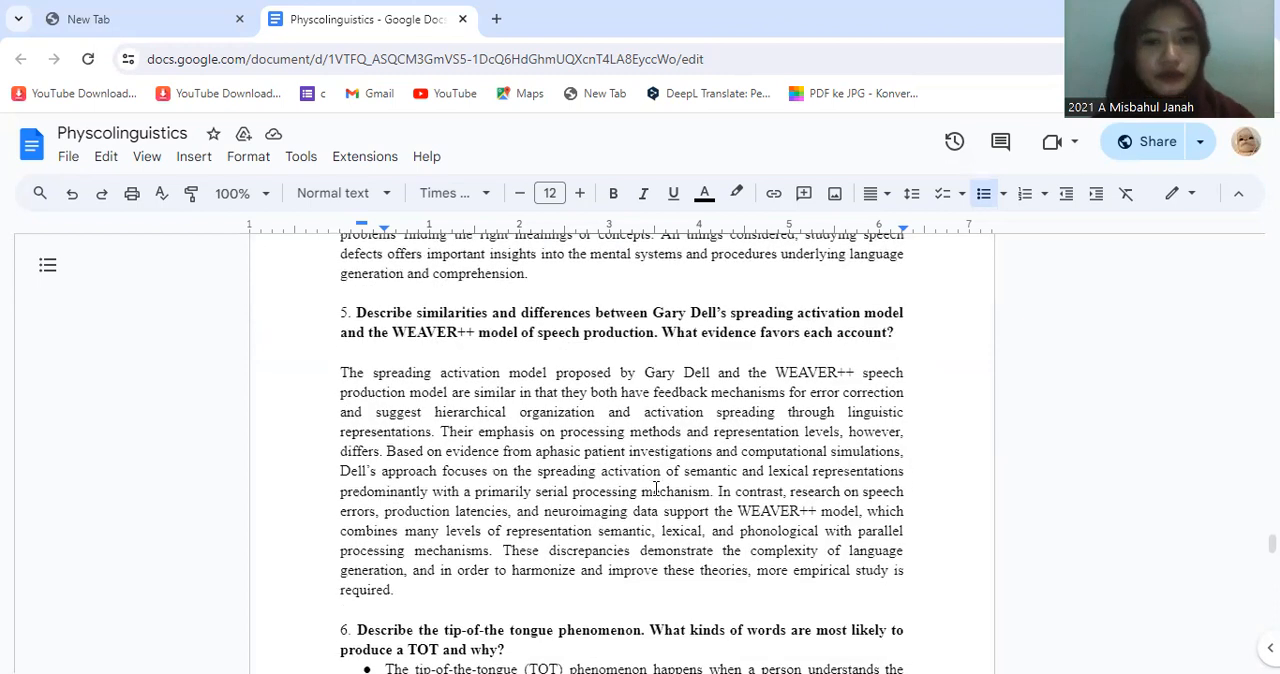
{"action": "scroll", "scroll_direction": "down", "scroll_amount": 3}
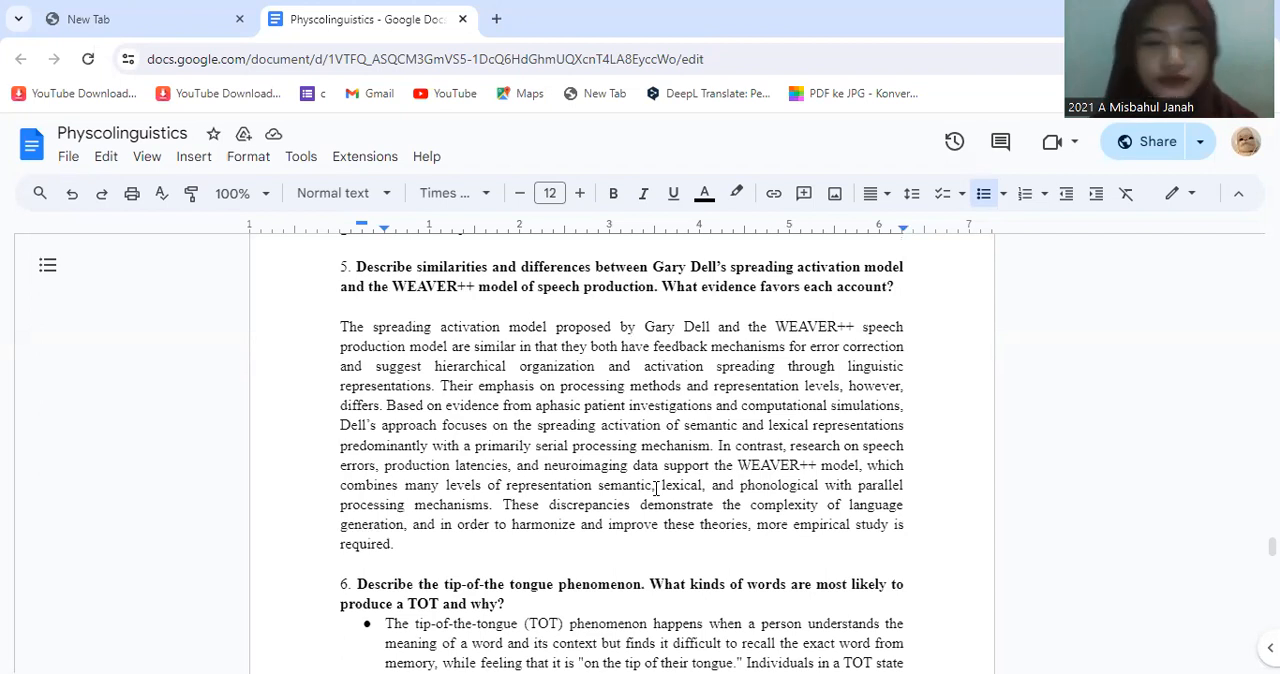
{"action": "scroll", "scroll_direction": "down", "scroll_amount": 3}
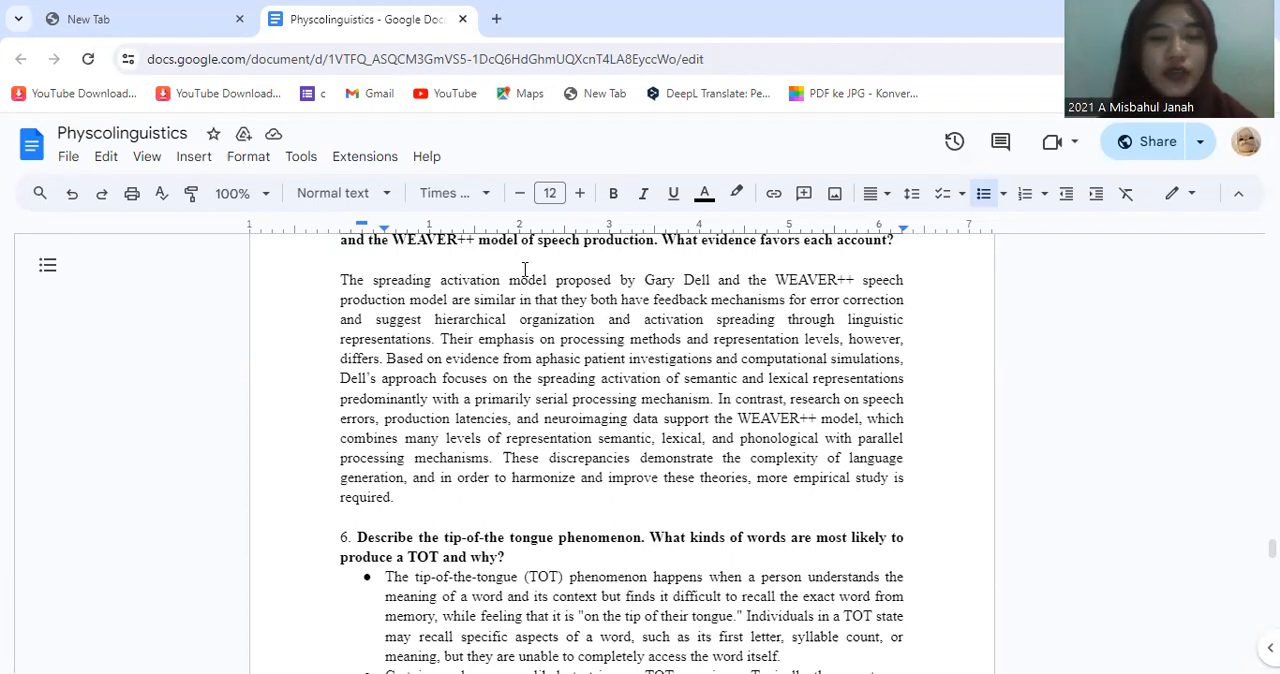
- Scroll to question 6's bullet on TOT-prone words with question 7 on Liberman's motor theory below
{"action": "scroll", "scroll_direction": "down", "scroll_amount": 3}
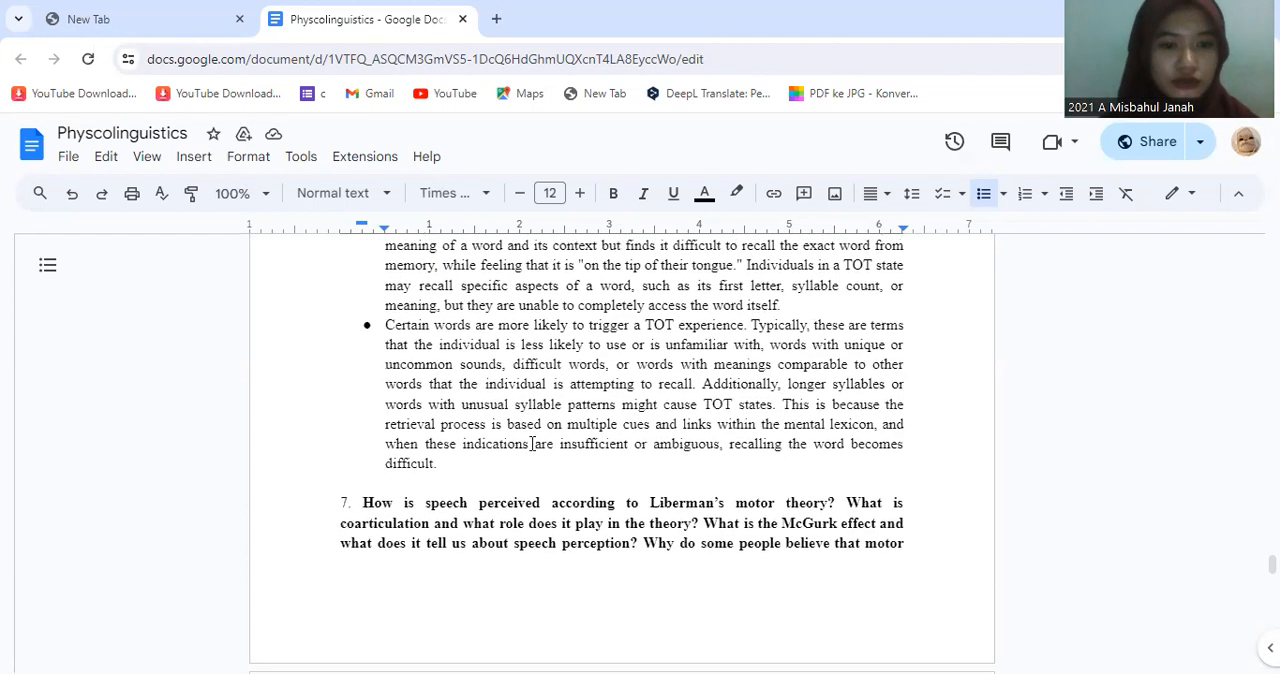
{"action": "scroll", "scroll_direction": "up", "scroll_amount": 3}
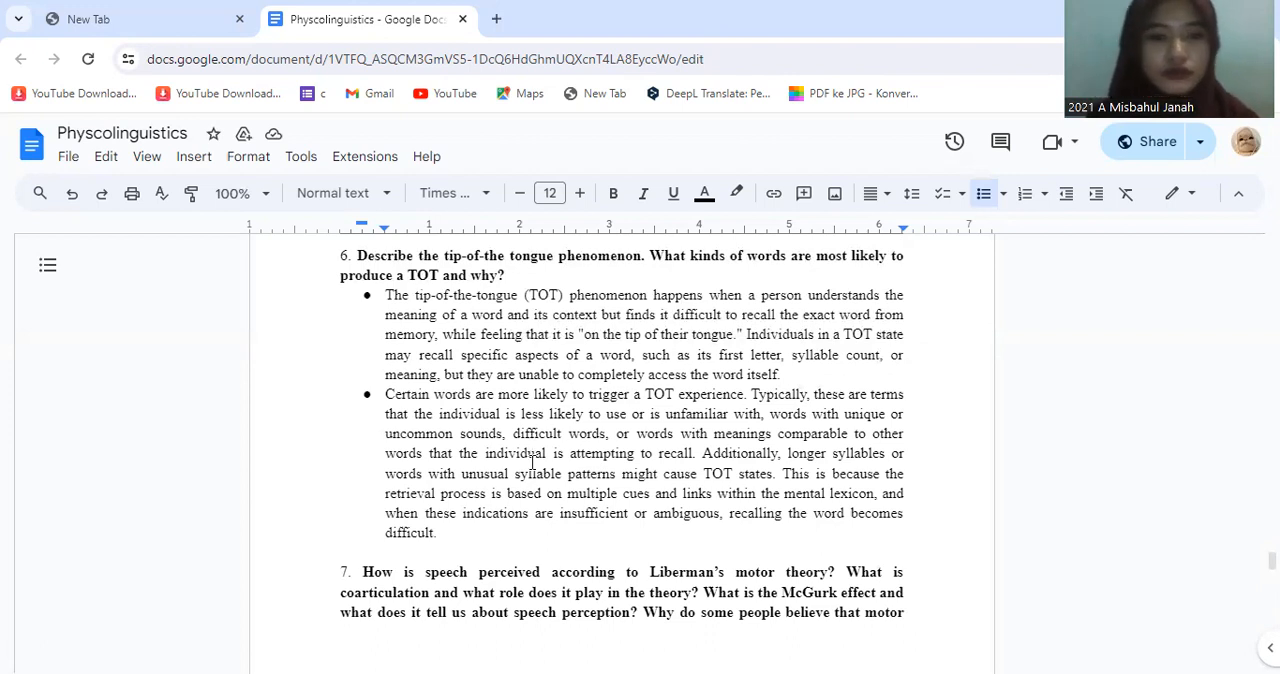
- Scroll past the page break to question 7's bullets on Liberman's motor theory and the coarticulation definition
{"action": "scroll", "scroll_direction": "down", "scroll_amount": 3}
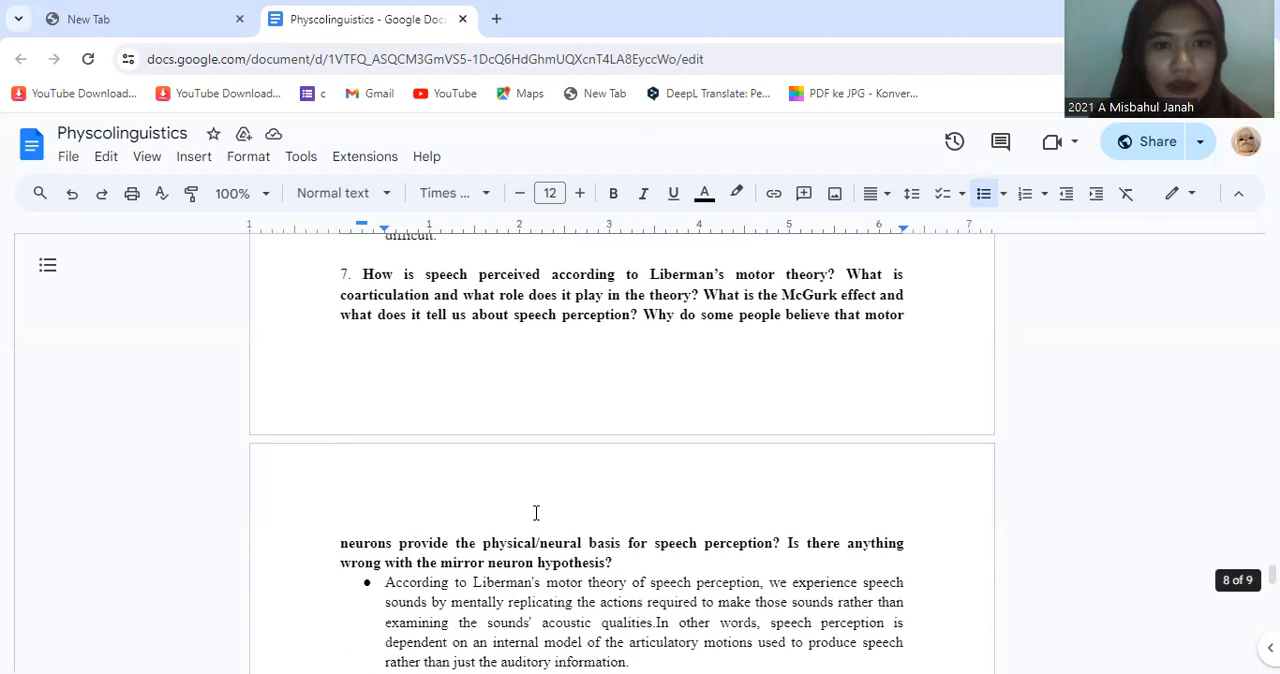
{"action": "scroll", "scroll_direction": "down", "scroll_amount": 3}
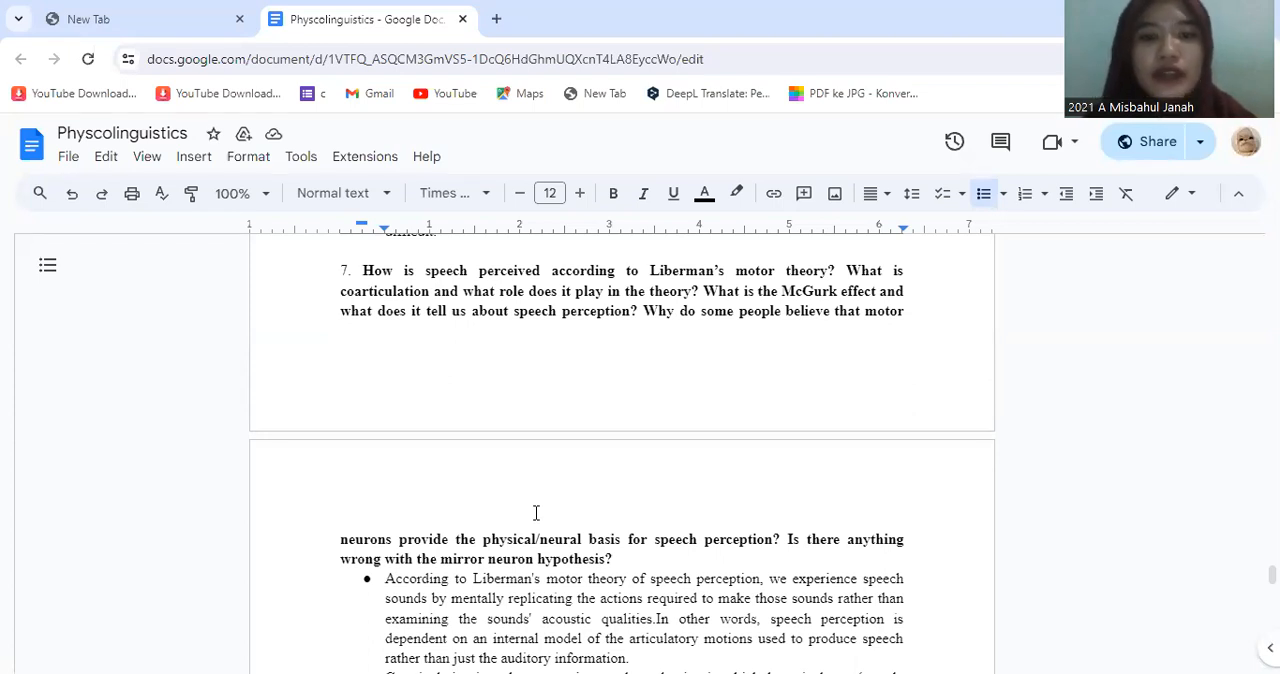
{"action": "scroll", "scroll_direction": "down", "scroll_amount": 3}
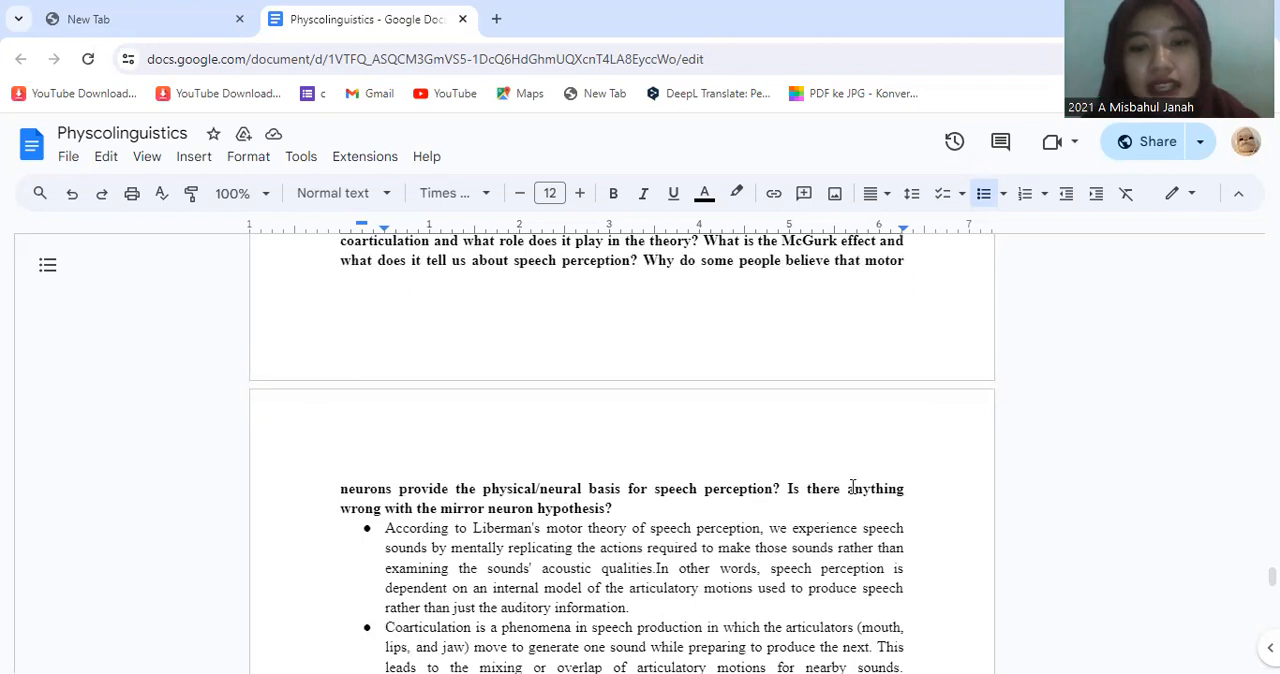
- Scroll down to the Liberman motor theory, coarticulation and McGurk effect bullets under question 7
{"action": "scroll", "scroll_direction": "down", "scroll_amount": 3}
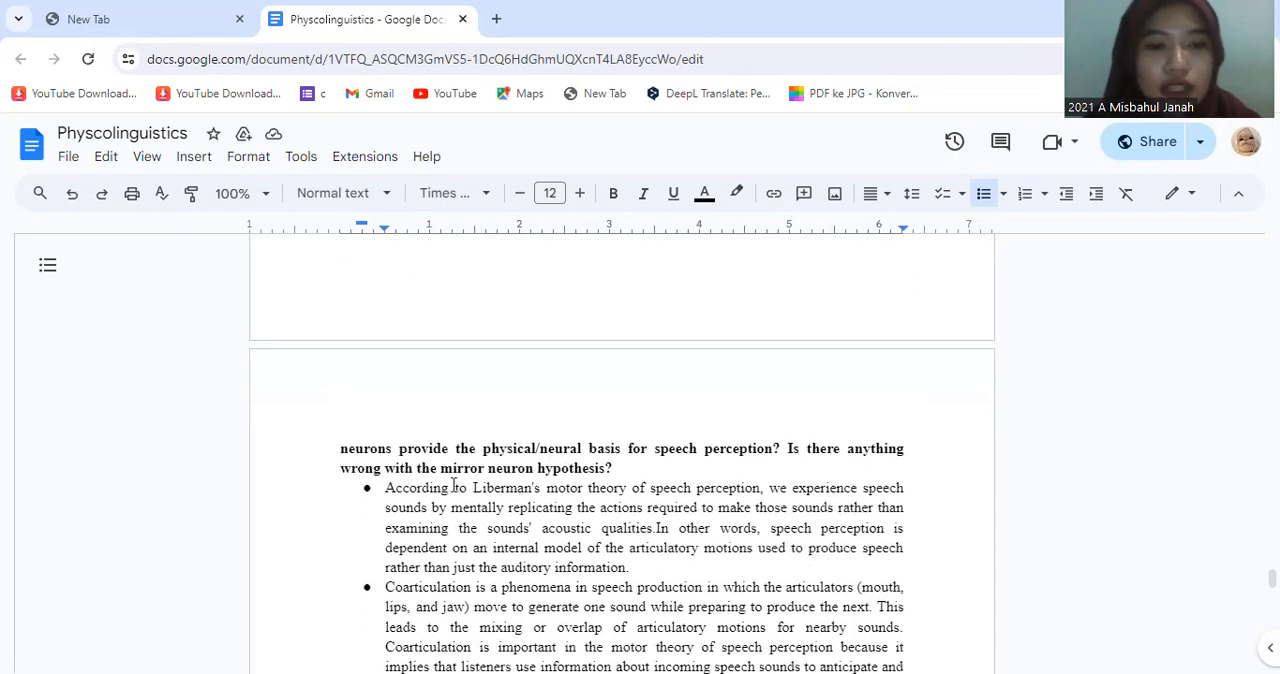
{"action": "scroll", "scroll_direction": "down", "scroll_amount": 3}
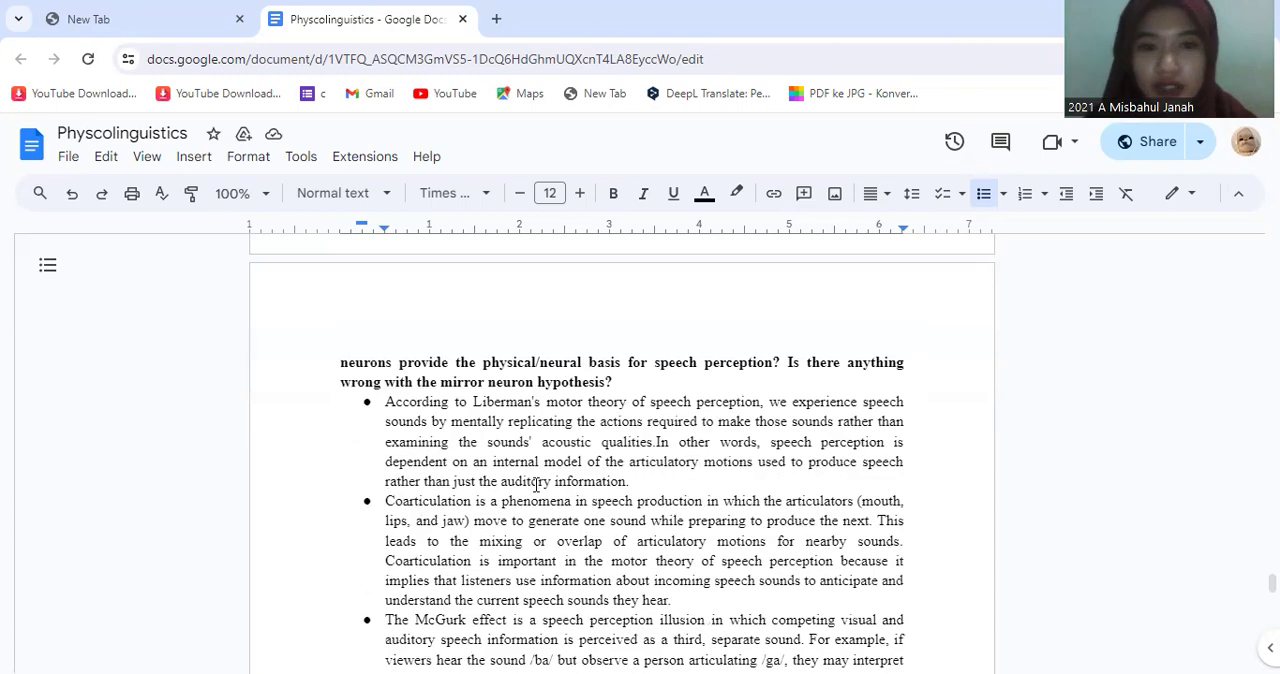
{"action": "scroll", "scroll_direction": "down", "scroll_amount": 3}
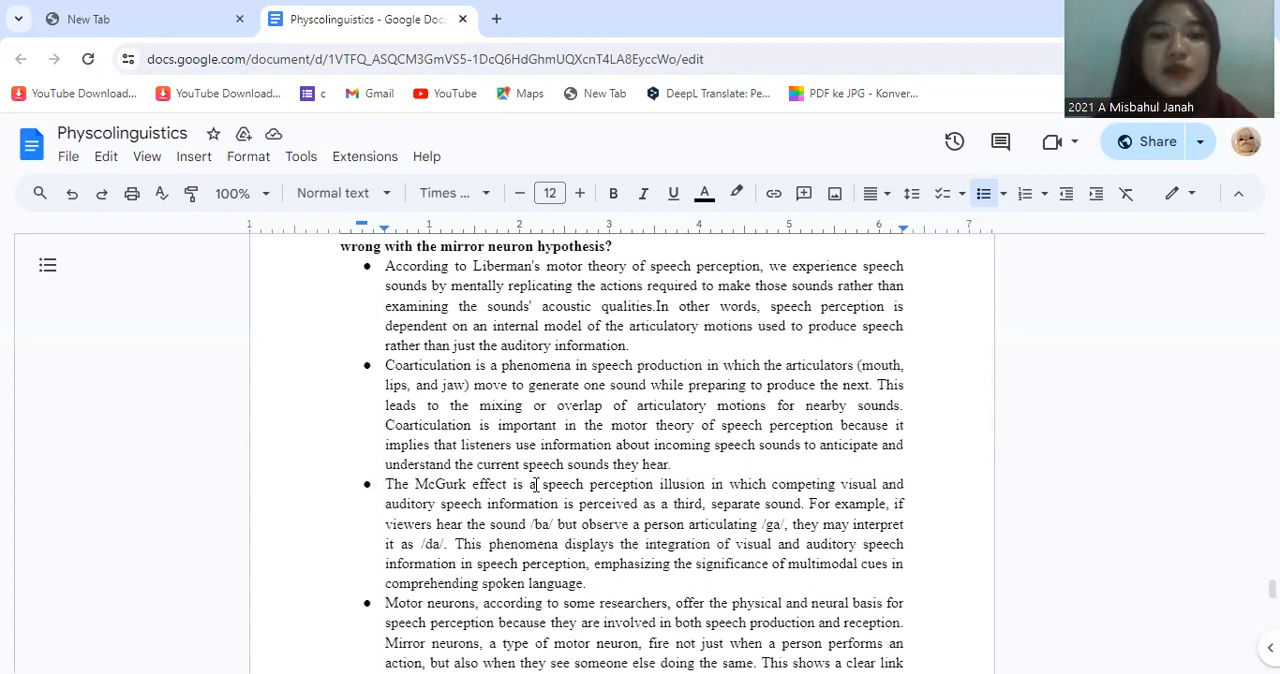
- Scroll down slightly to read the McGurk effect and motor neurons bullets
{"action": "scroll", "scroll_direction": "down", "scroll_amount": 3}
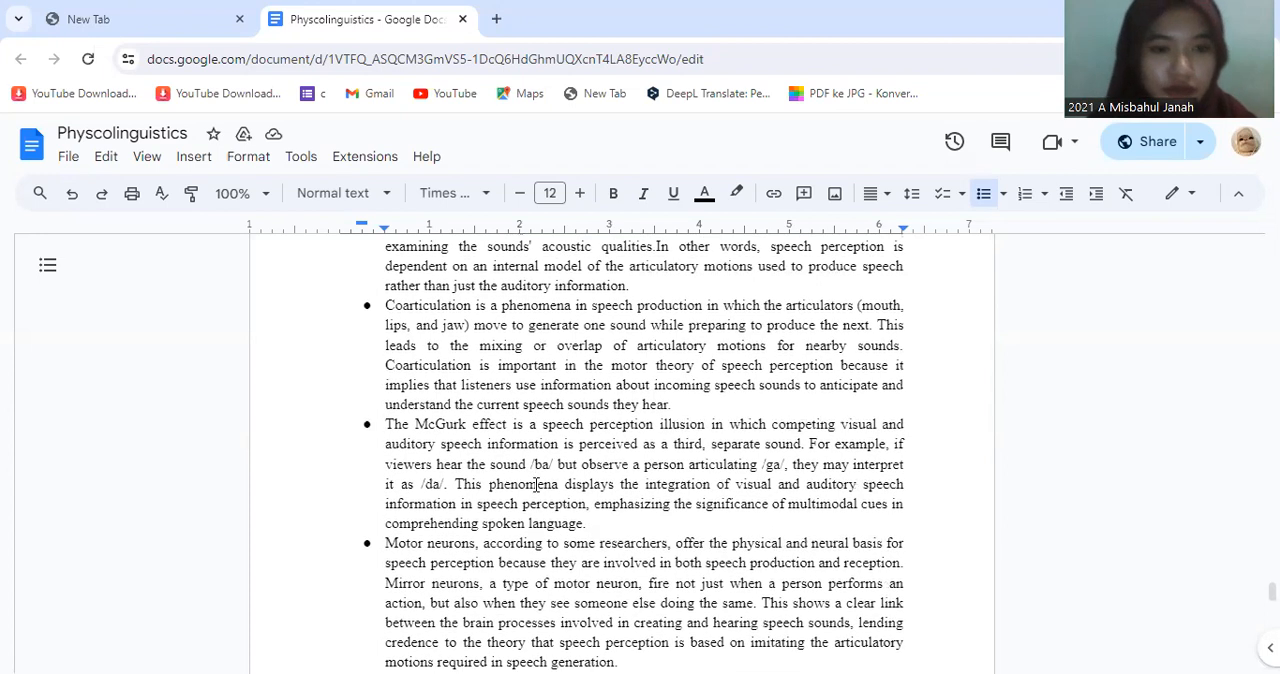
{"action": "scroll", "scroll_direction": "down", "scroll_amount": 3}
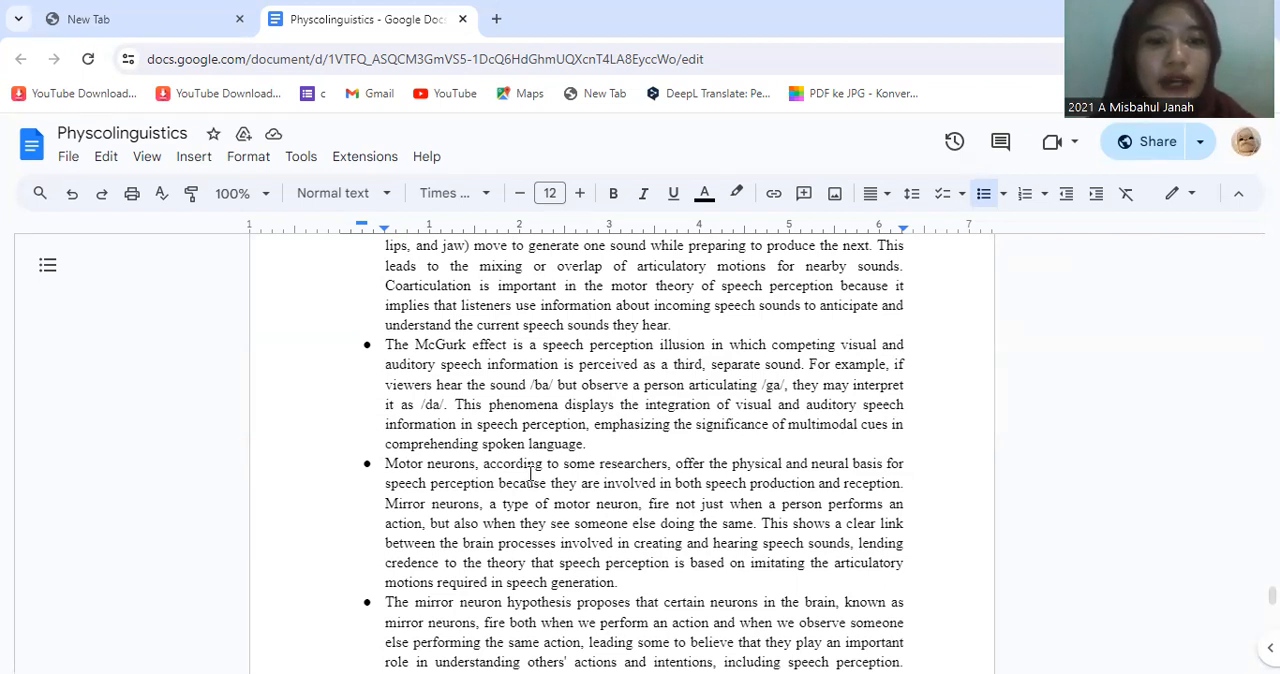
- Scroll down through the mirror neuron bullet's criticisms until question 8 appears
{"action": "scroll", "scroll_direction": "down", "scroll_amount": 3}
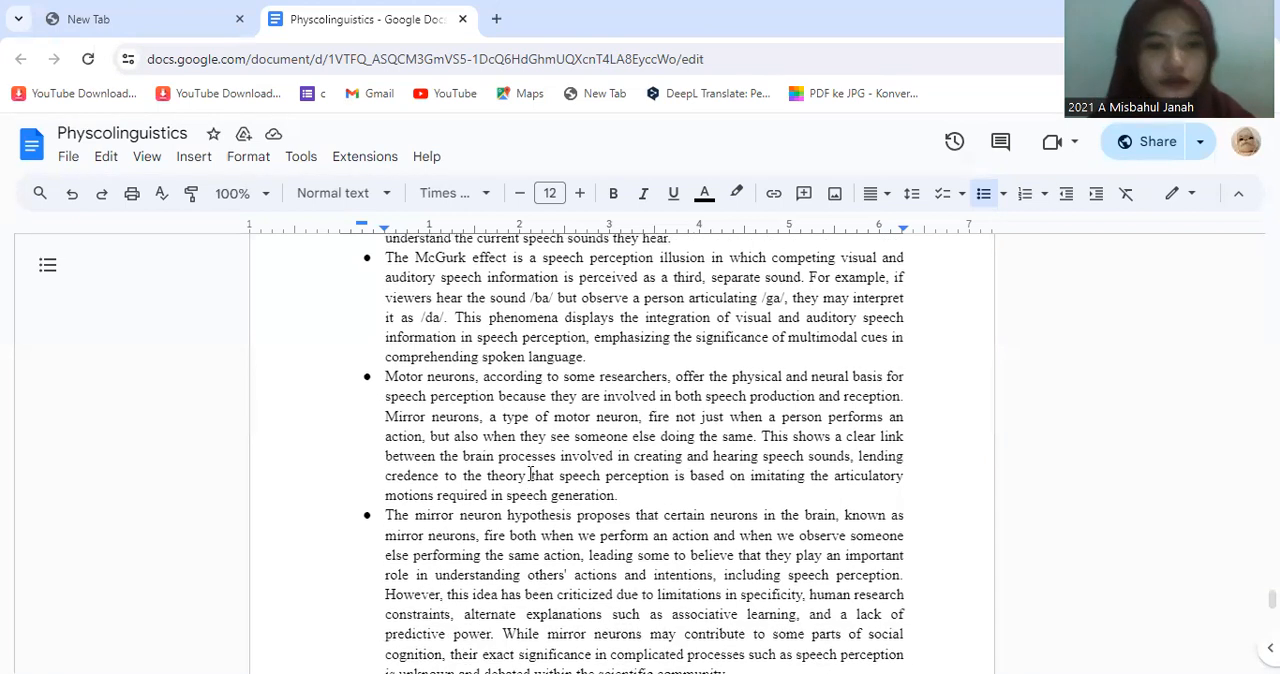
{"action": "scroll", "scroll_direction": "down", "scroll_amount": 3}
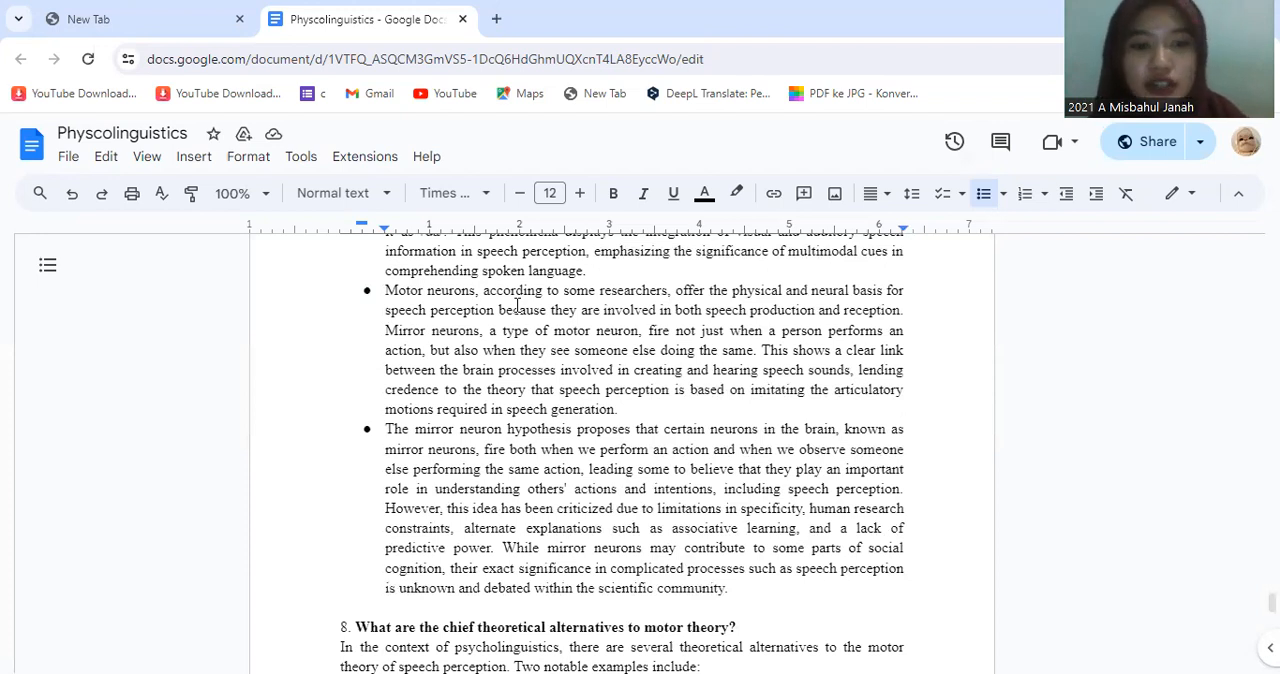
- Scroll down across the page break to question 8's Theory of Feasibility answer
{"action": "scroll", "scroll_direction": "down", "scroll_amount": 3}
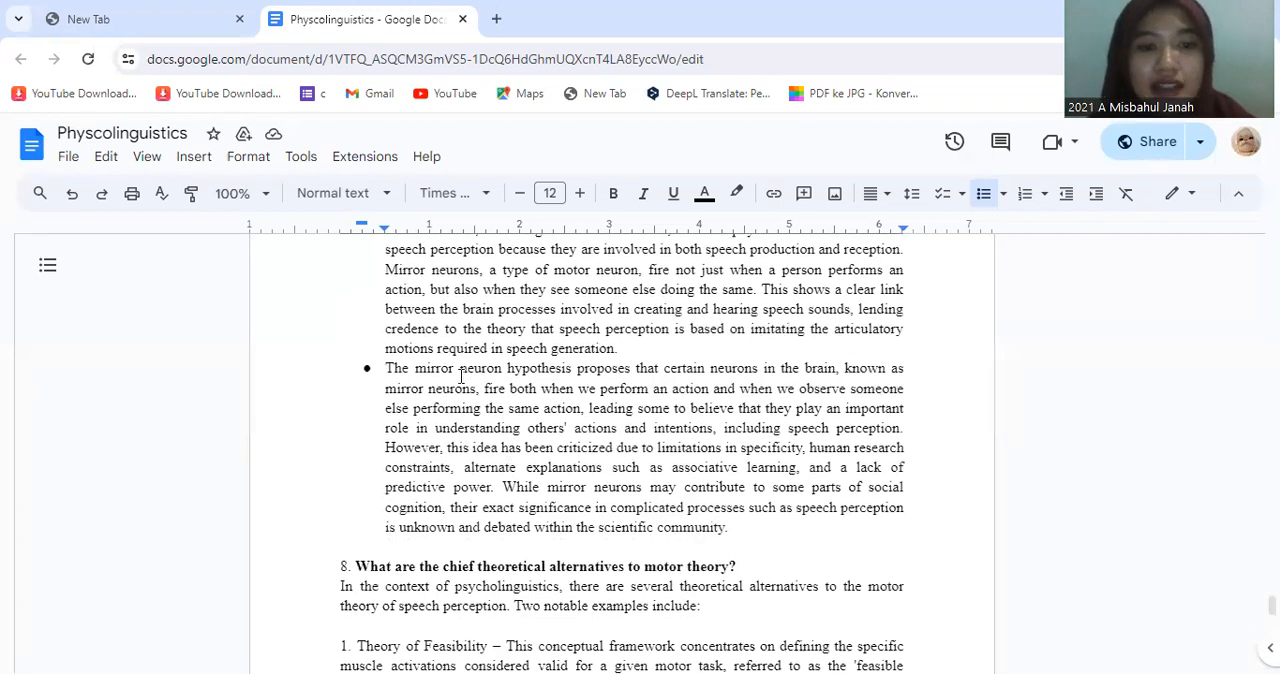
{"action": "mouse_move", "coordinate": [487, 368]}
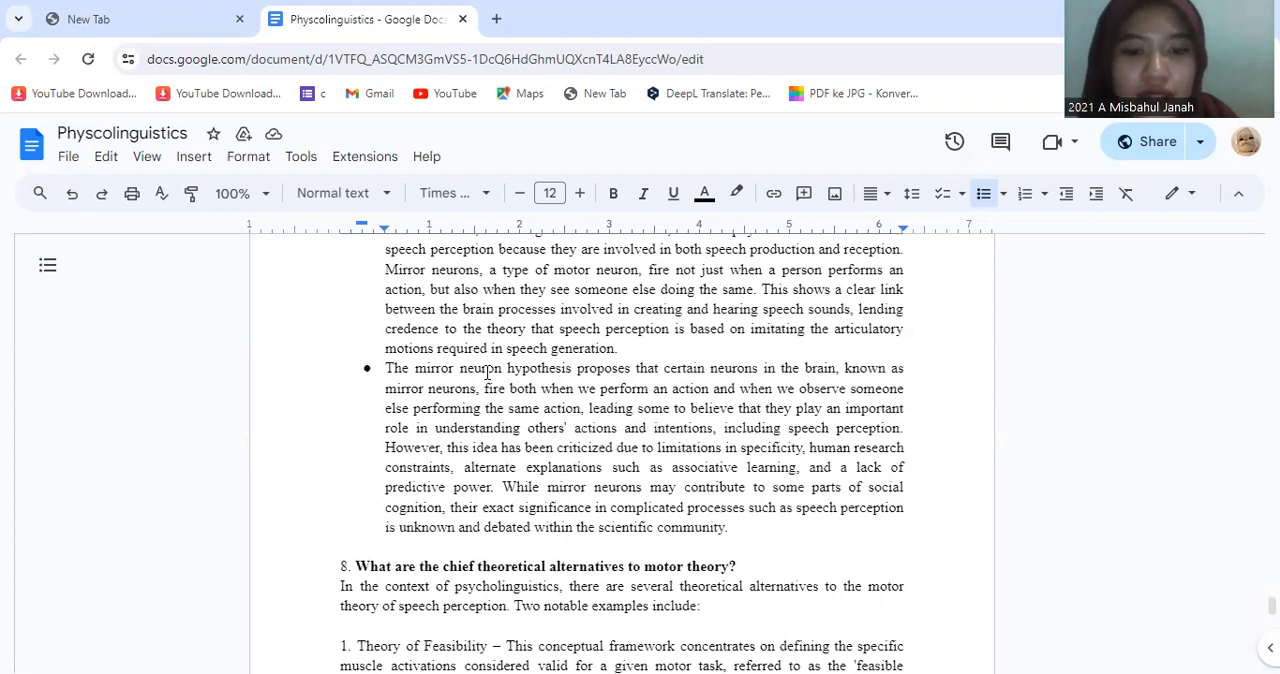
{"action": "mouse_move", "coordinate": [416, 467]}
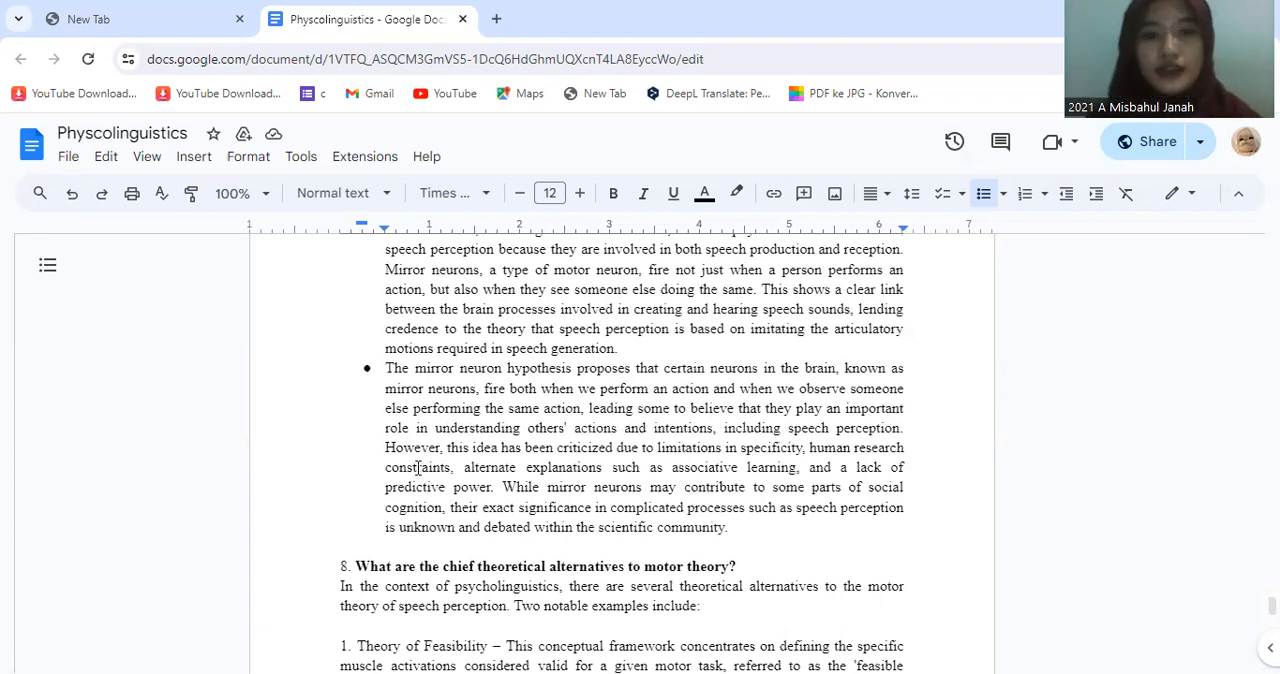
{"action": "scroll", "scroll_direction": "down", "scroll_amount": 3}
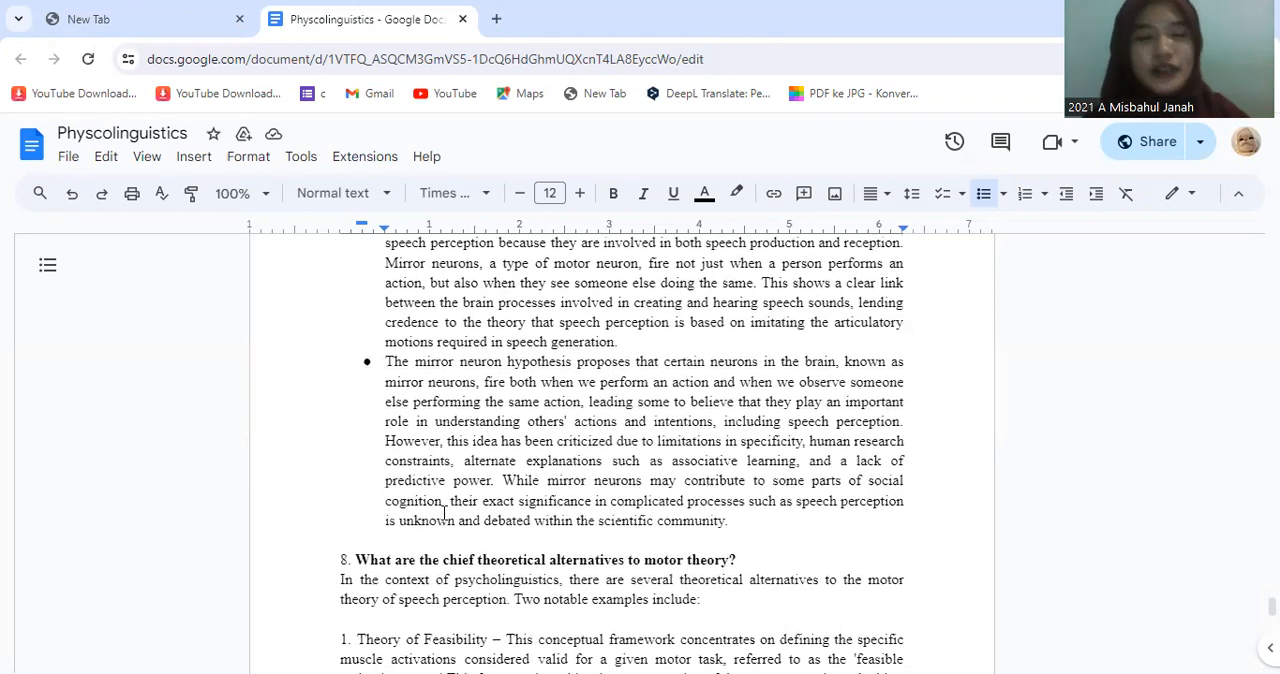
{"action": "scroll", "scroll_direction": "down", "scroll_amount": 3}
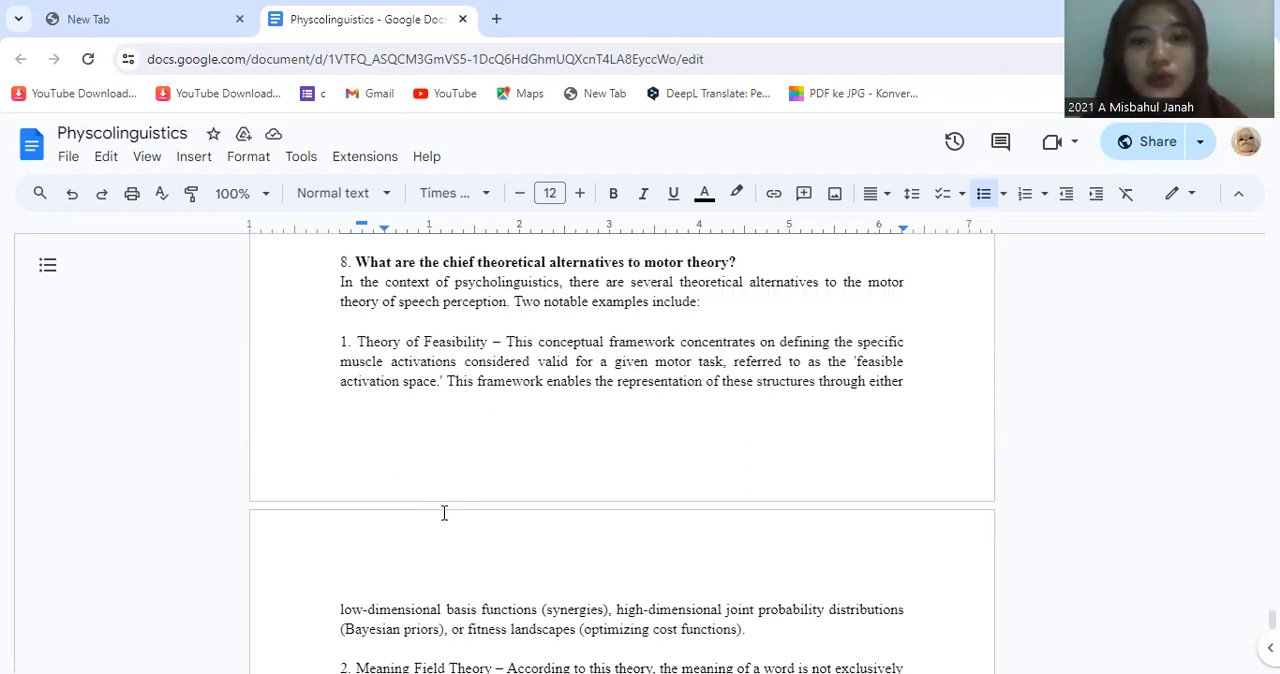
- Scroll down to reveal the Meaning Field Theory explanation on the next page
{"action": "scroll", "scroll_direction": "down", "scroll_amount": 3}
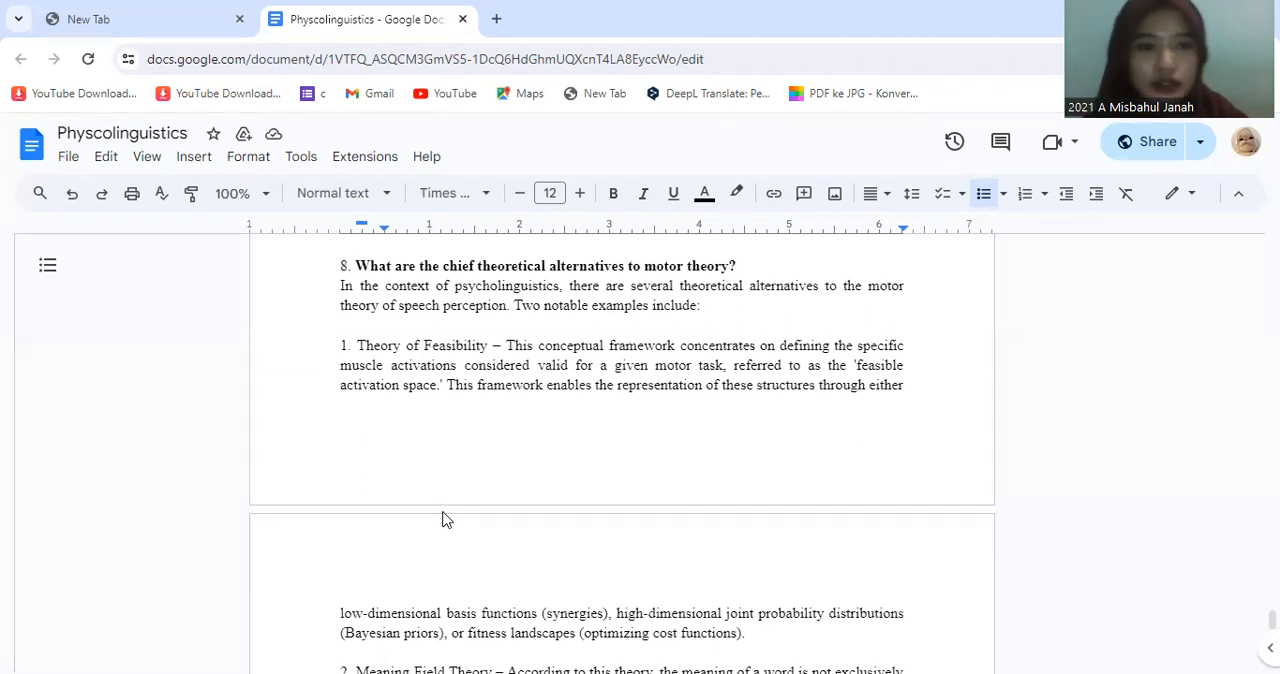
{"action": "scroll", "scroll_direction": "down", "scroll_amount": 3}
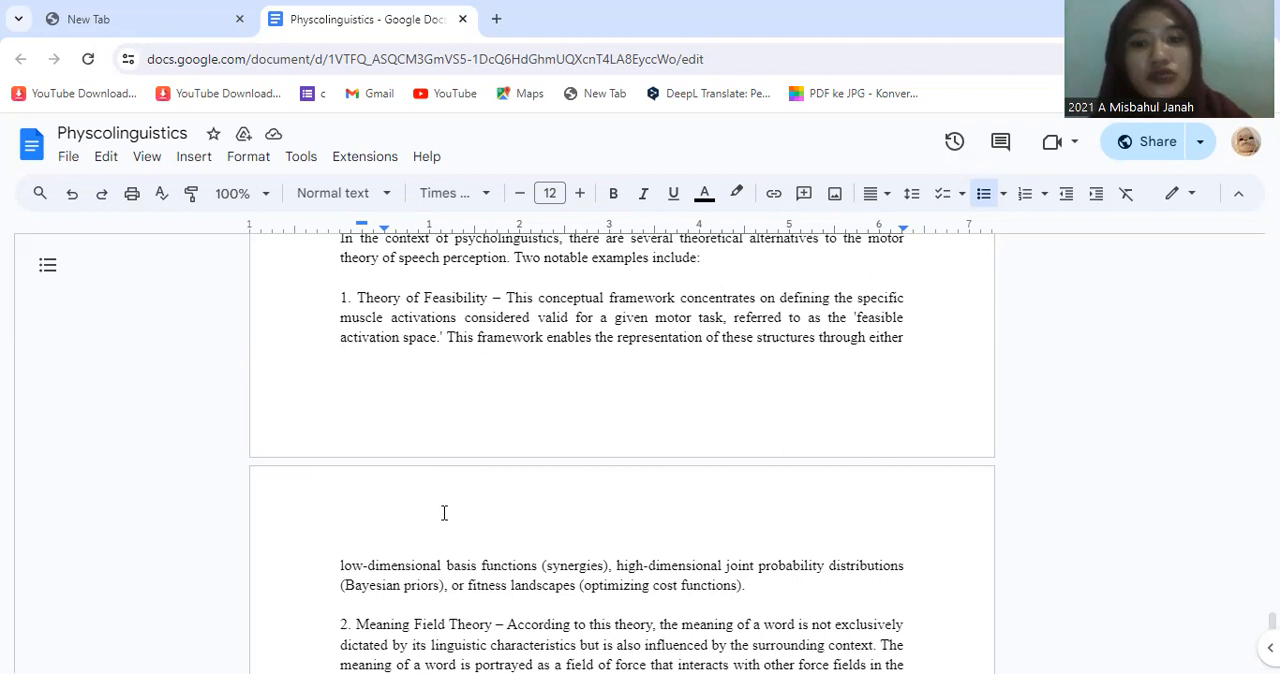
- Scroll to the document's end, reaching the concluding paragraph on alternatives to motor theory
{"action": "scroll", "scroll_direction": "down", "scroll_amount": 3}
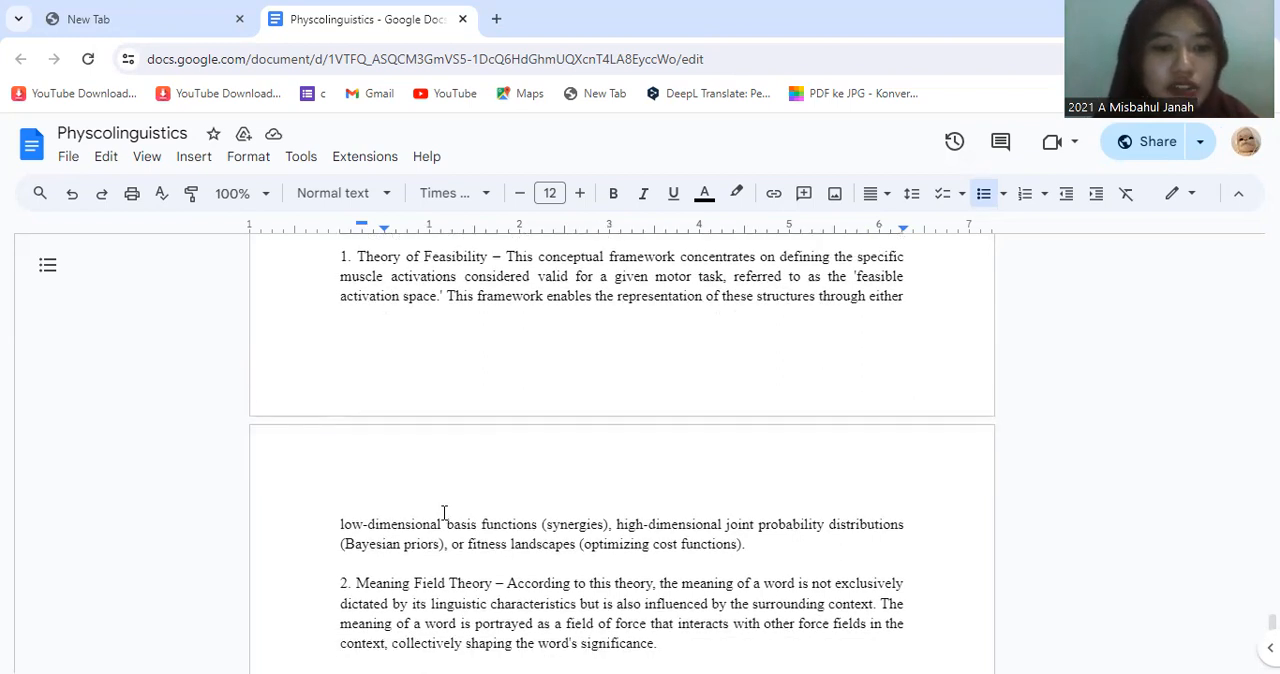
{"action": "scroll", "scroll_direction": "down", "scroll_amount": 3}
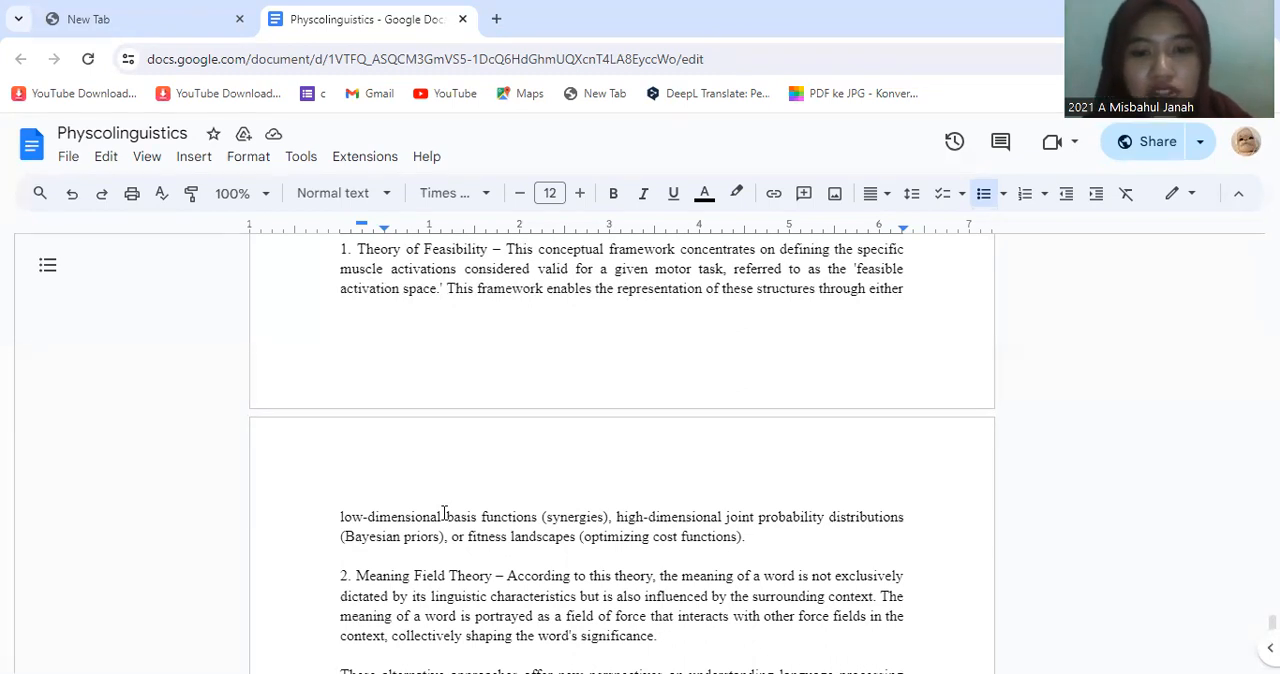
{"action": "scroll", "scroll_direction": "down", "scroll_amount": 3}
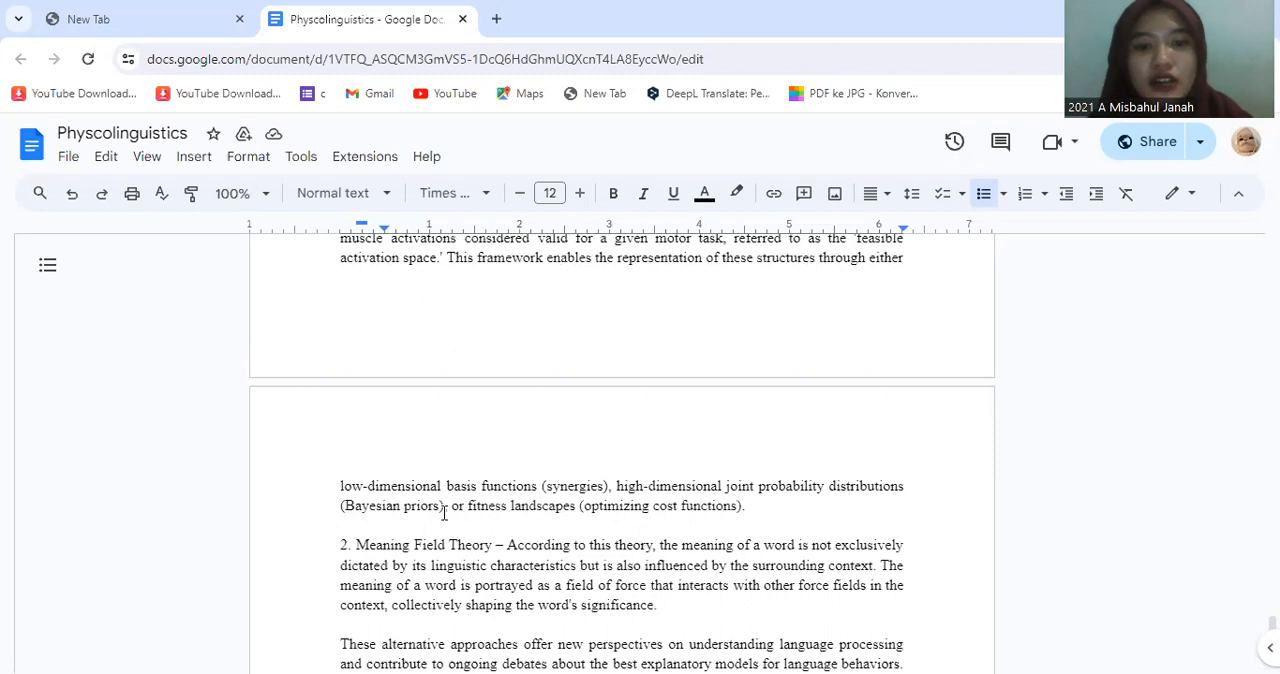
{"action": "scroll", "scroll_direction": "down", "scroll_amount": 3}
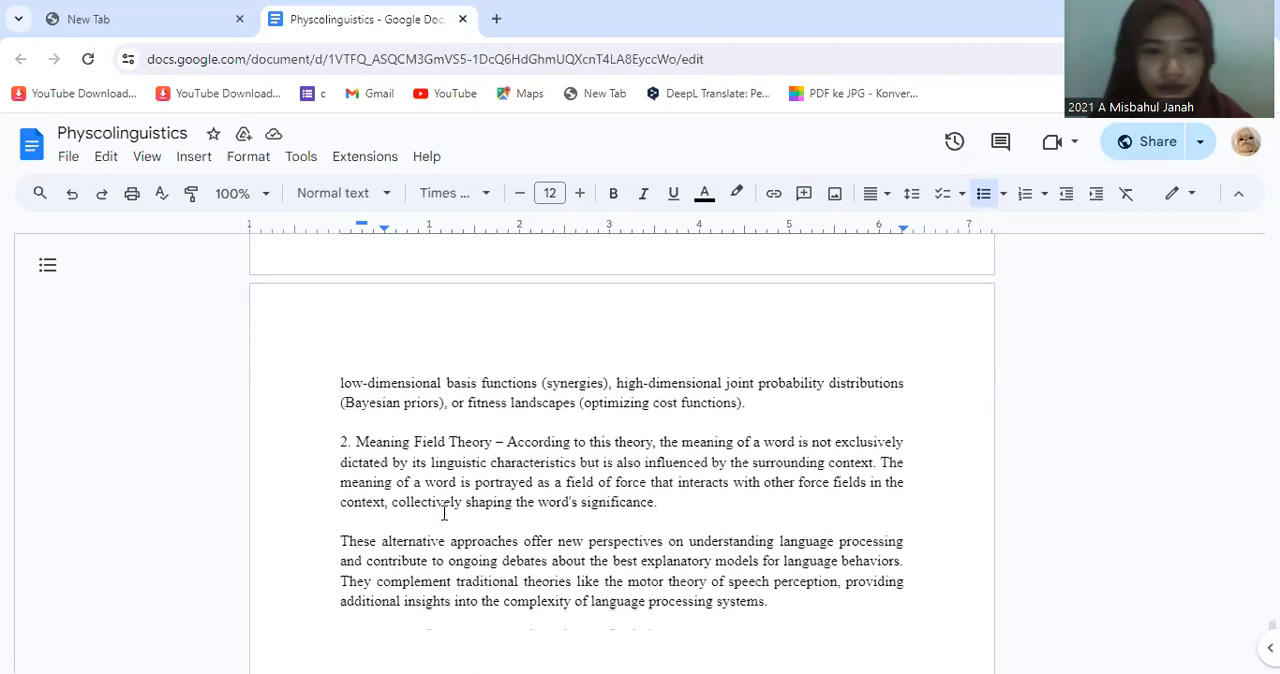
{"action": "scroll", "scroll_direction": "down", "scroll_amount": 3}
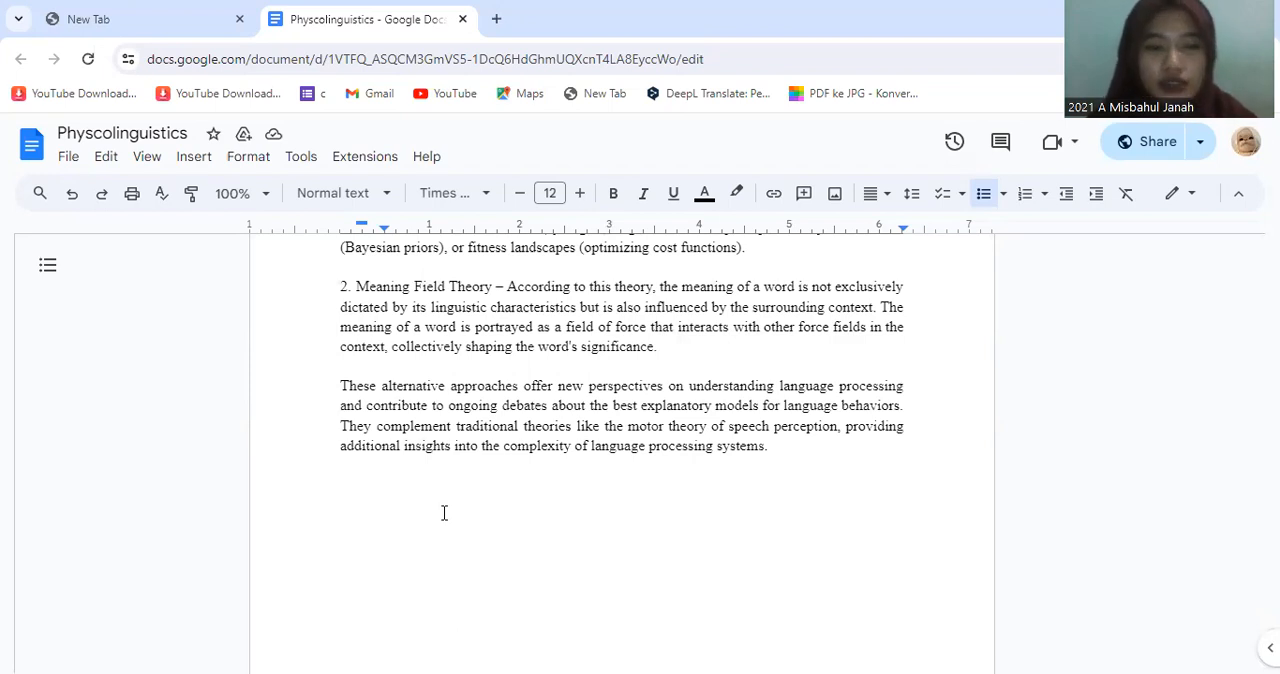
- Adjust the view to show the last page with Meaning Field Theory and the closing paragraph
{"action": "scroll", "scroll_direction": "down", "scroll_amount": 3}
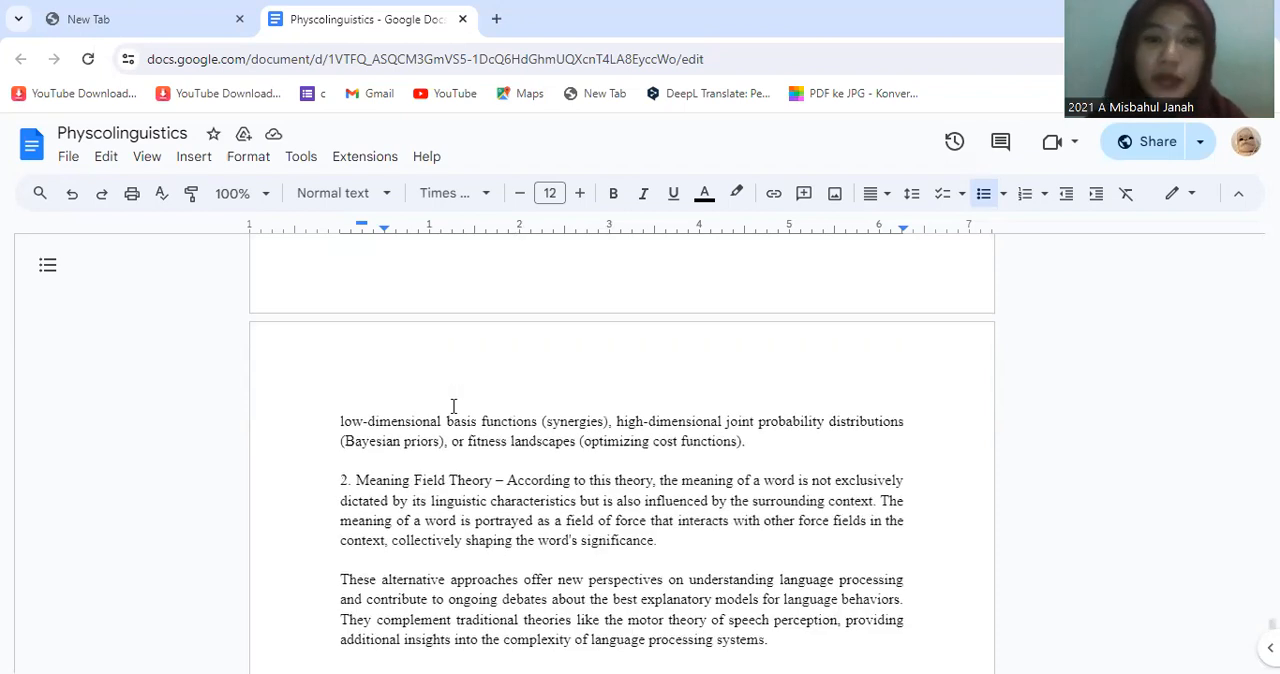
- Scroll back to the language-influences-thought answer on page 4 of 9
{"action": "scroll", "scroll_direction": "down", "scroll_amount": 3}
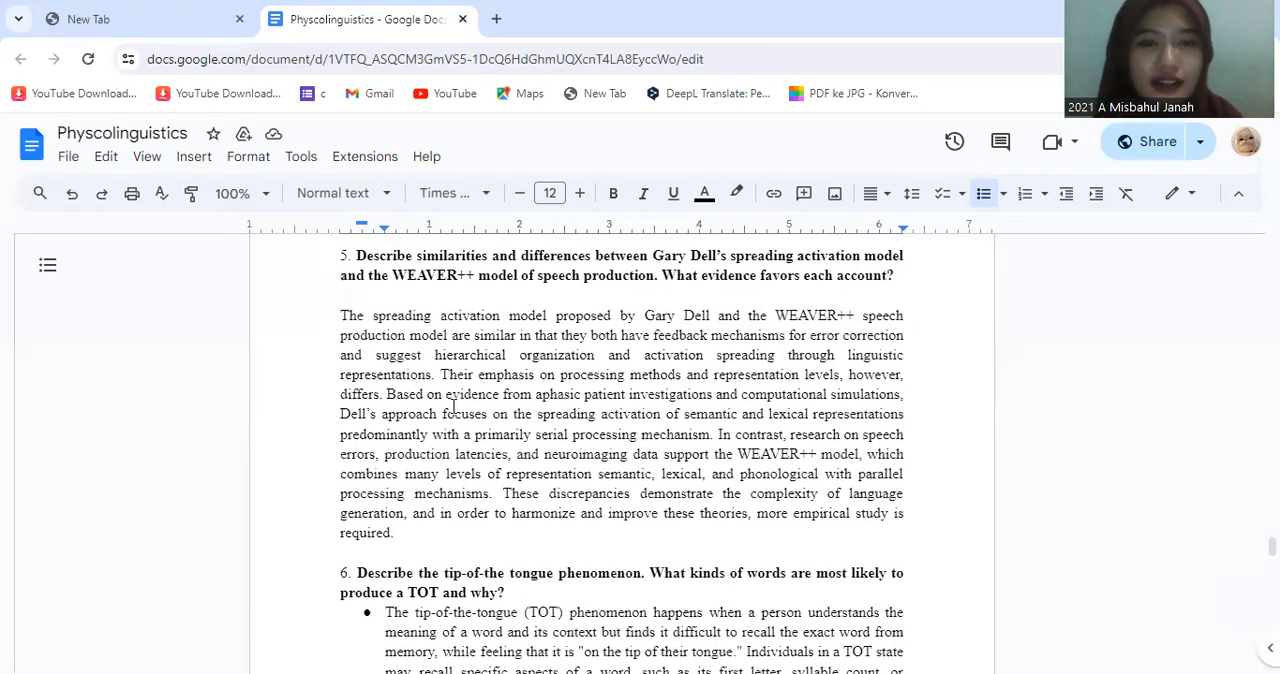
{"action": "scroll", "scroll_direction": "down", "scroll_amount": 3}
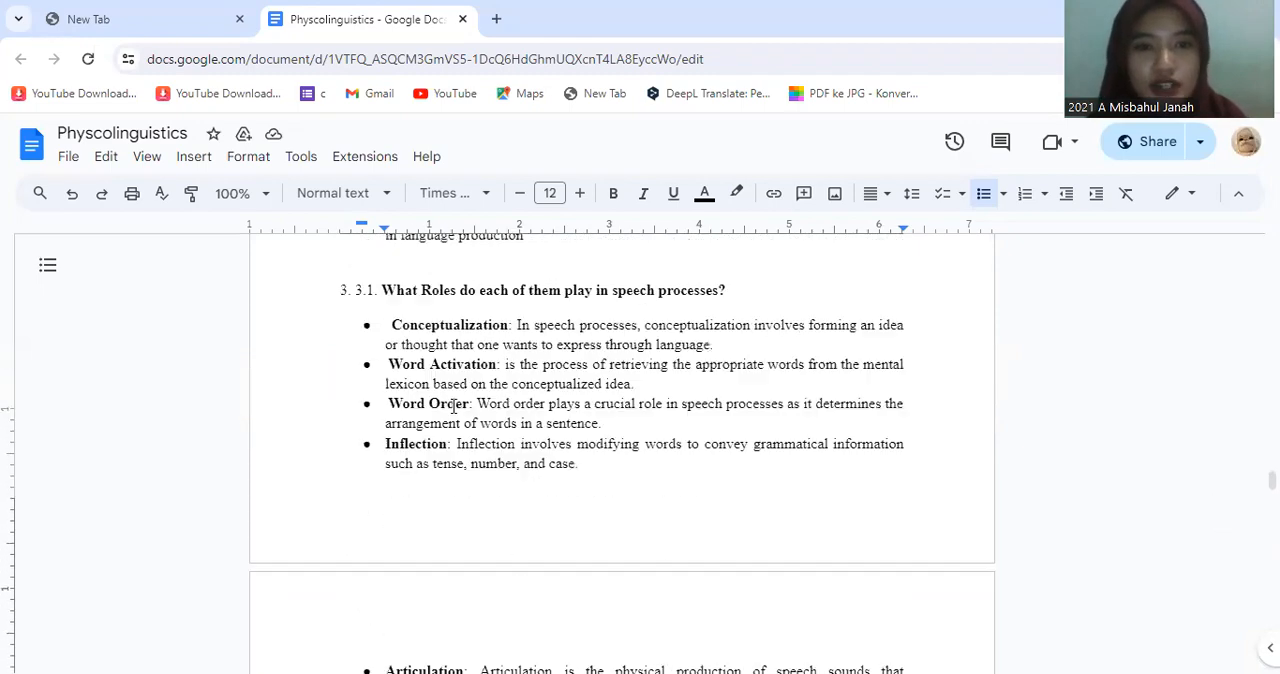
{"action": "scroll", "scroll_direction": "down", "scroll_amount": 3}
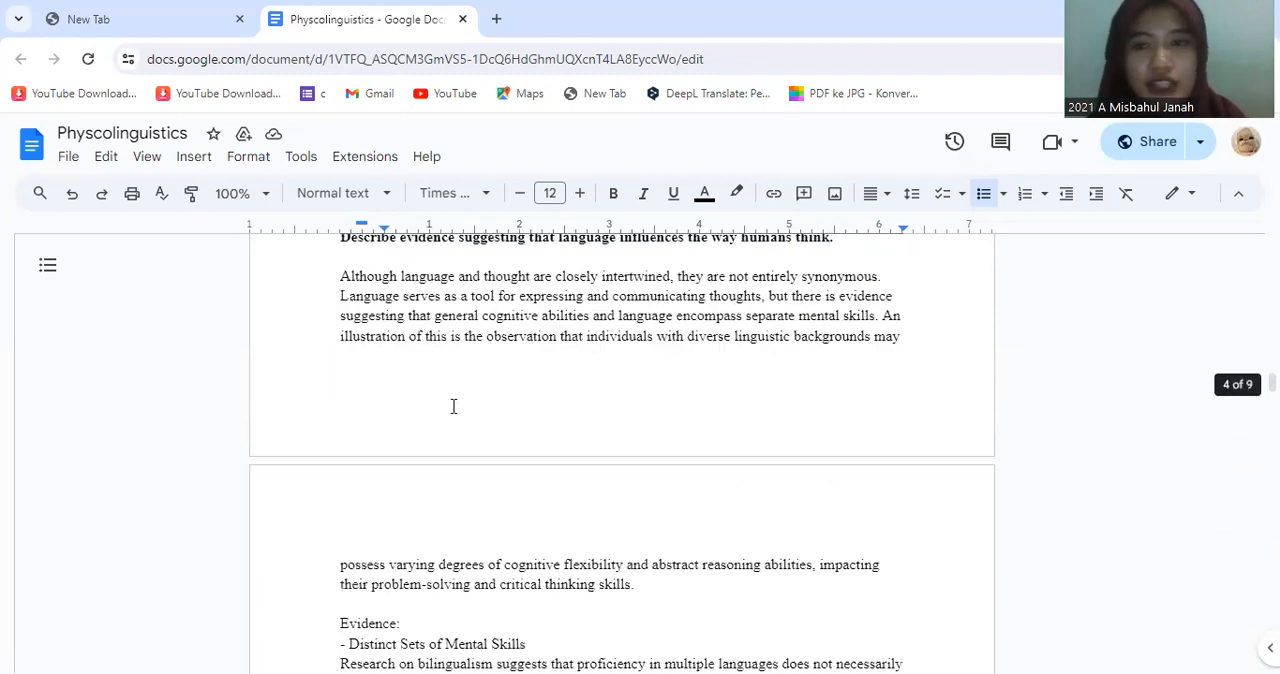